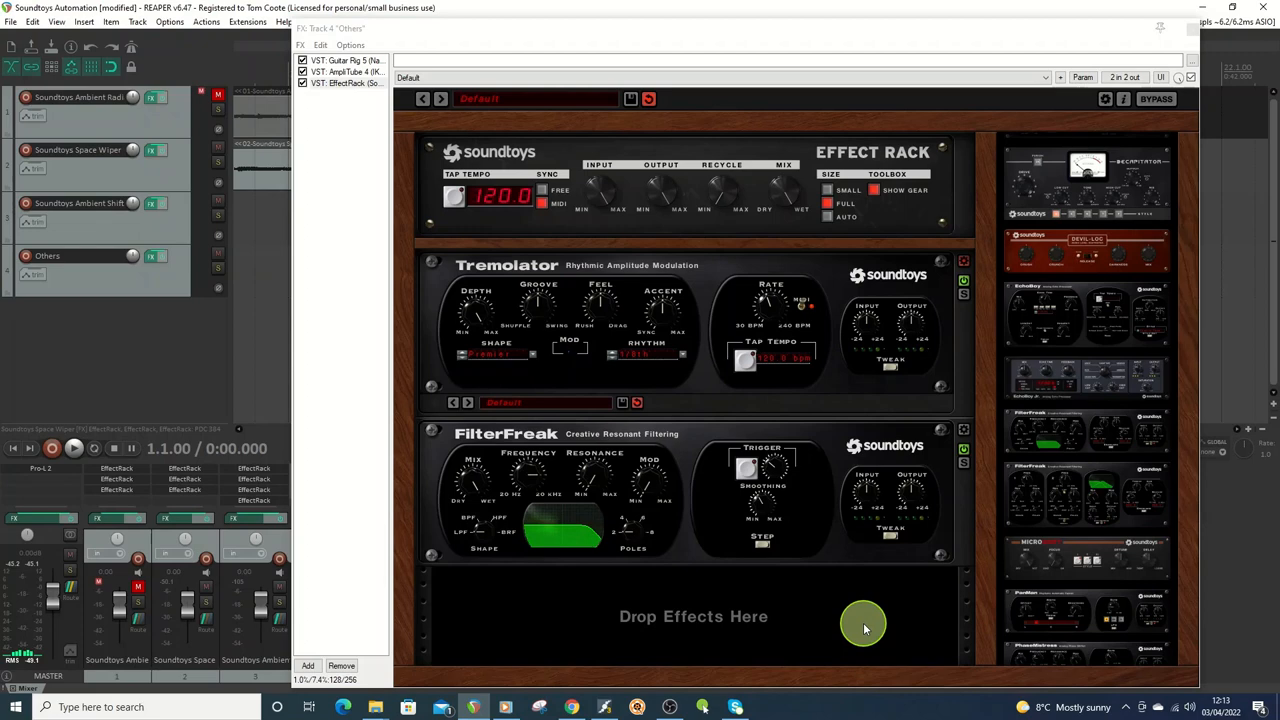
mouse_move(1040, 332)
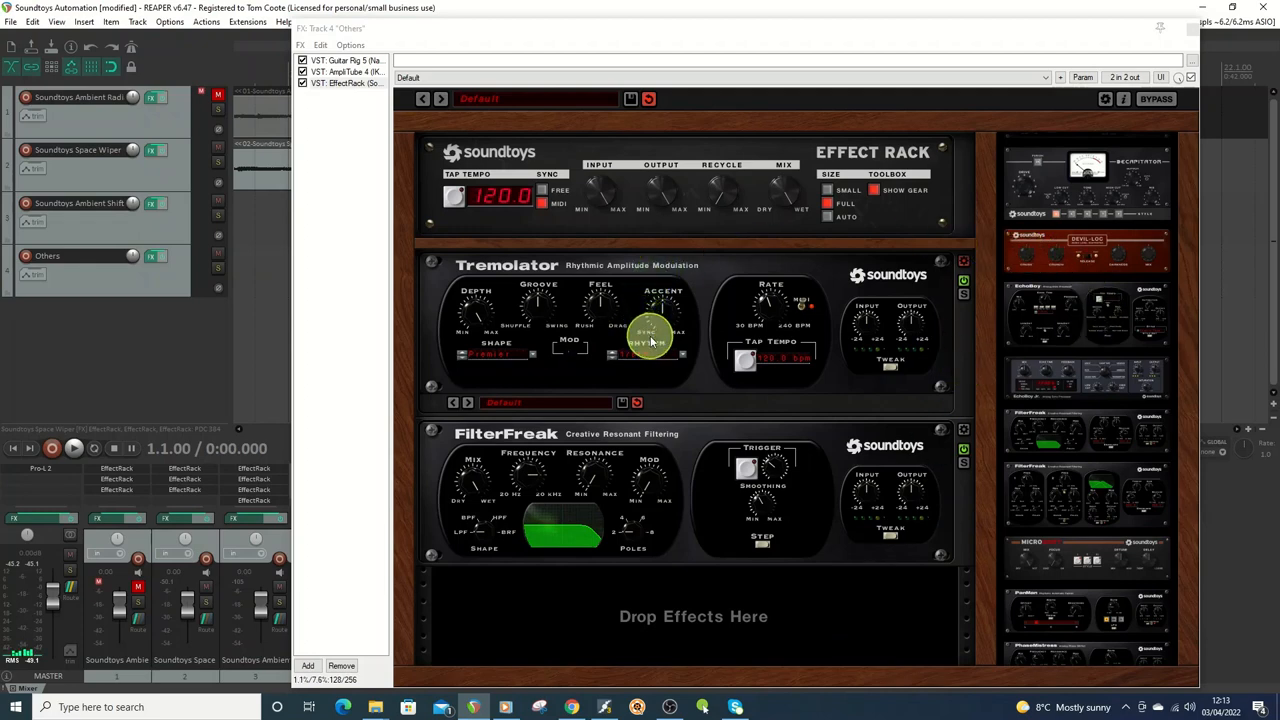
Expand FilterFreak's extended modulation controls and switch its trigger to Rhythm mode.
click(650, 336)
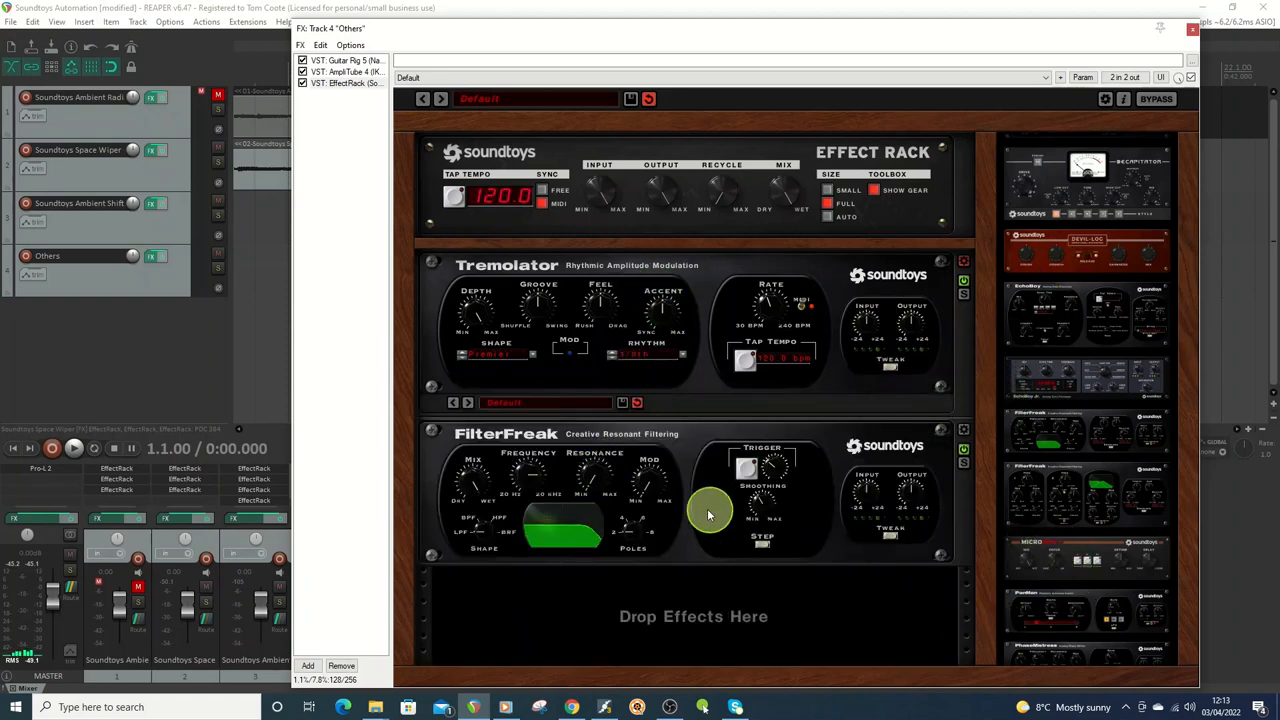
mouse_move(990, 540)
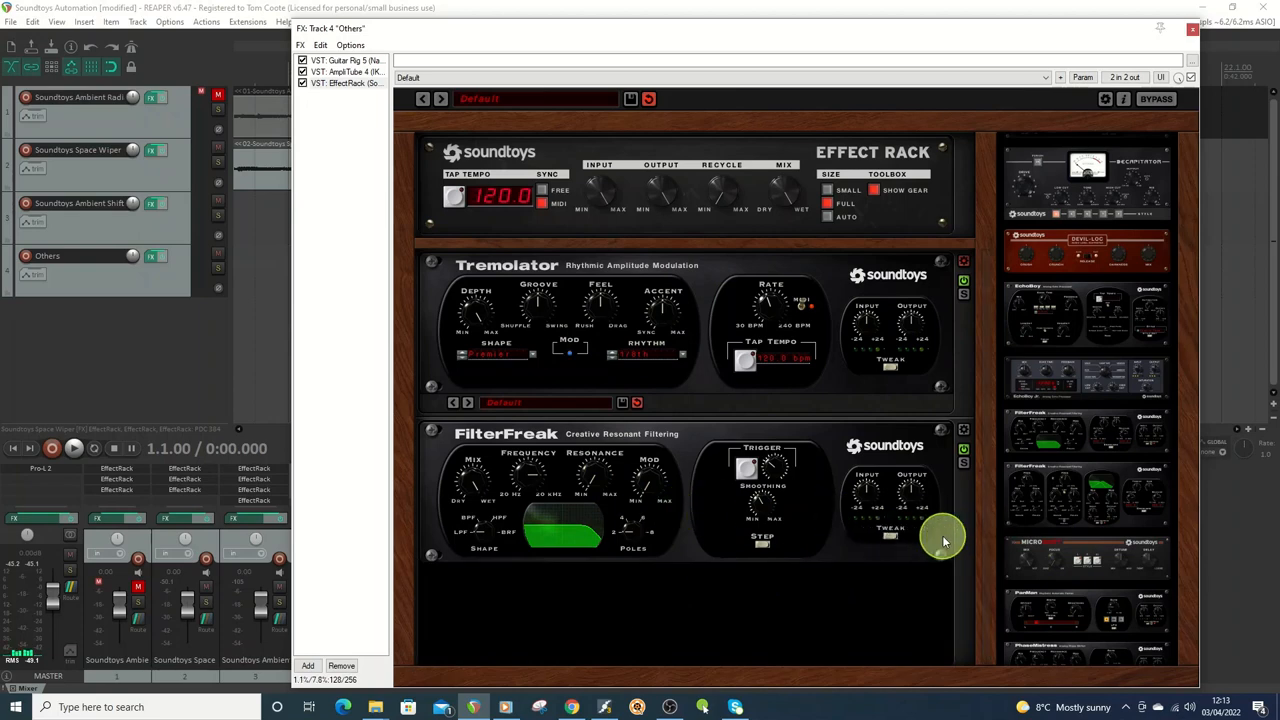
click(762, 540)
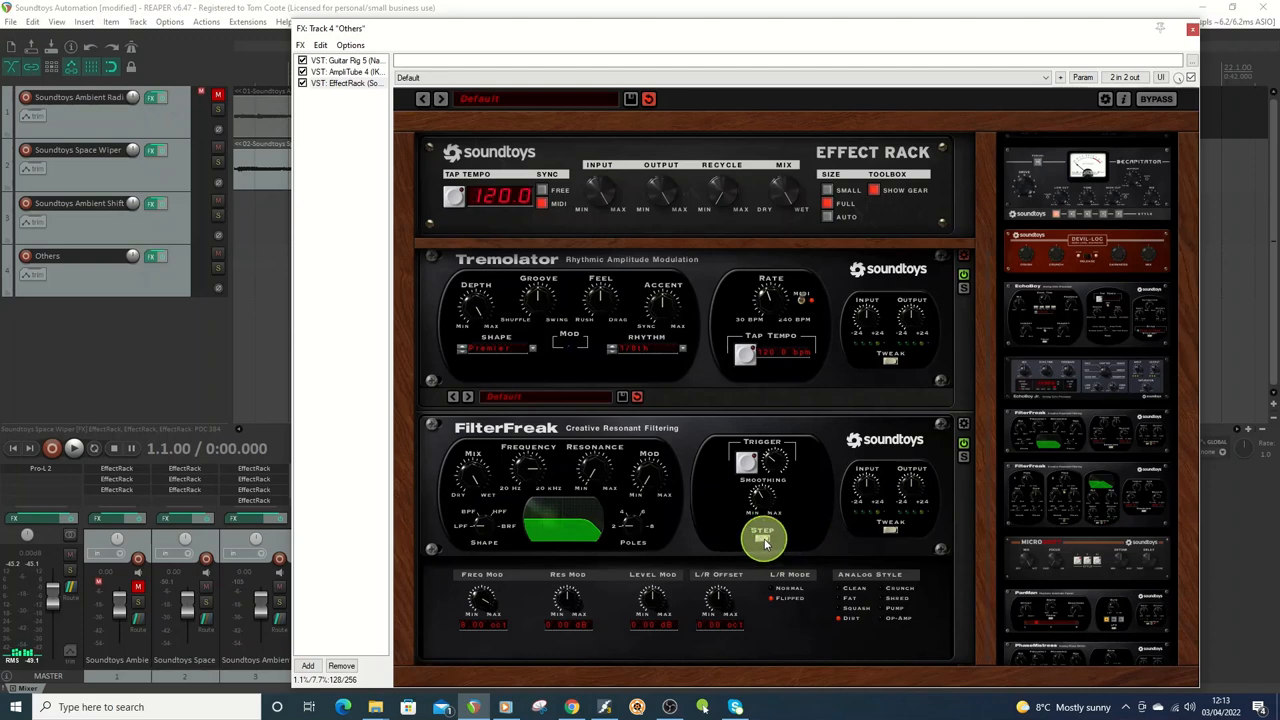
click(764, 532)
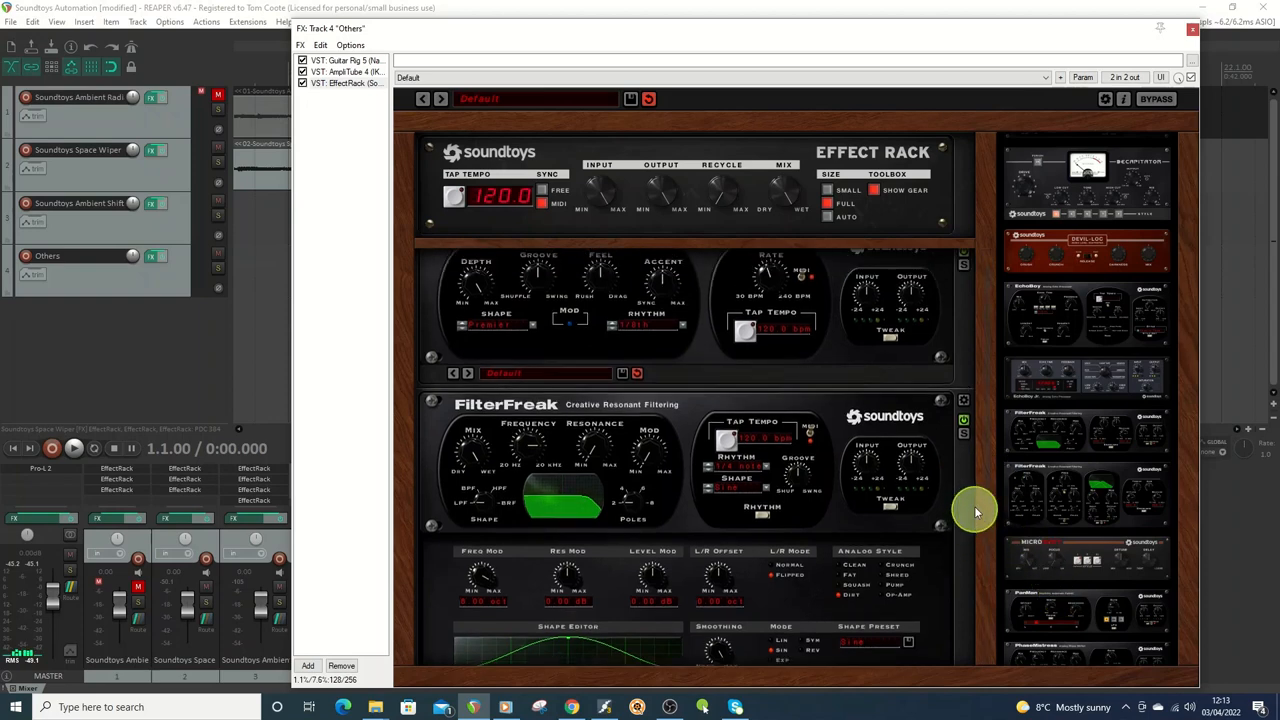
scroll(down, 3)
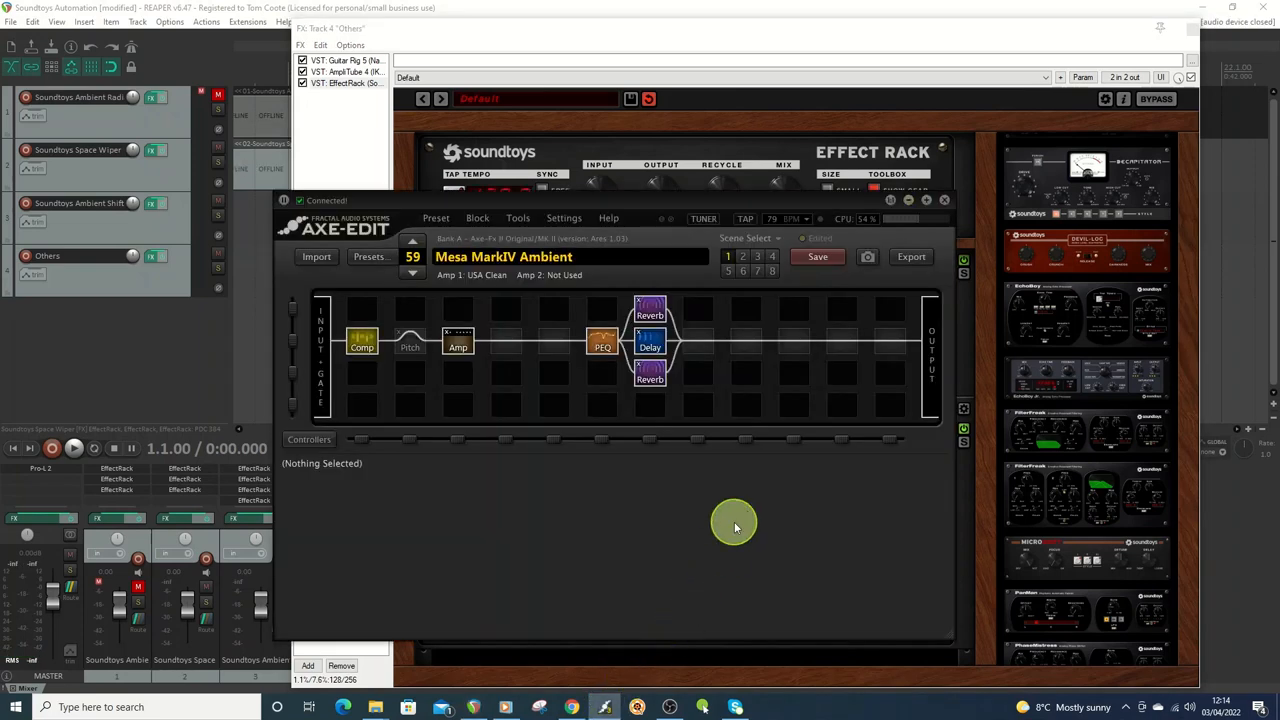
Load the Clean Wash v4 preset, then the Mesa TriAxis Shimmer preset.
click(370, 256)
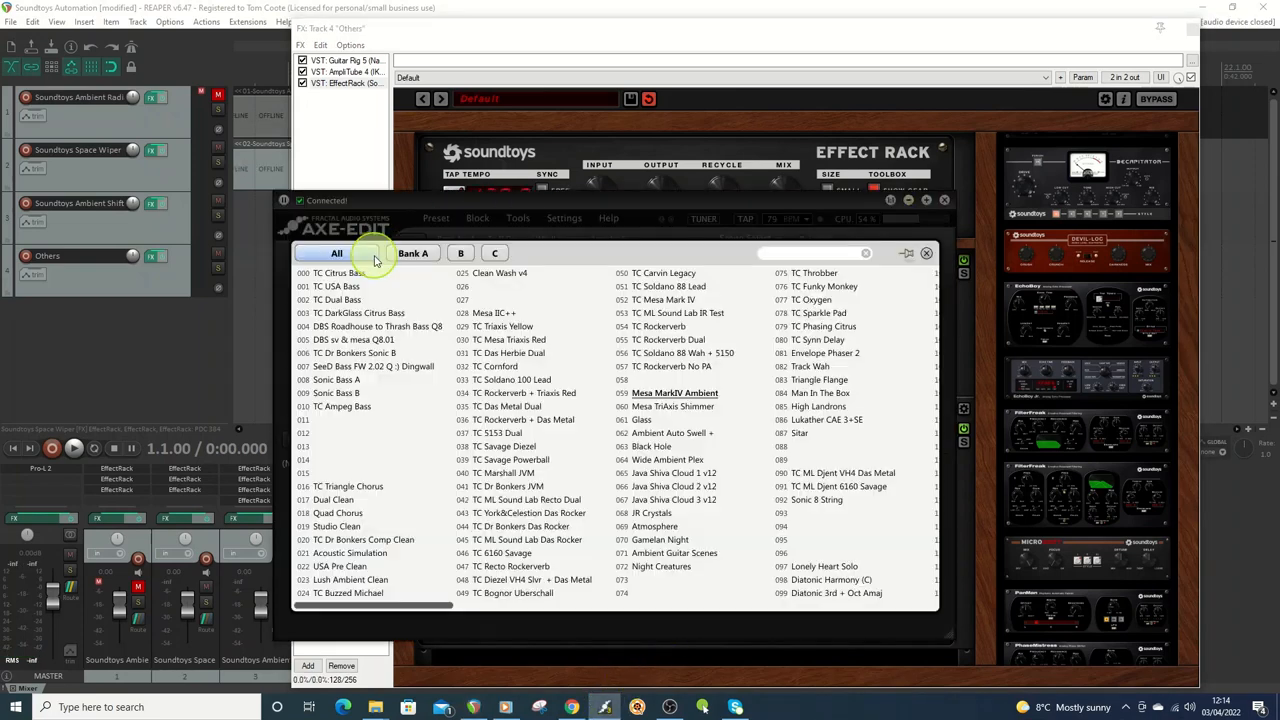
double_click(676, 392)
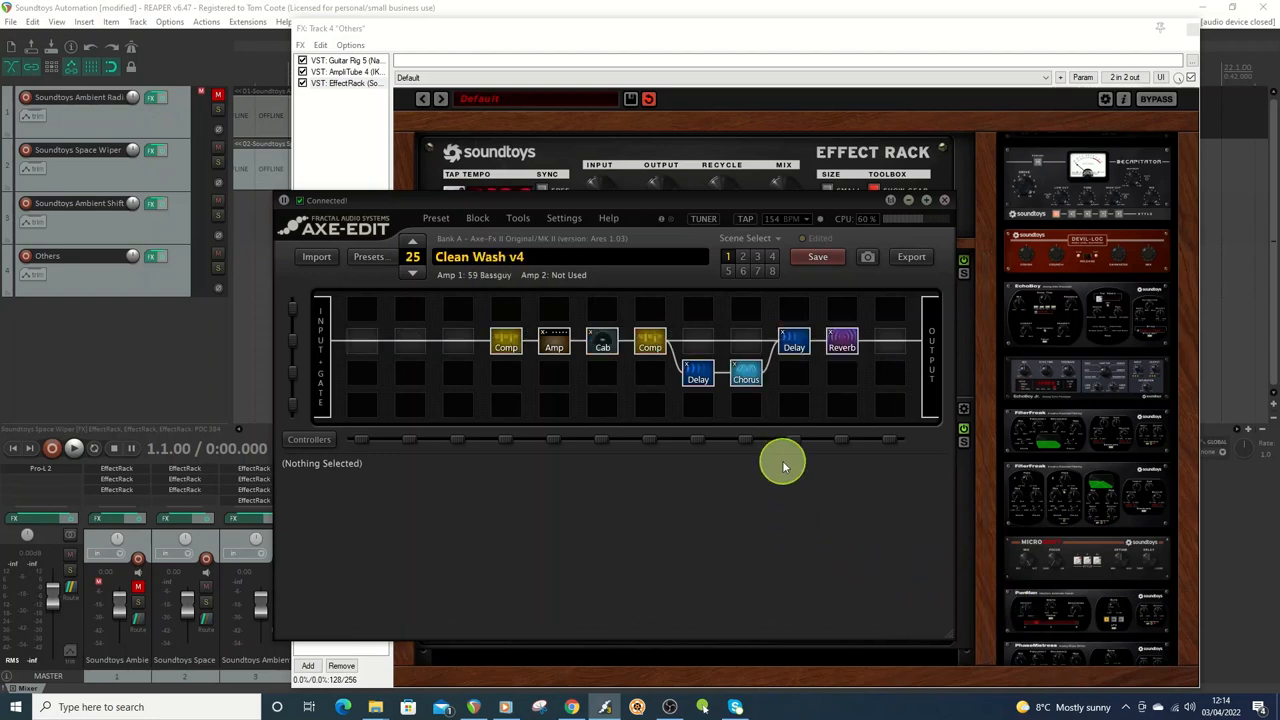
mouse_move(856, 456)
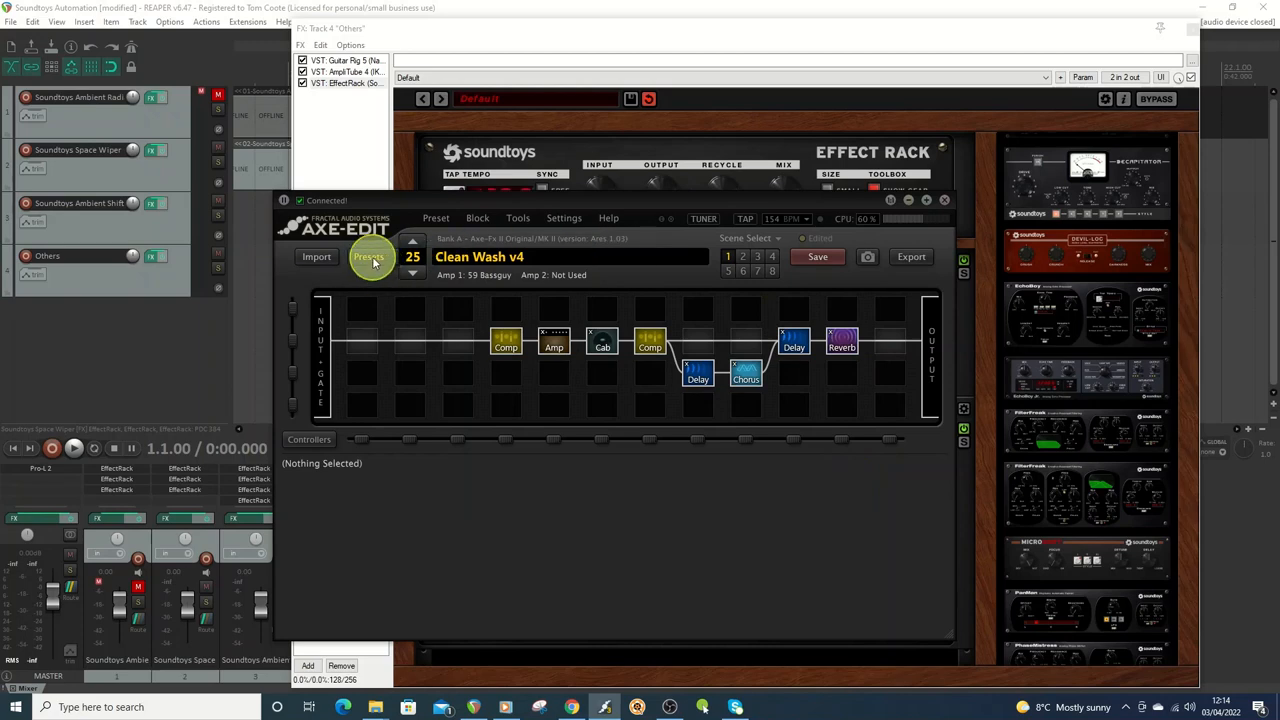
click(368, 256)
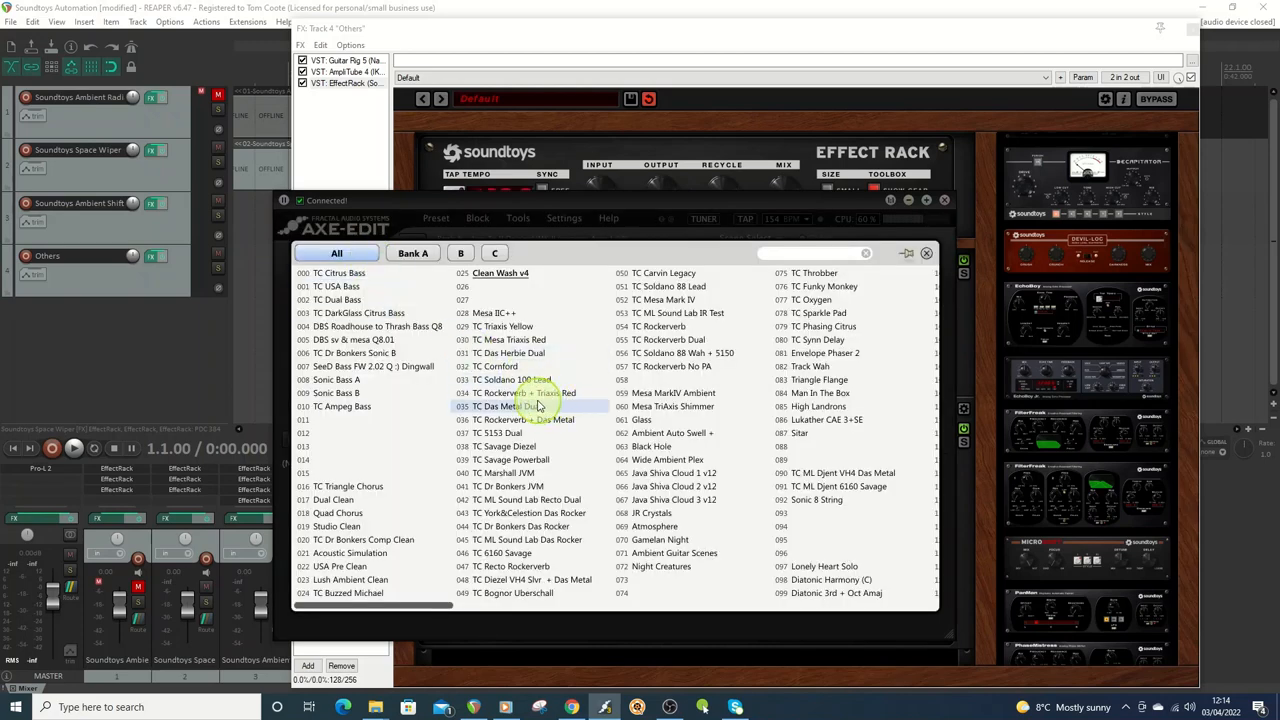
double_click(500, 272)
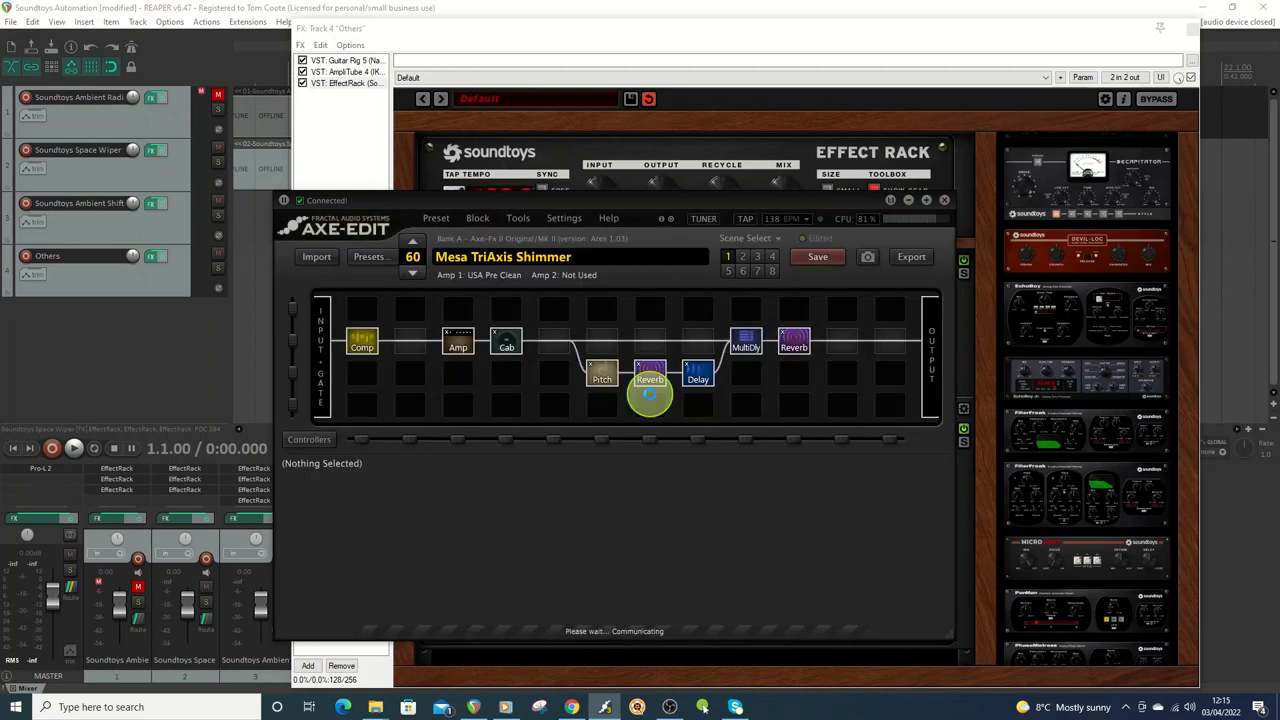
Load the Wide Ambient Plex preset from the preset list.
click(412, 268)
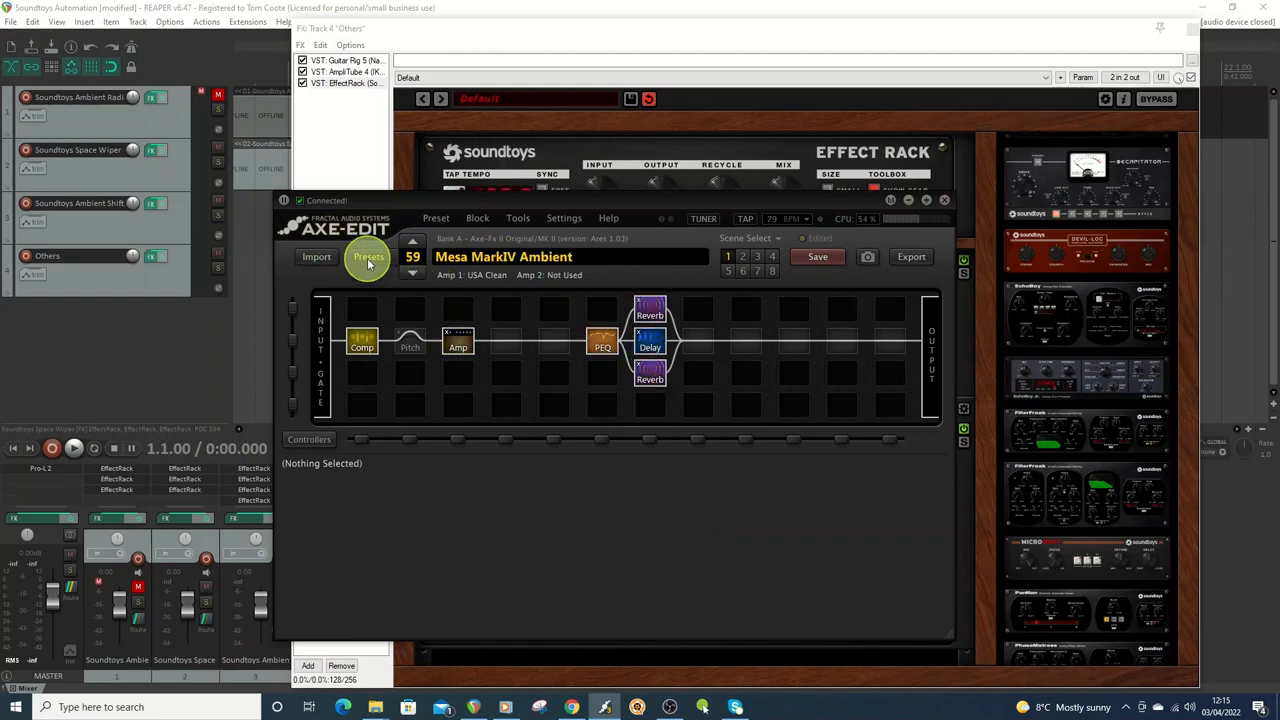
click(368, 256)
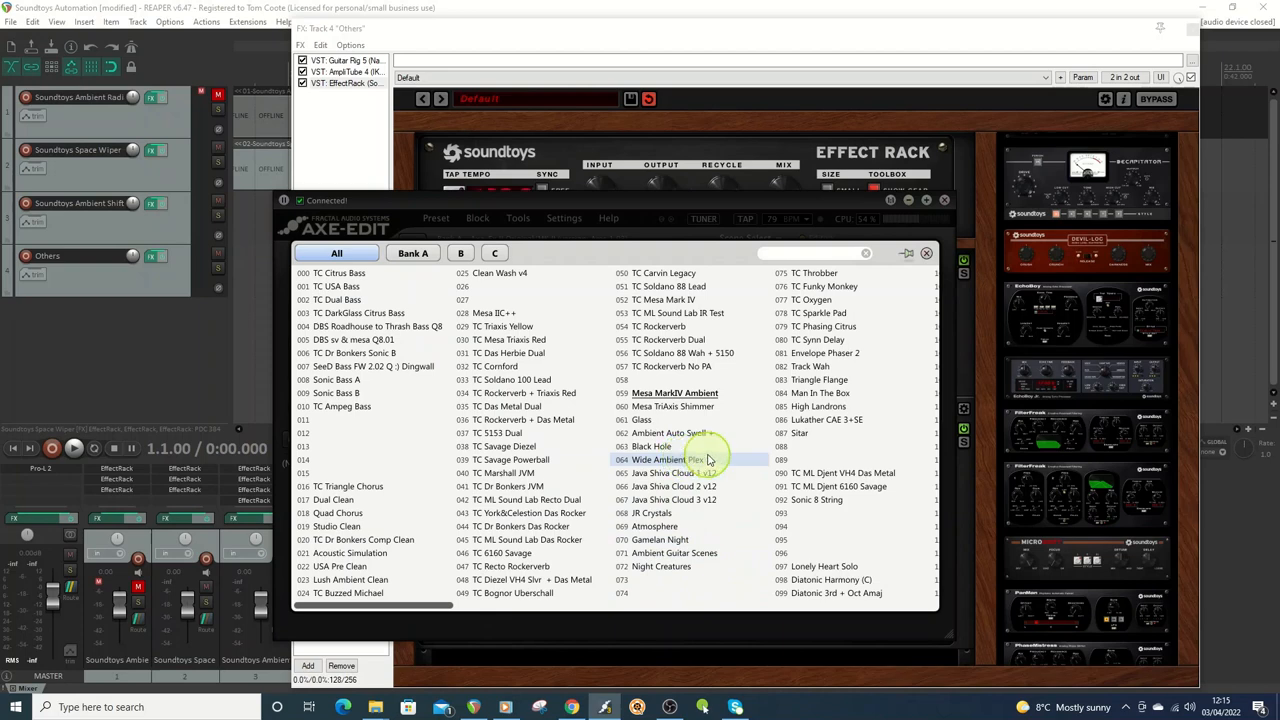
double_click(674, 392)
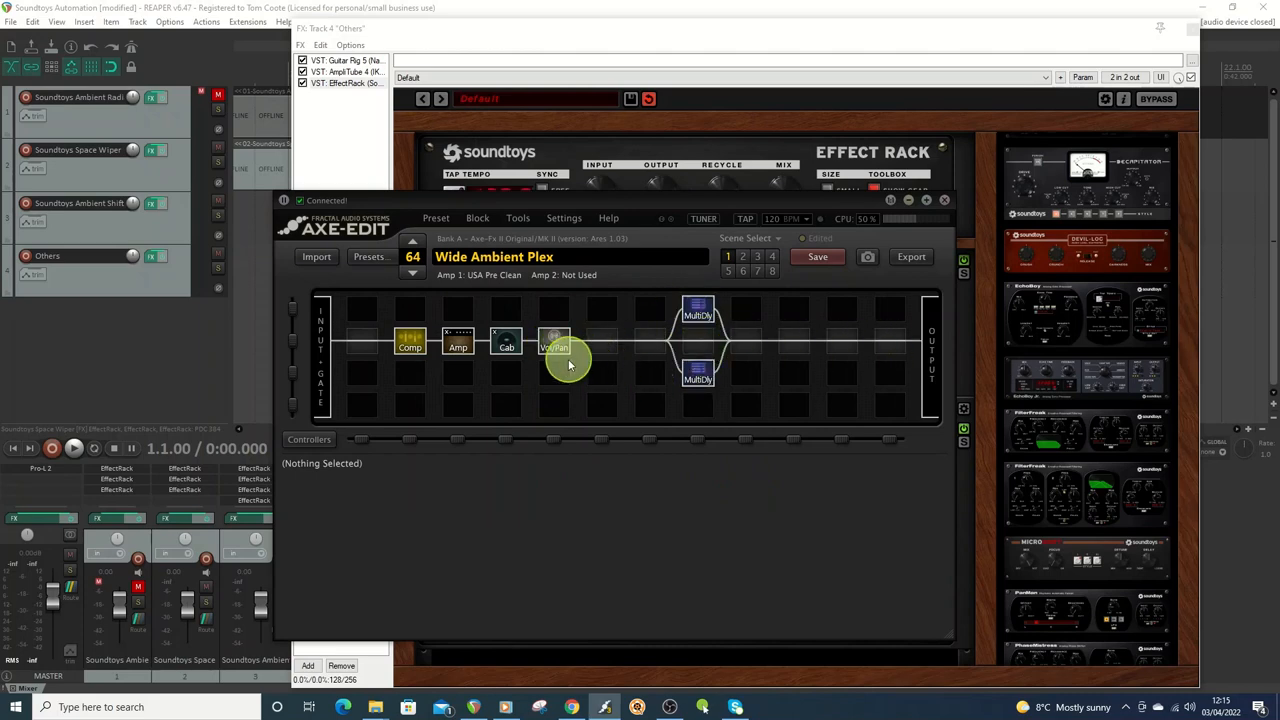
Inspect the Volume/Pan block's volume modifier and its source list.
click(556, 344)
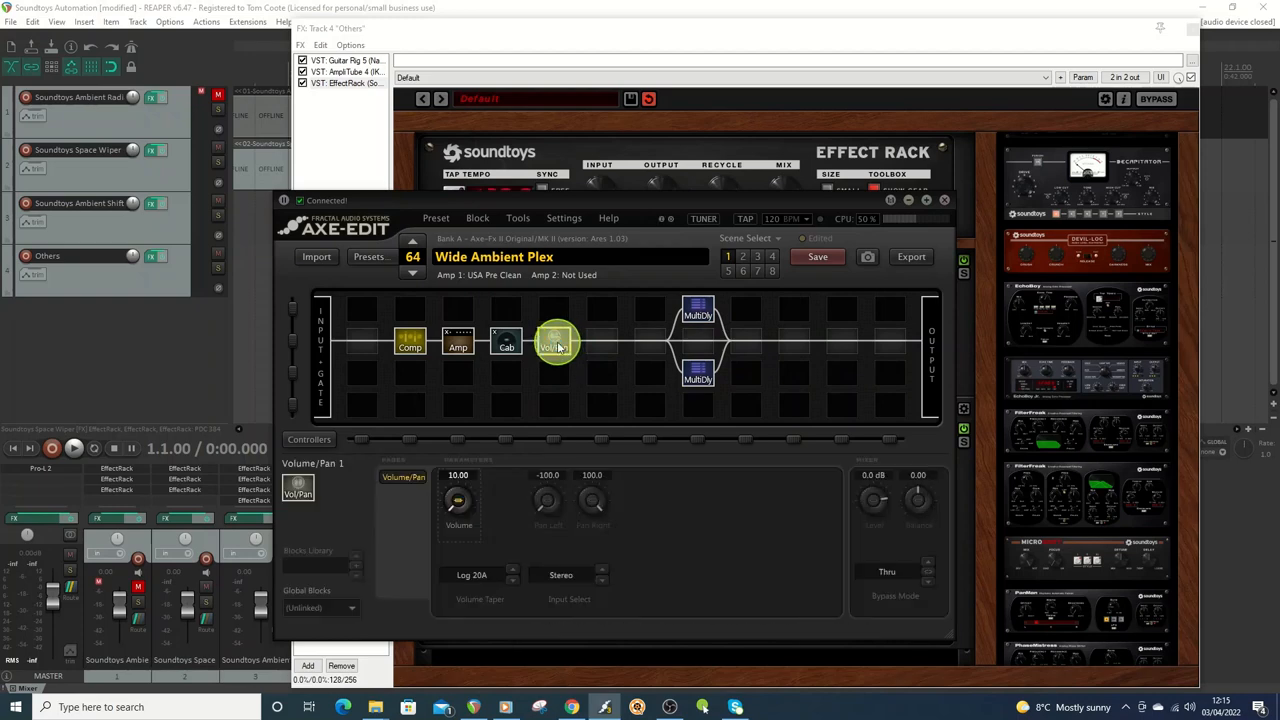
click(556, 340)
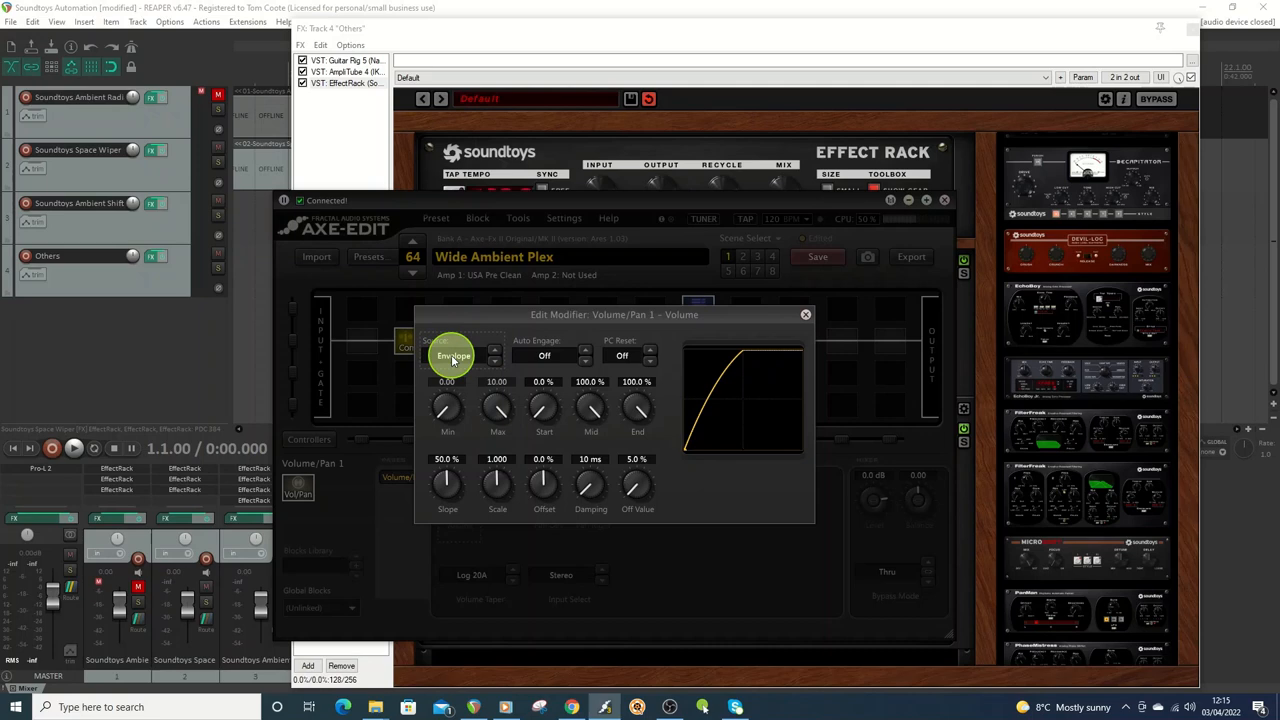
mouse_move(704, 330)
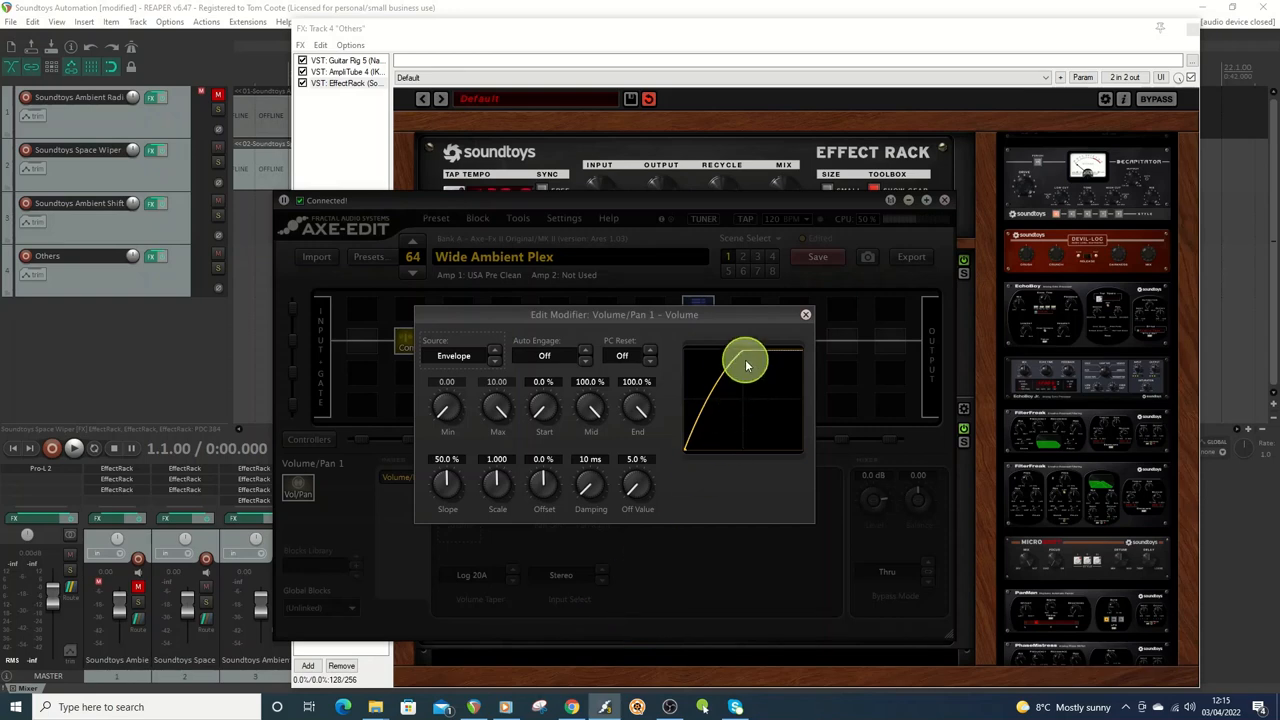
drag(744, 362, 784, 384)
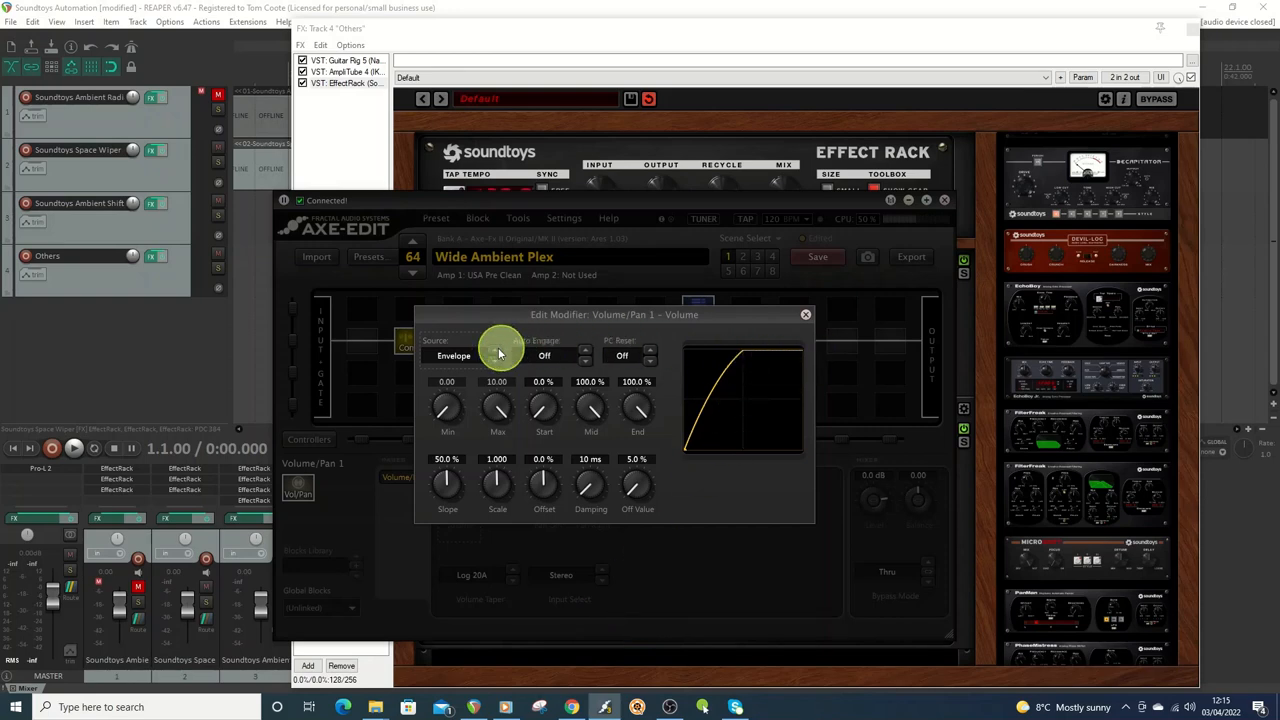
click(454, 356)
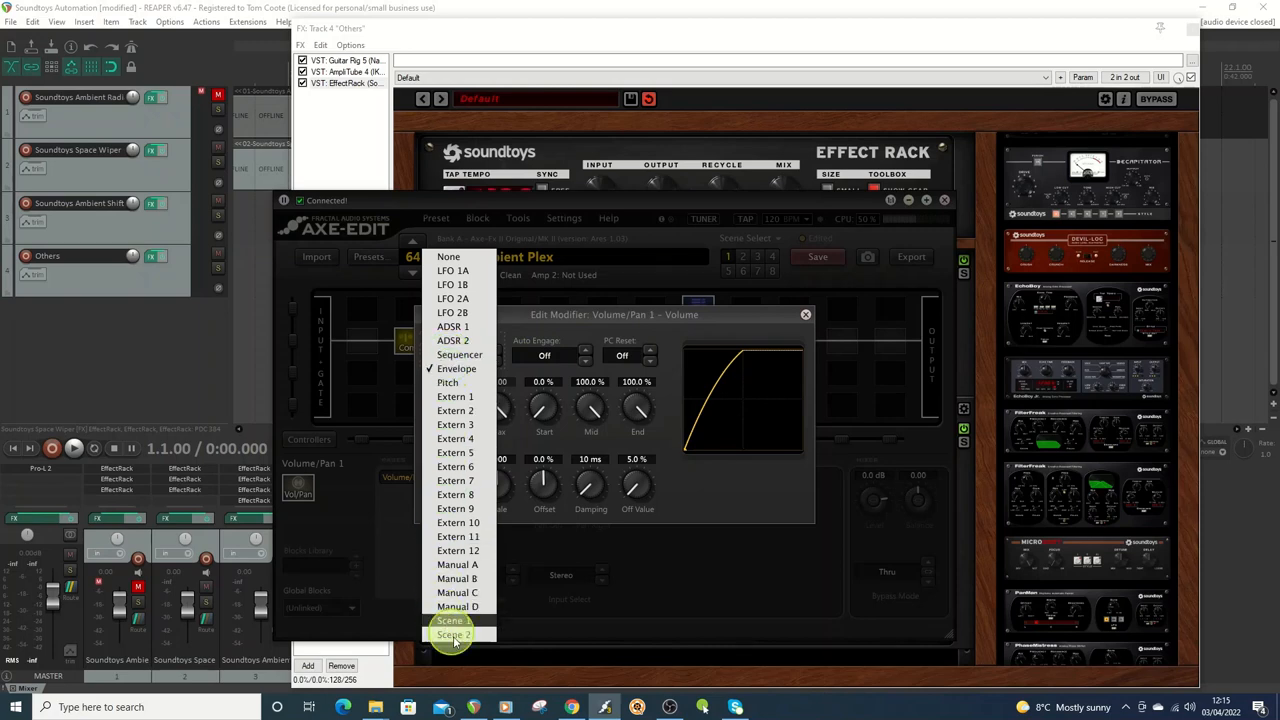
mouse_move(456, 284)
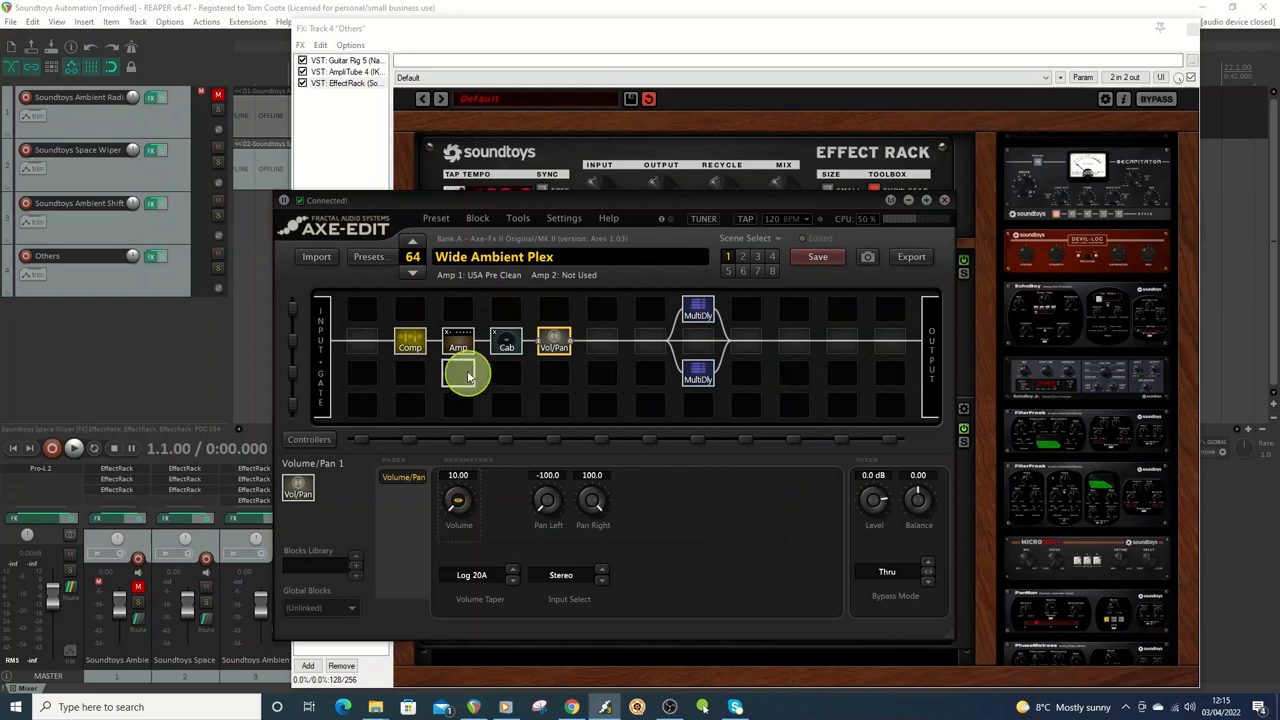
Inspect the Amp block's input-drive modifier, then return to the Amp 1 parameters.
click(456, 340)
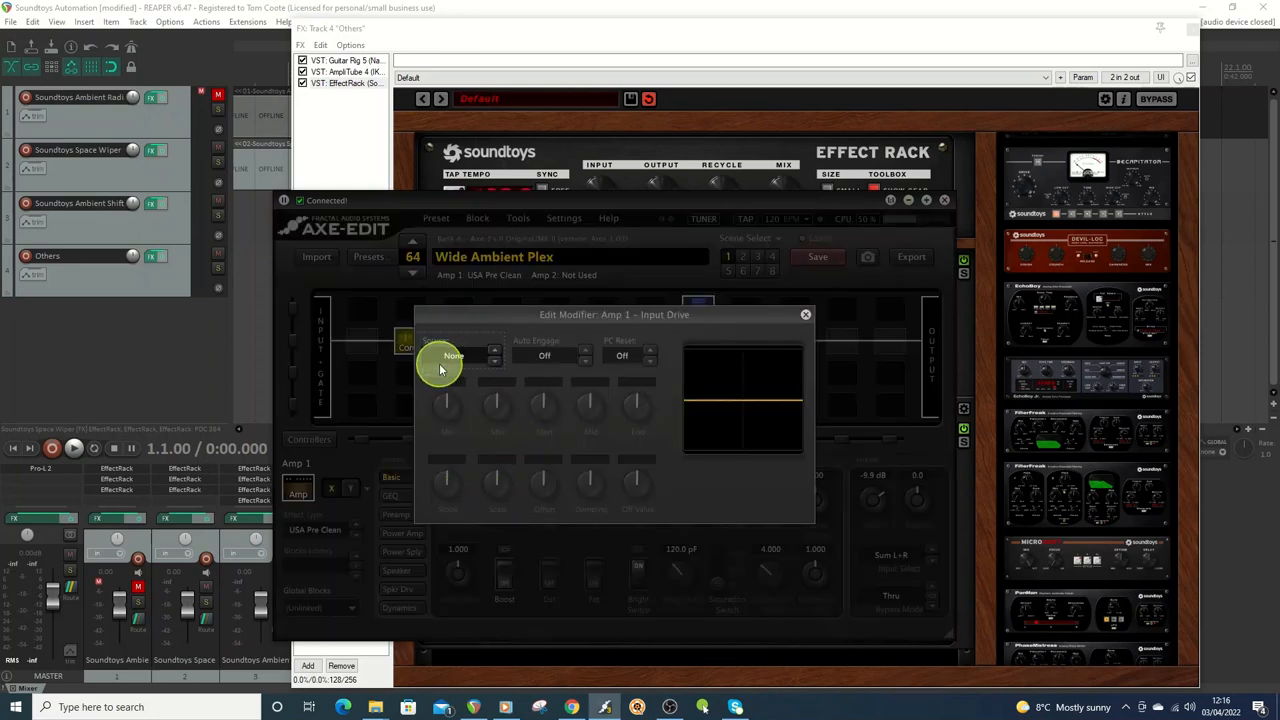
mouse_move(810, 316)
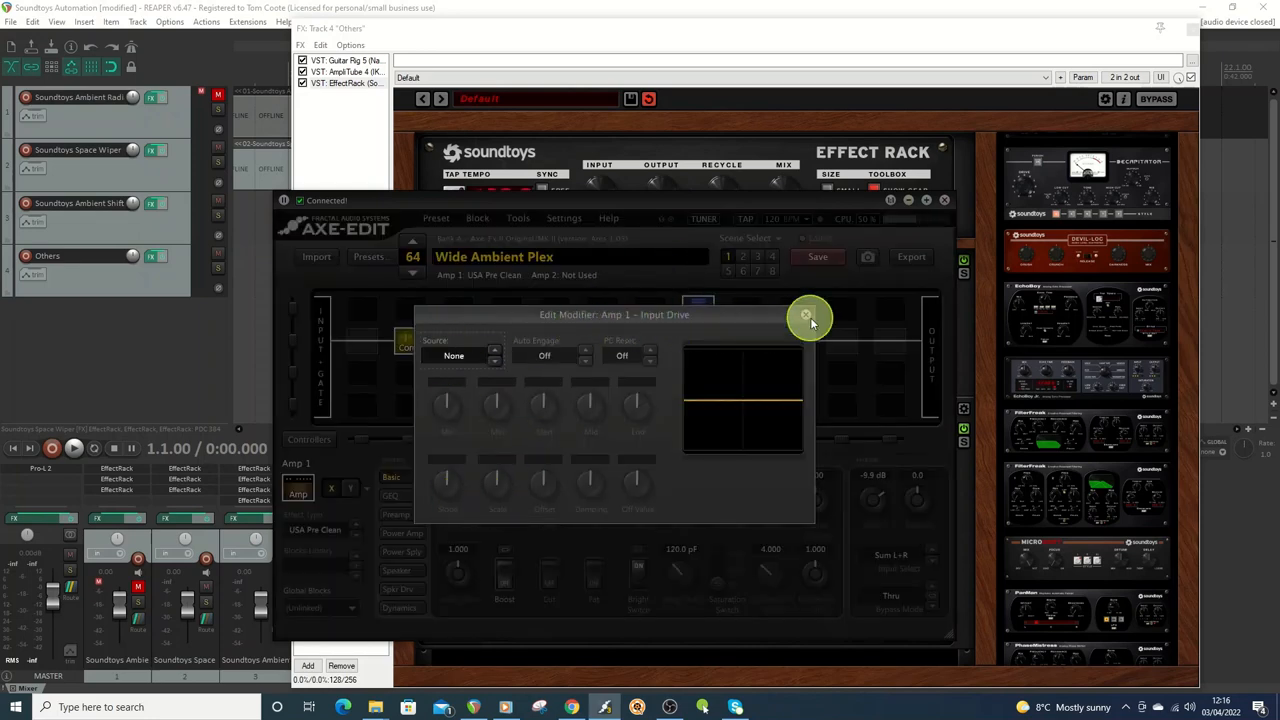
click(806, 314)
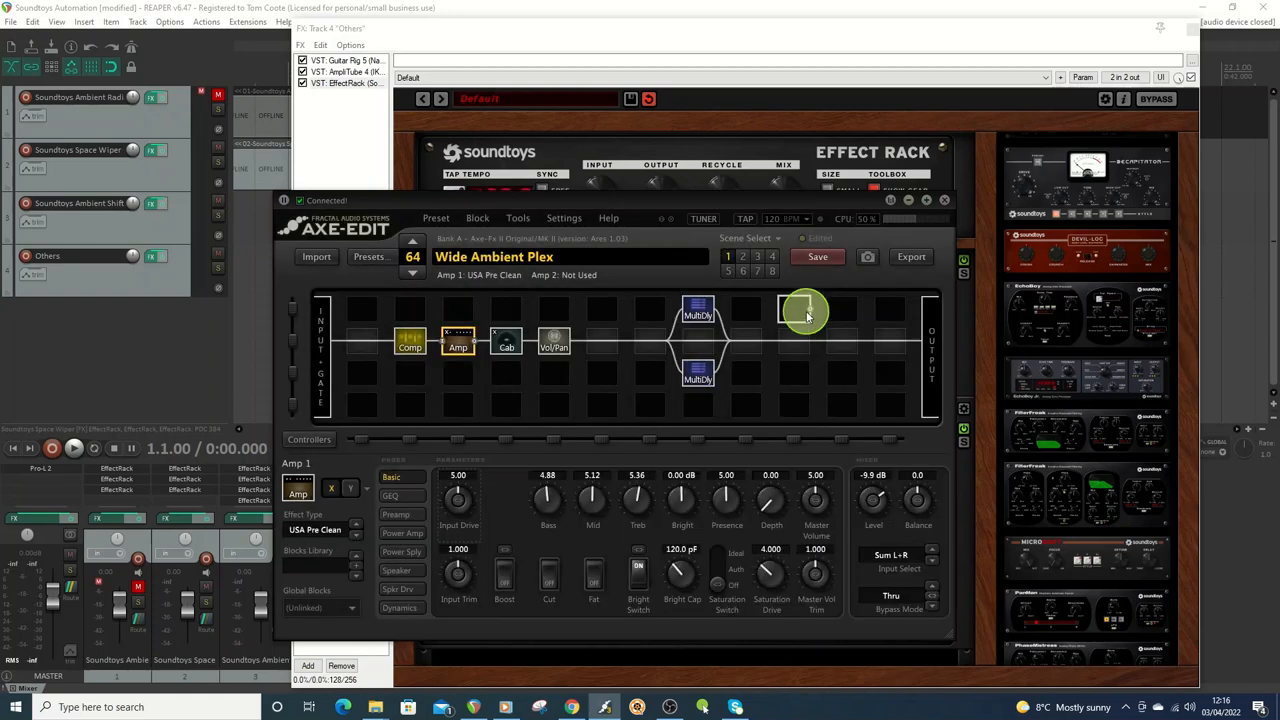
mouse_move(806, 312)
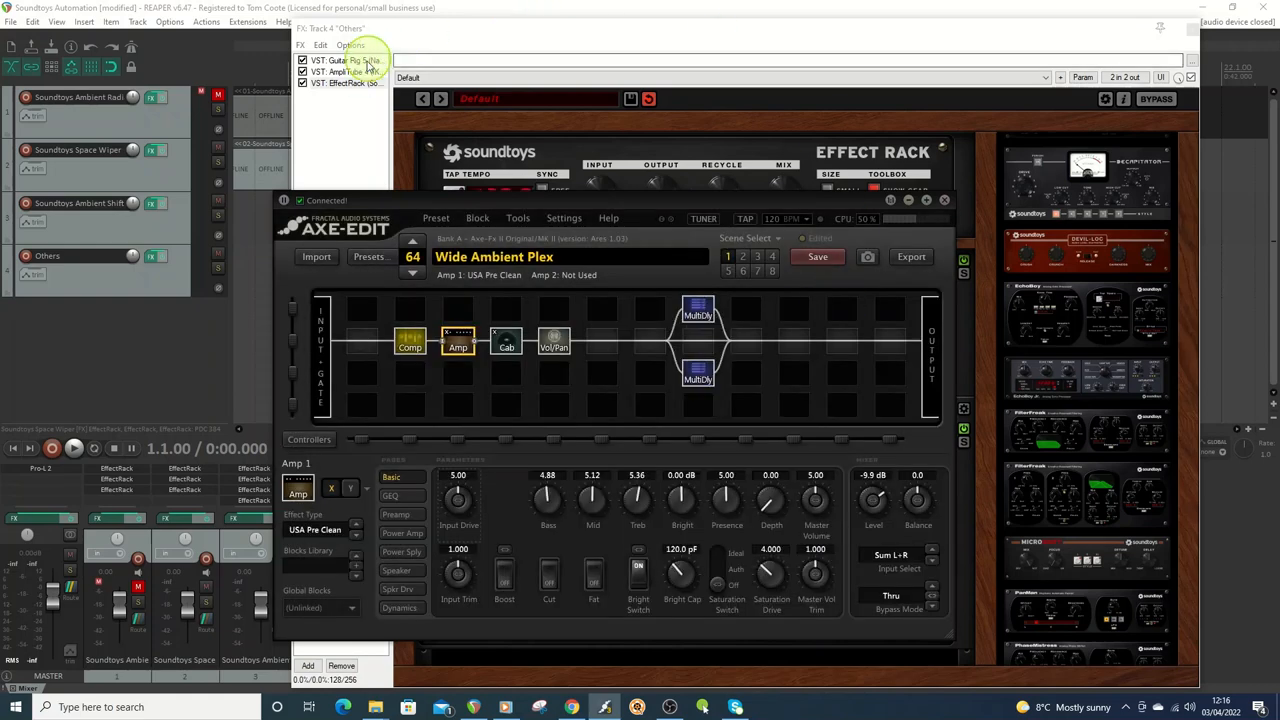
Load Guitar Rig's Fifths Bounce preset and tweak the analog sequencer's sequence length.
click(344, 60)
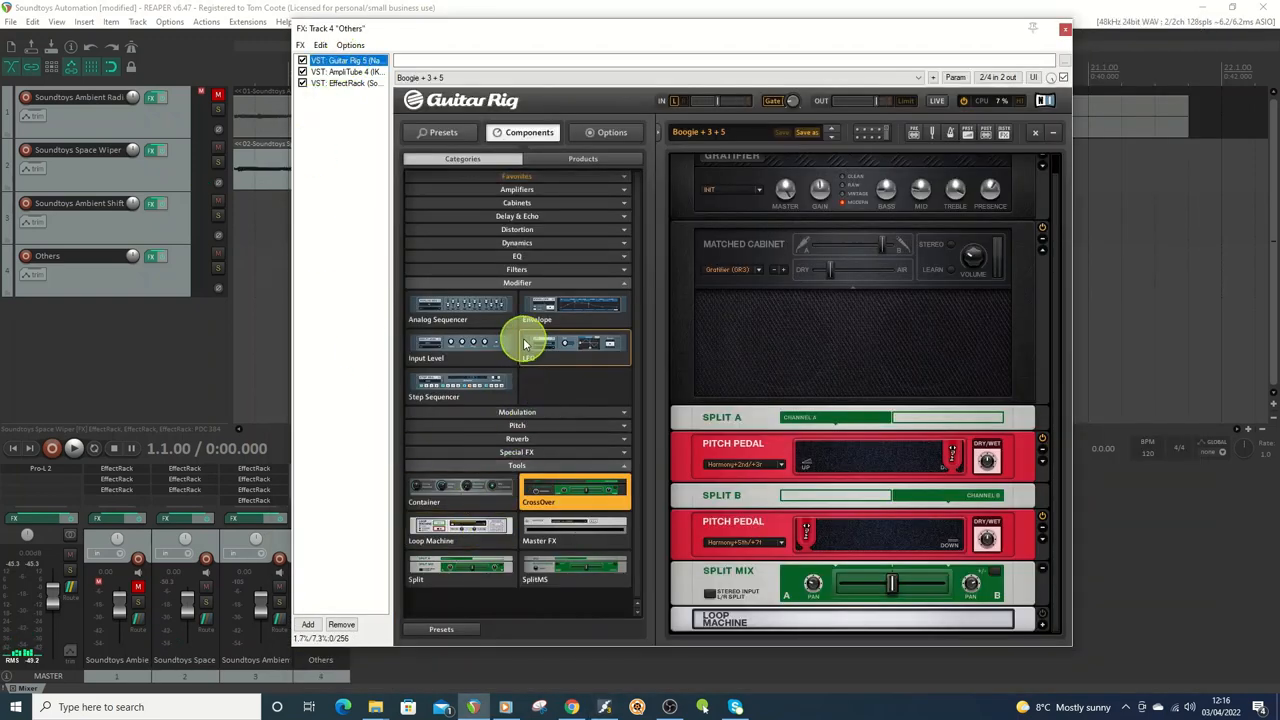
mouse_move(430, 310)
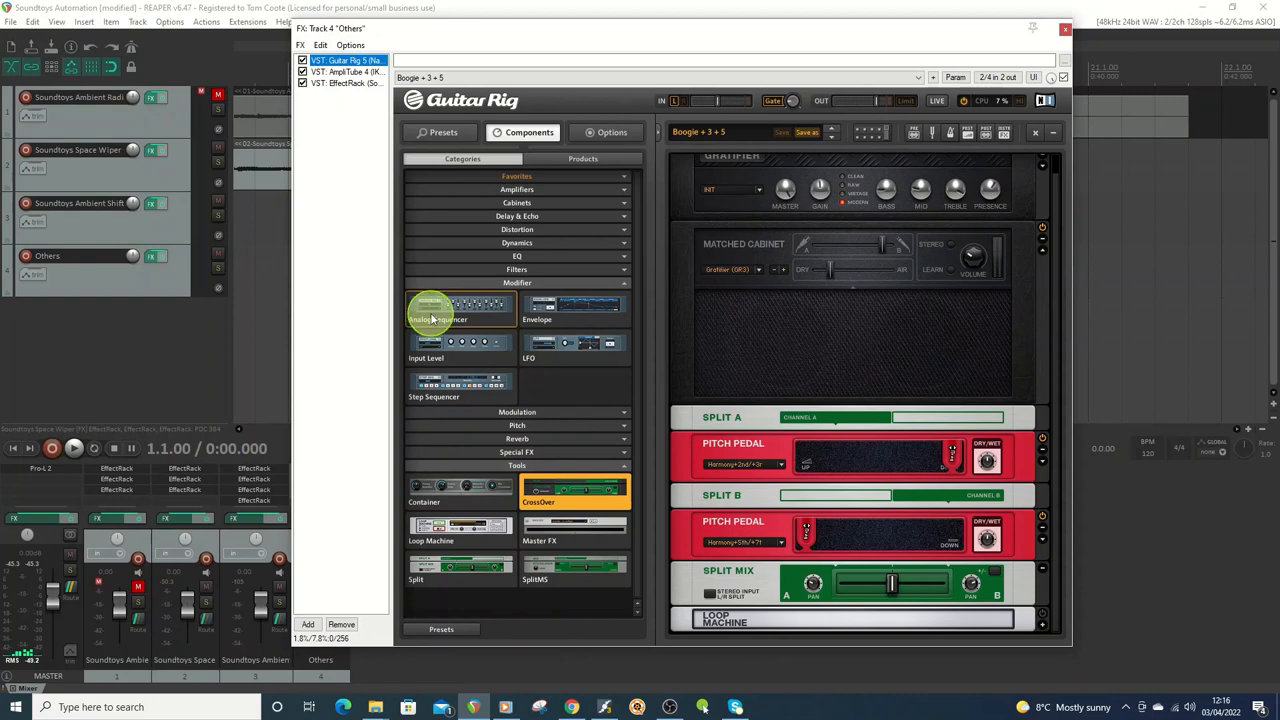
mouse_move(572, 344)
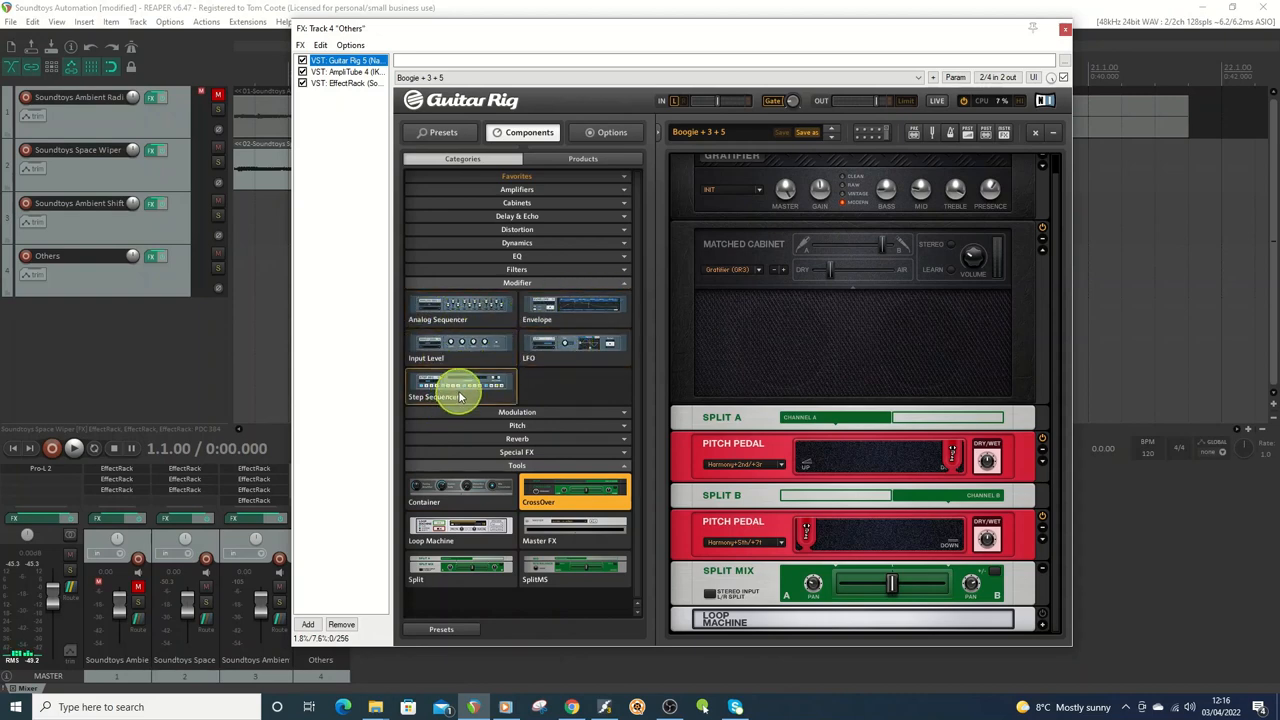
click(442, 132)
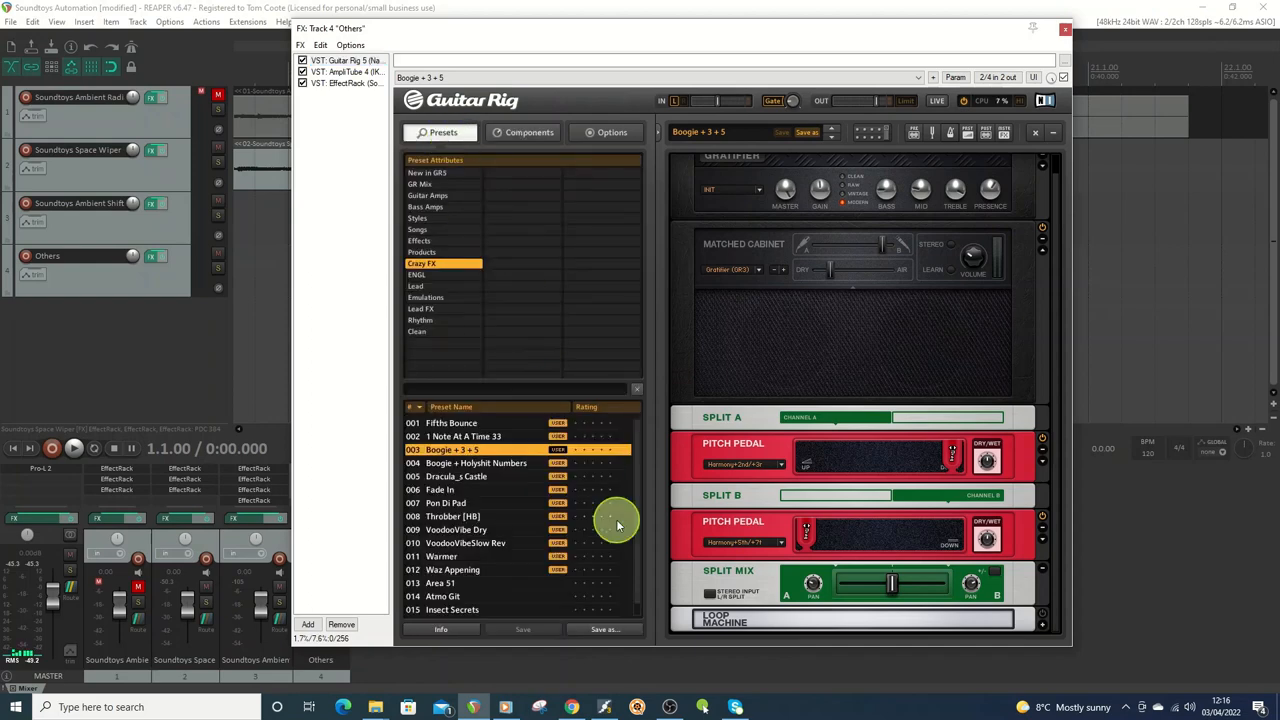
click(452, 424)
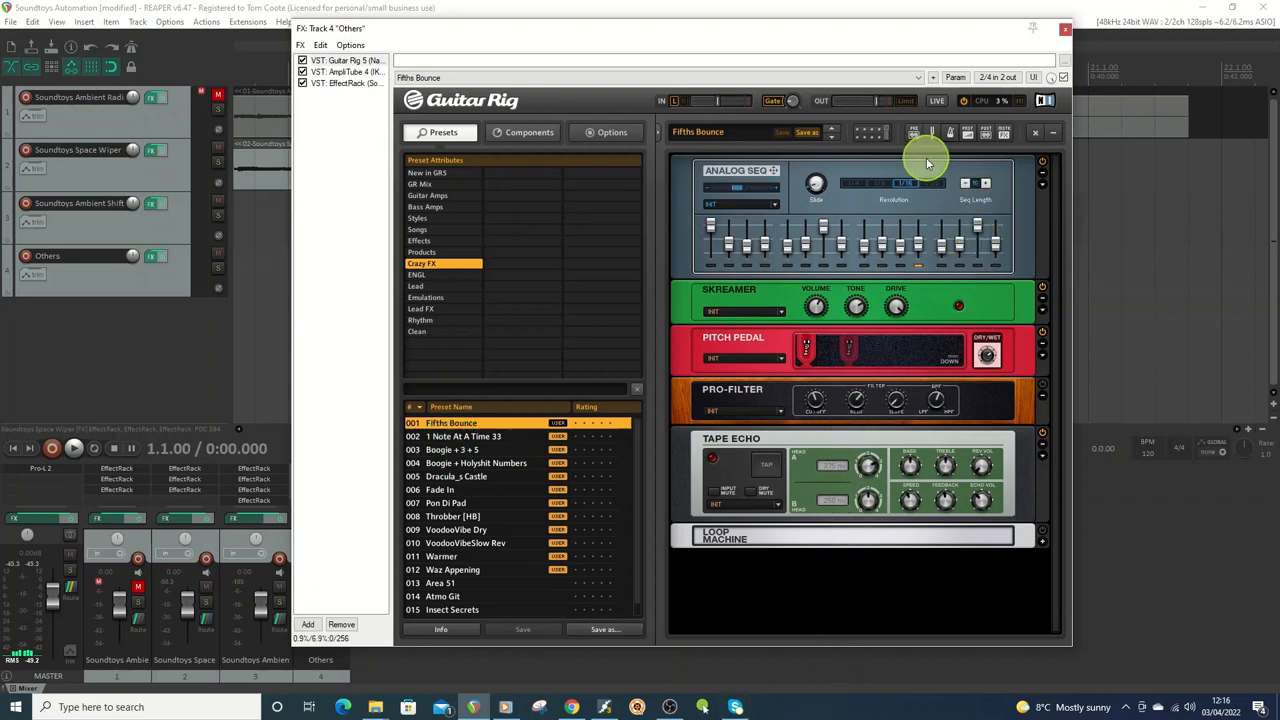
mouse_move(858, 168)
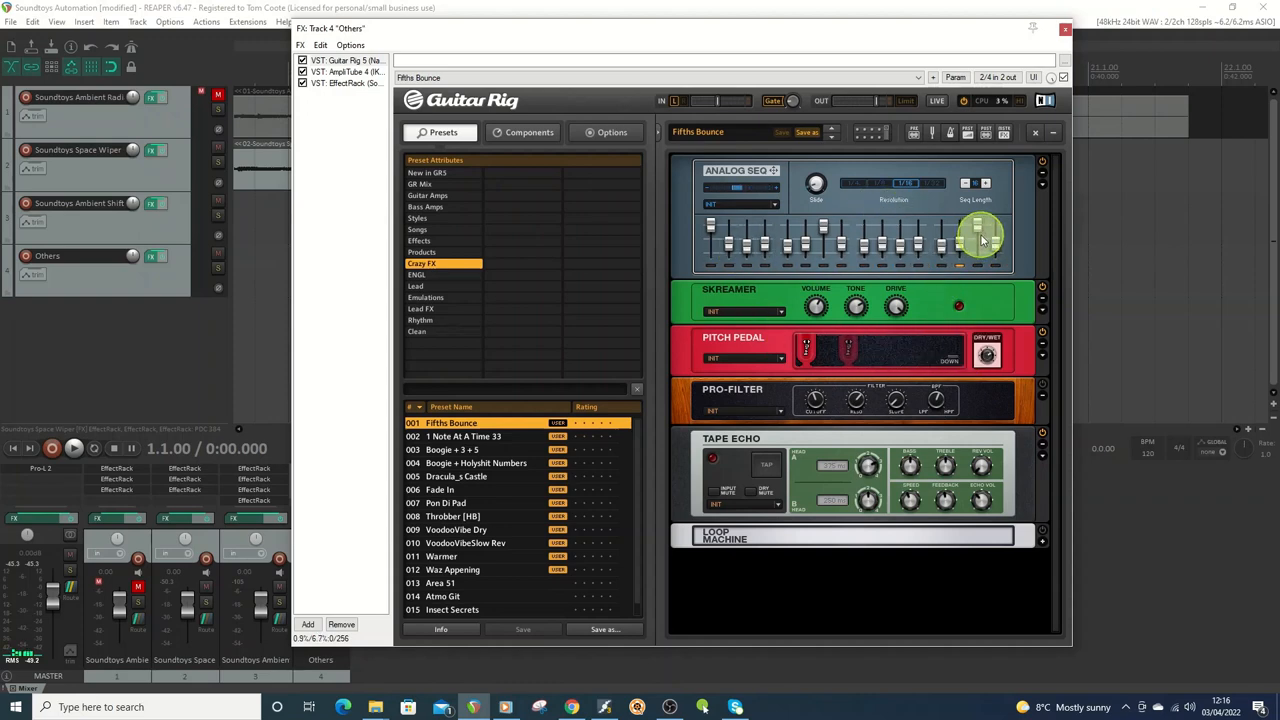
drag(980, 240, 980, 228)
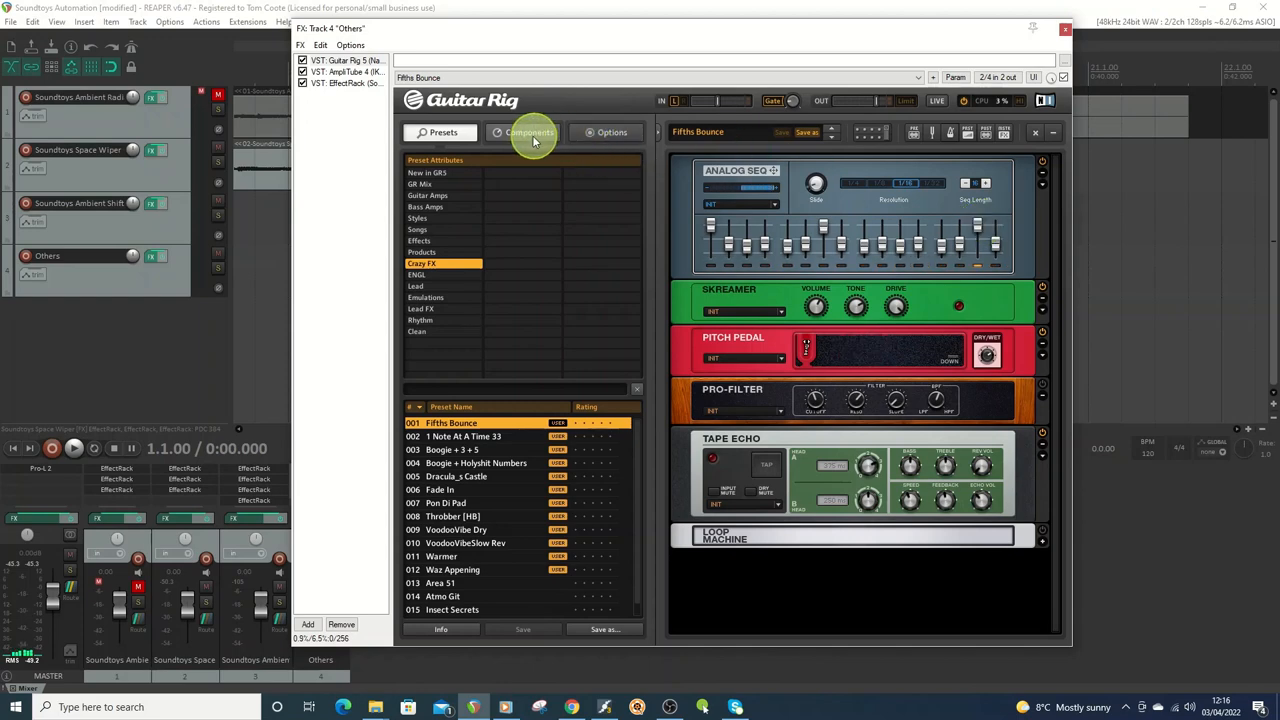
Show the component library with its categories beside the rack.
click(528, 132)
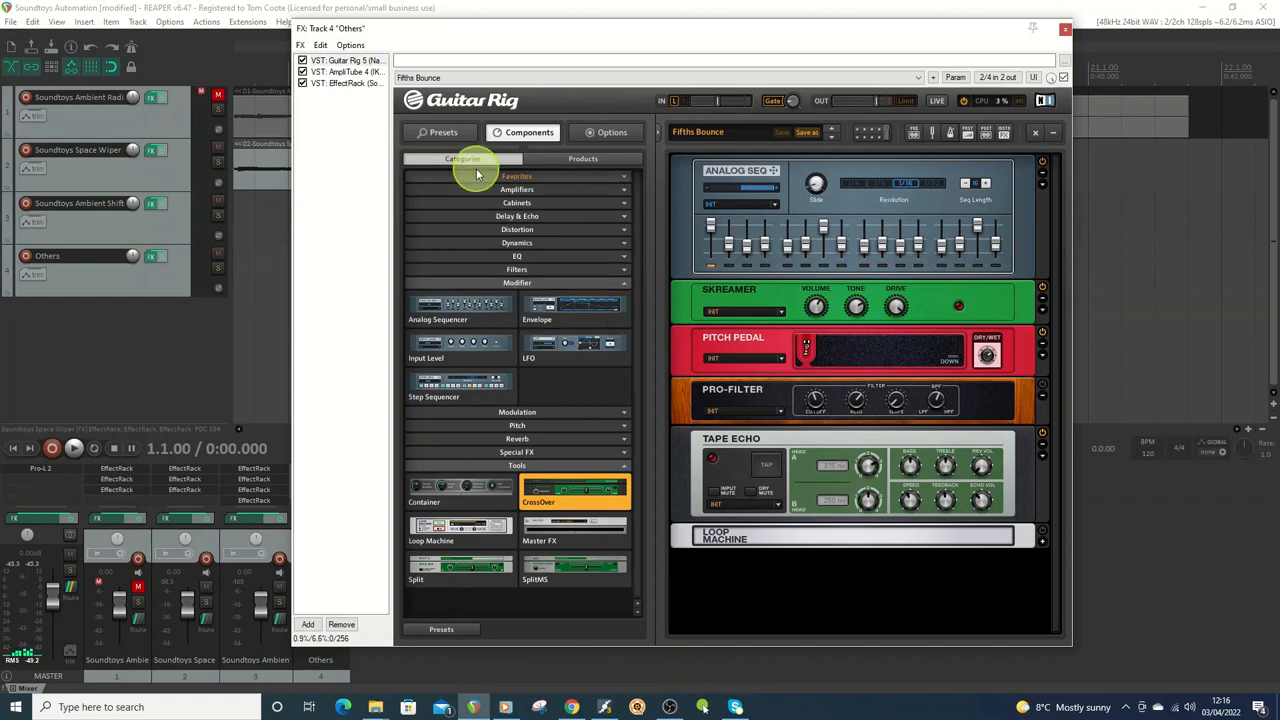
click(348, 84)
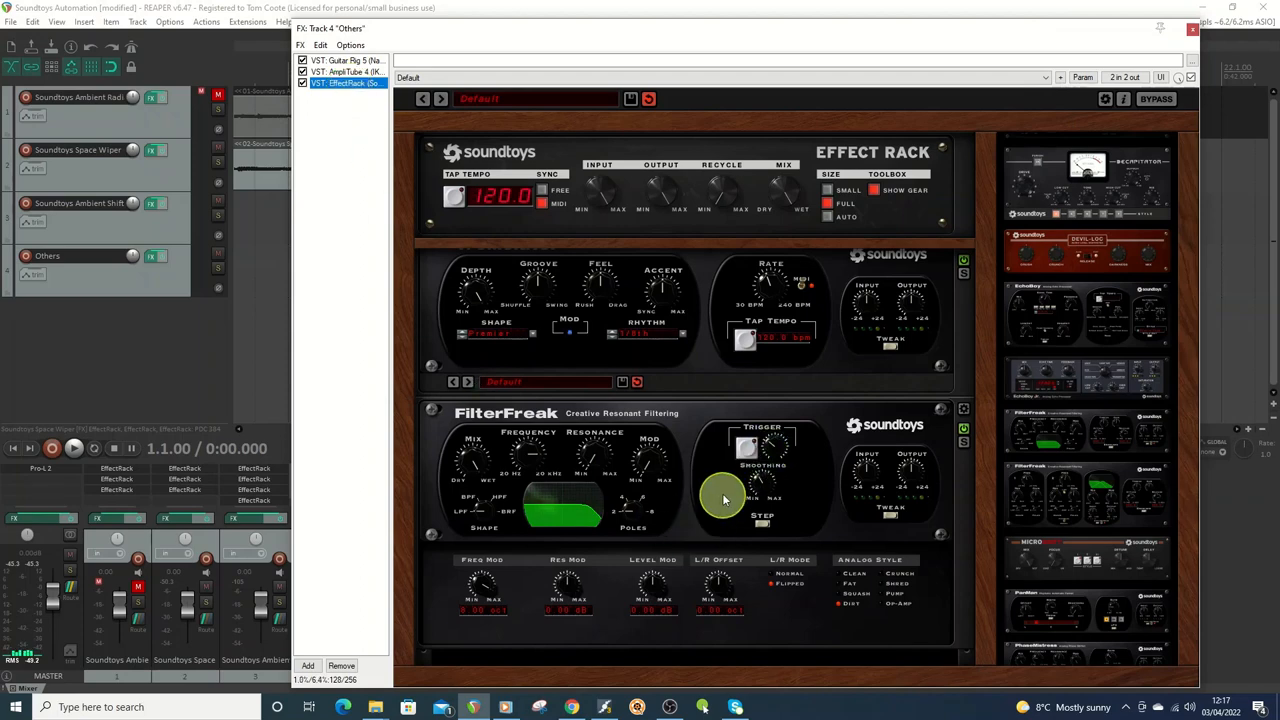
mouse_move(978, 398)
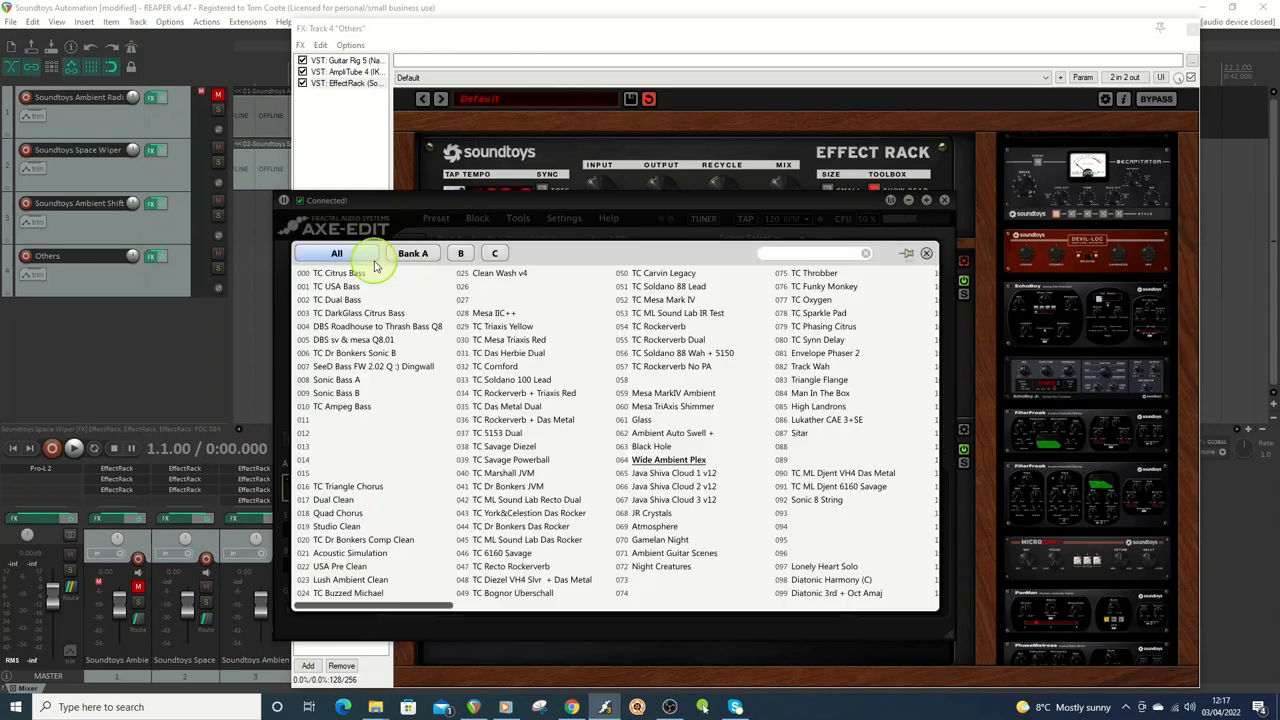
Load Mesa MarkIV Ambient then Clean Wash v4 in Axe-Edit, and bring Guitar Rig back to front.
double_click(668, 458)
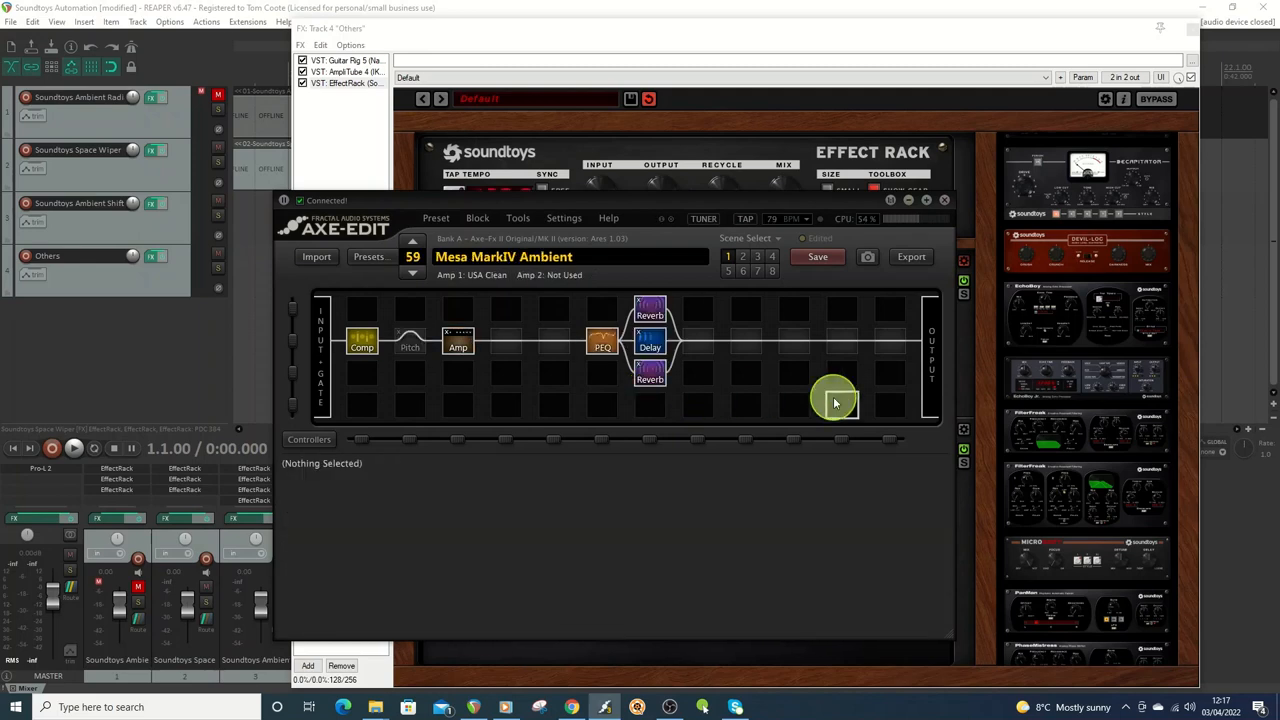
click(368, 256)
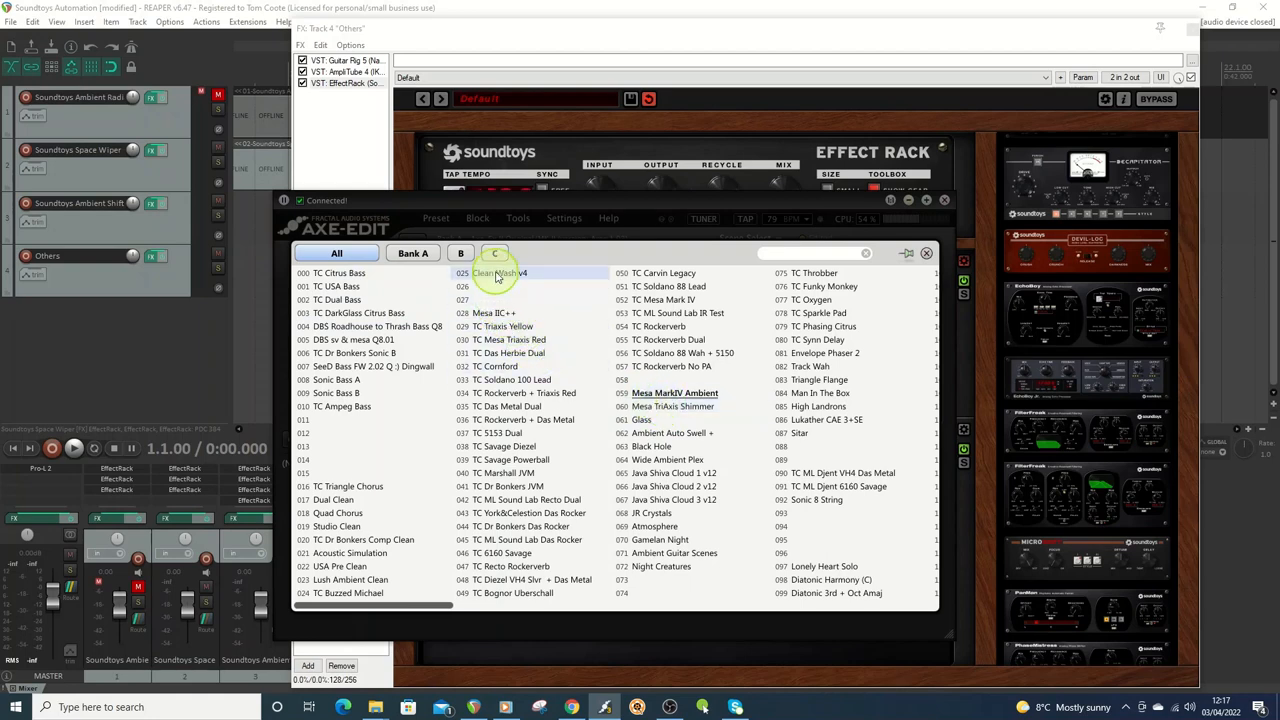
double_click(500, 272)
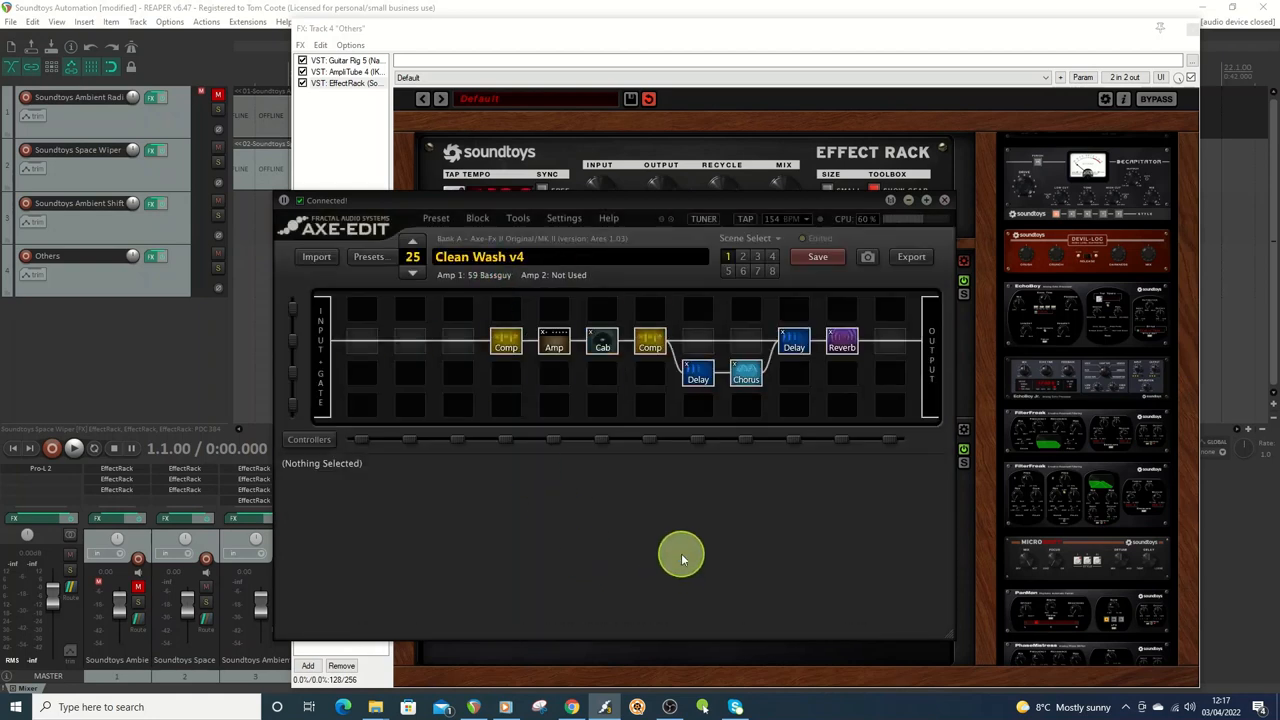
mouse_move(670, 580)
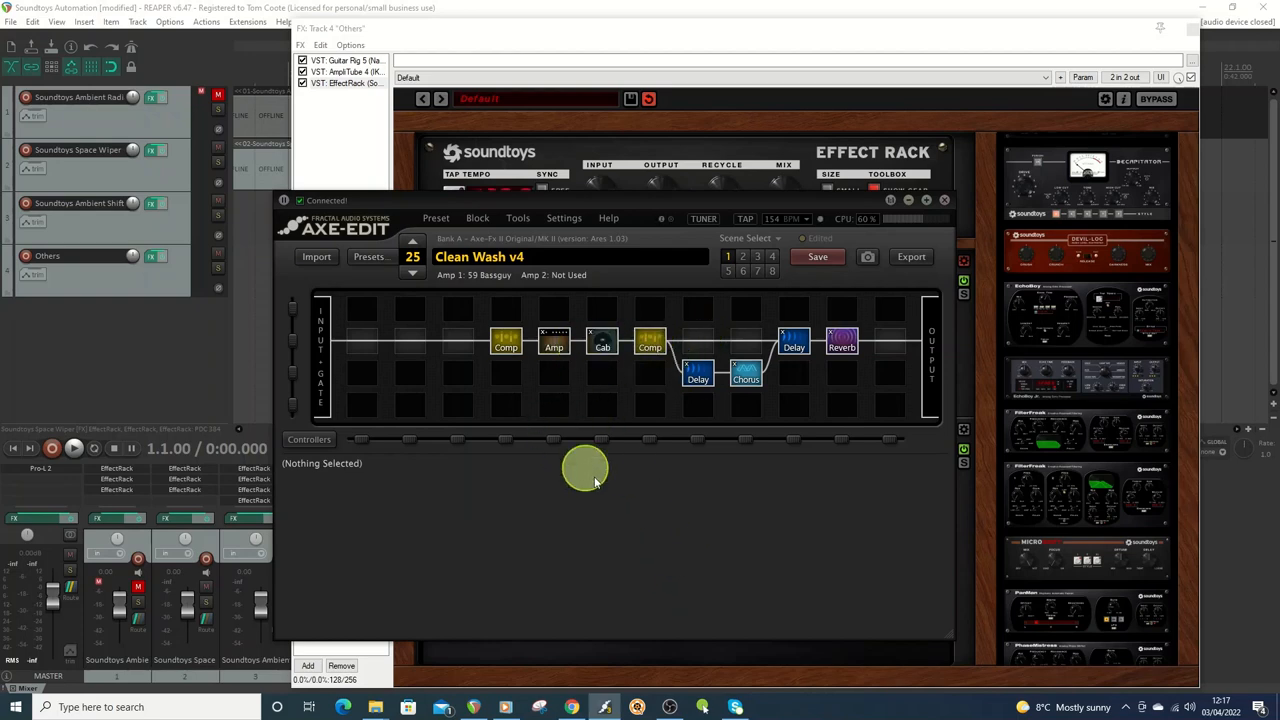
mouse_move(652, 462)
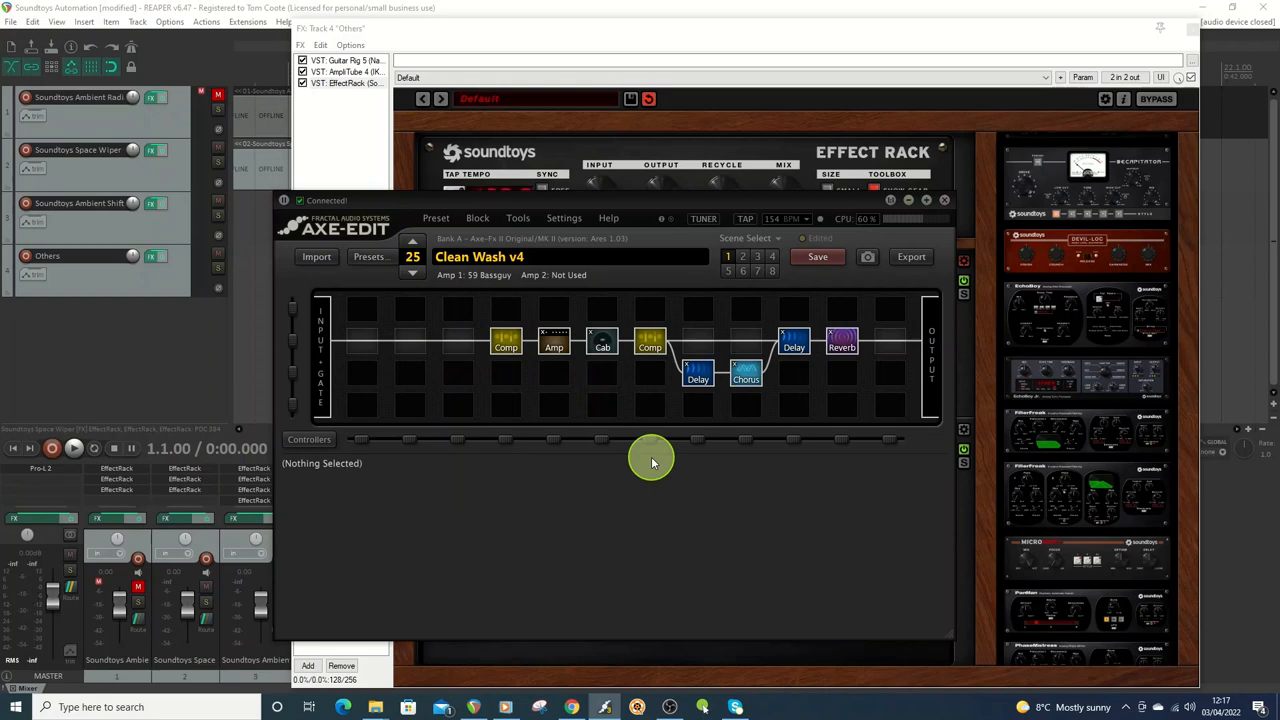
mouse_move(864, 328)
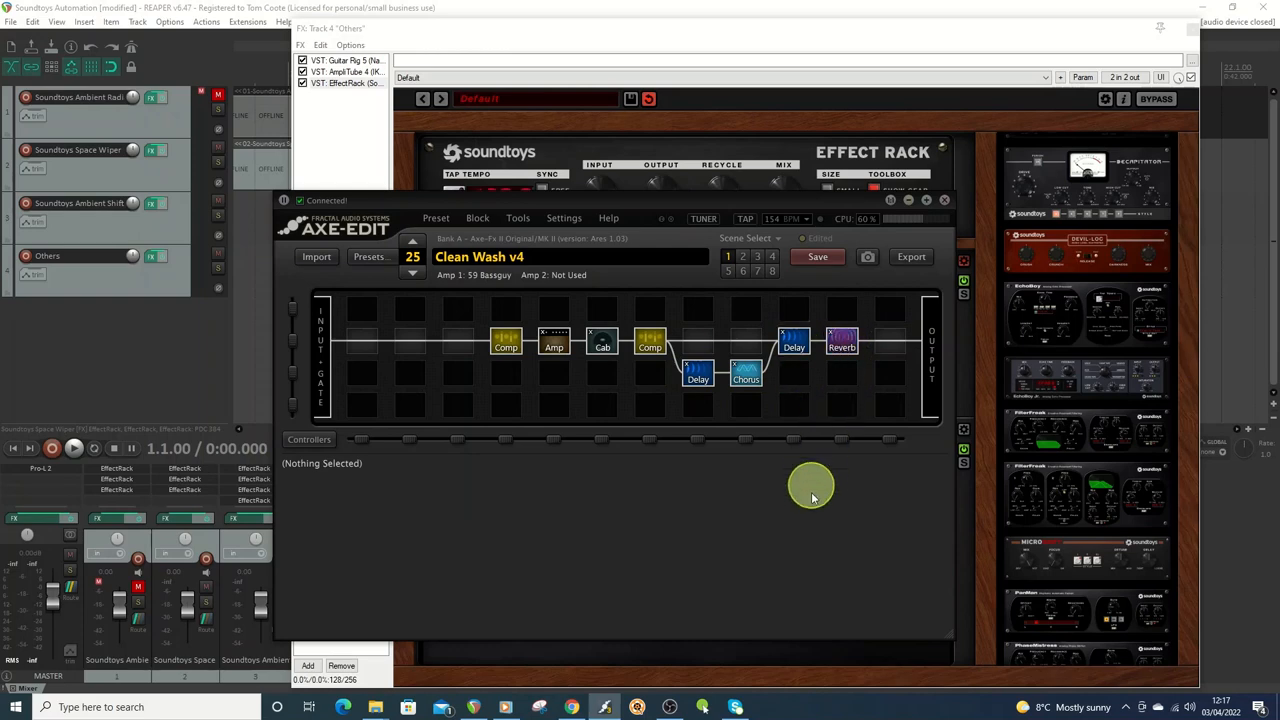
mouse_move(760, 556)
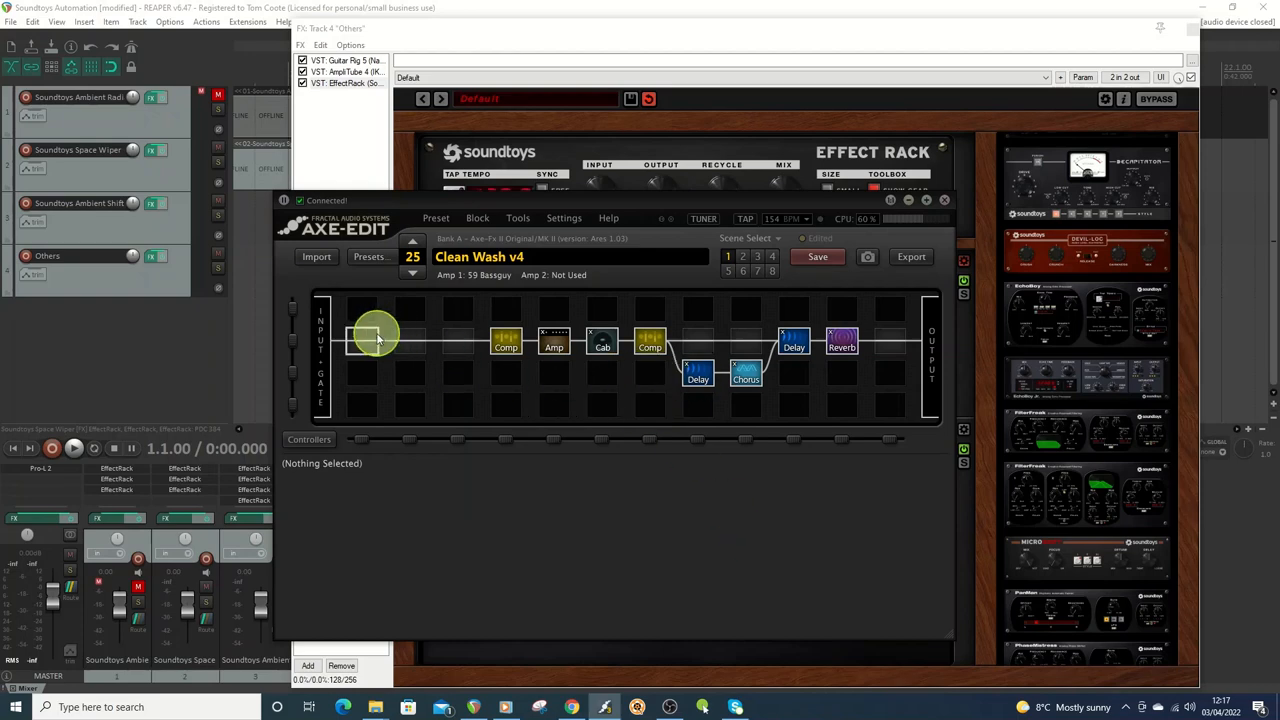
drag(376, 336, 596, 384)
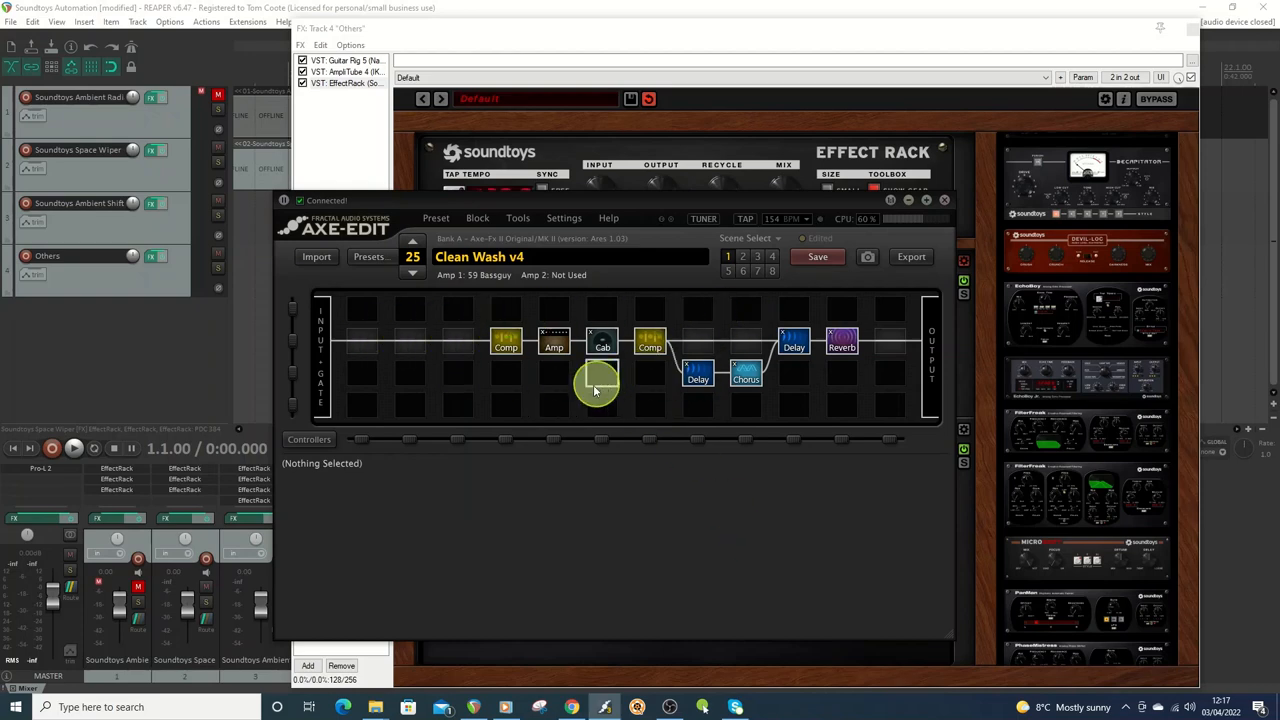
mouse_move(728, 284)
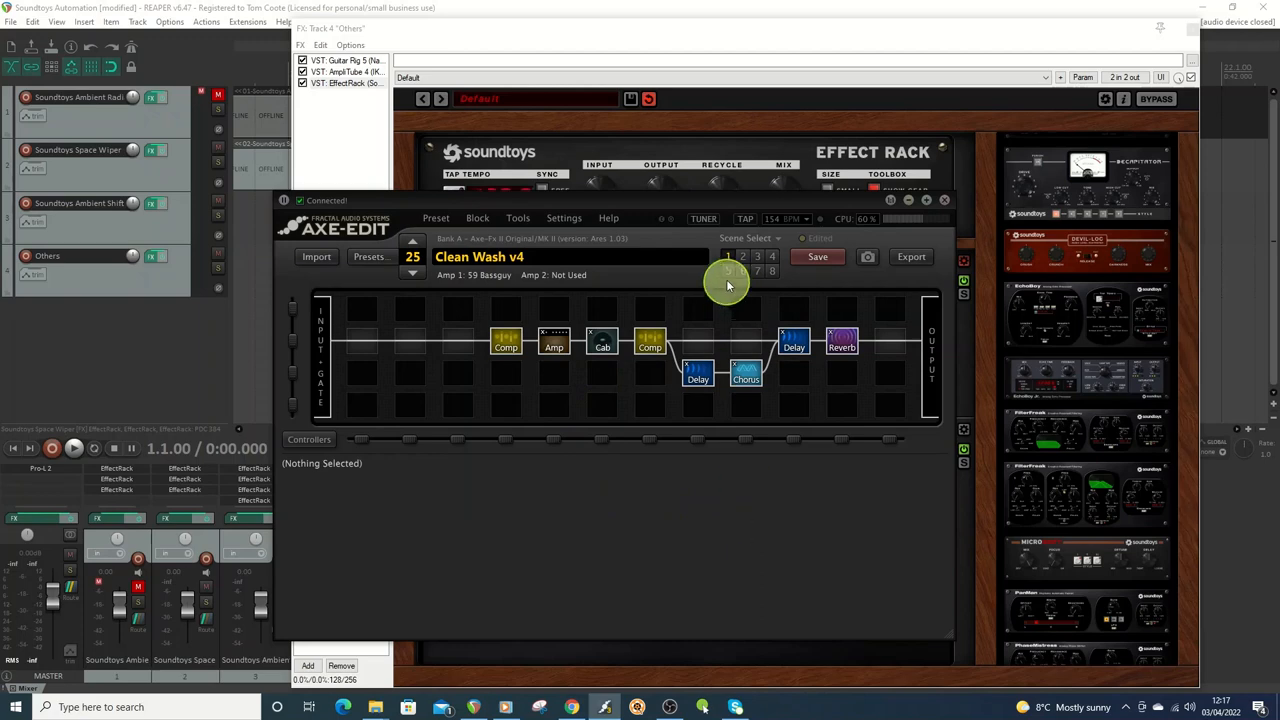
click(344, 60)
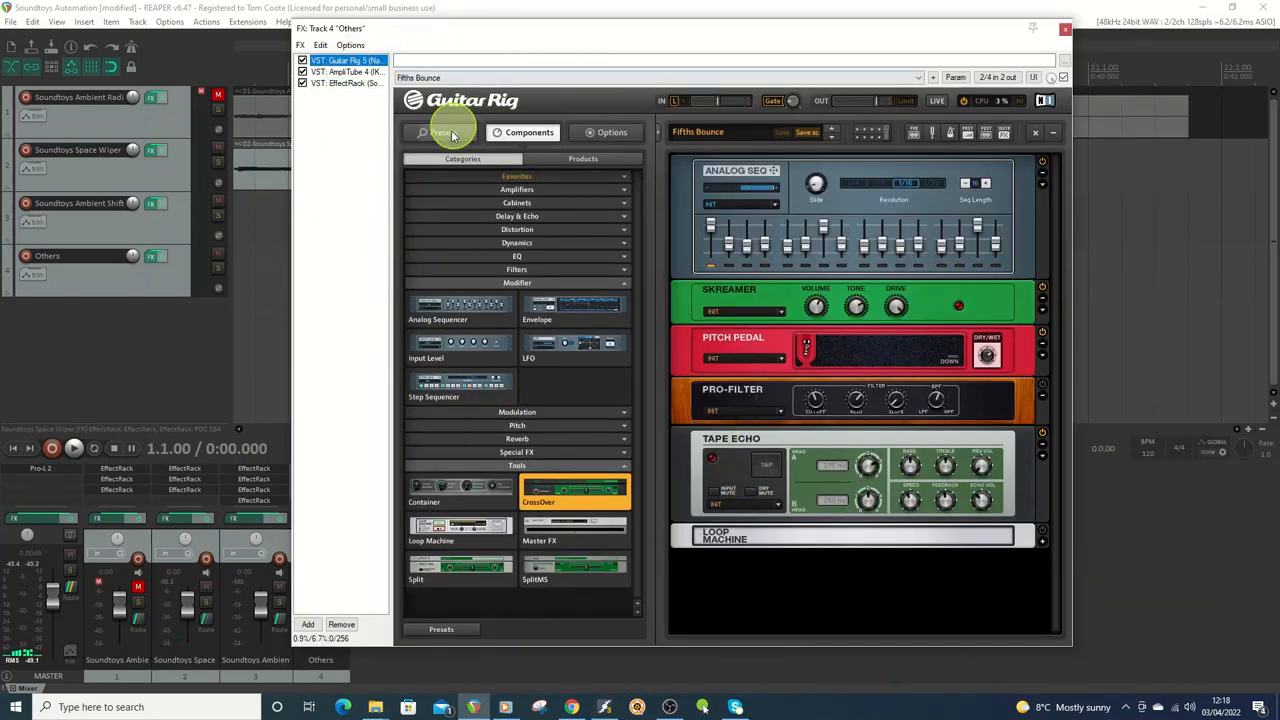
Load the 1 Note At A Time 33 preset from Guitar Rig's preset list.
click(442, 132)
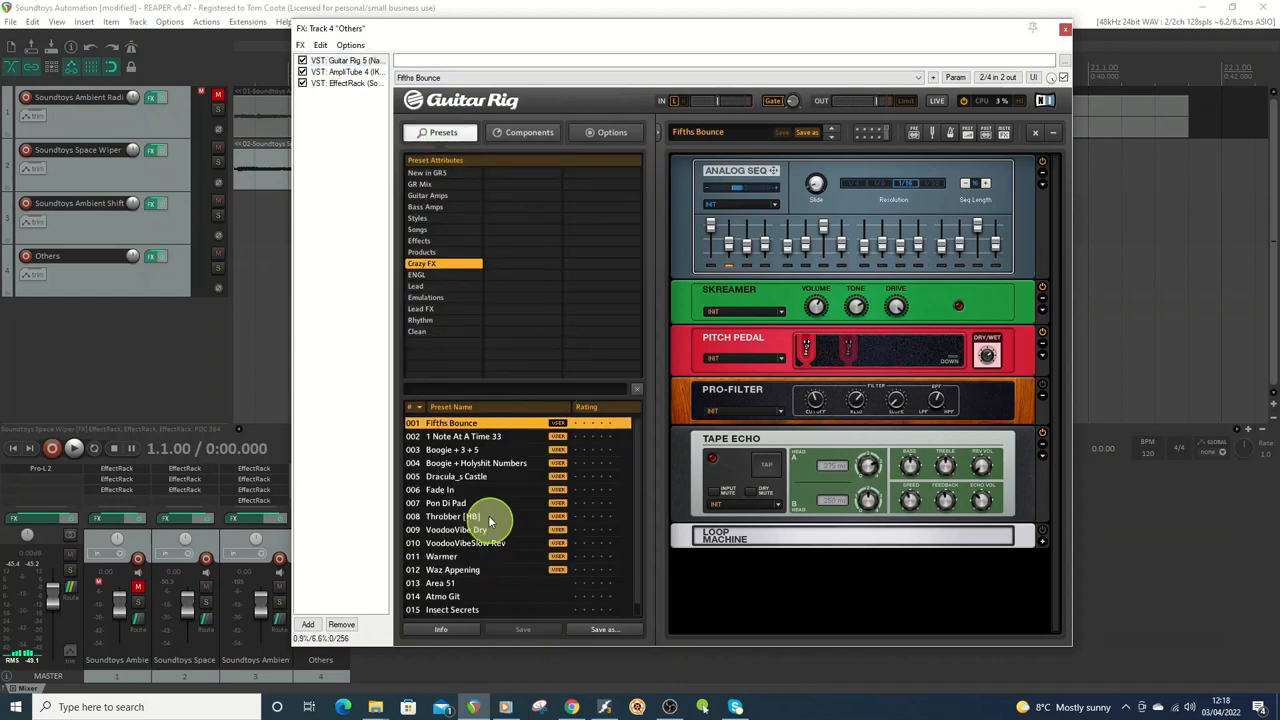
click(464, 436)
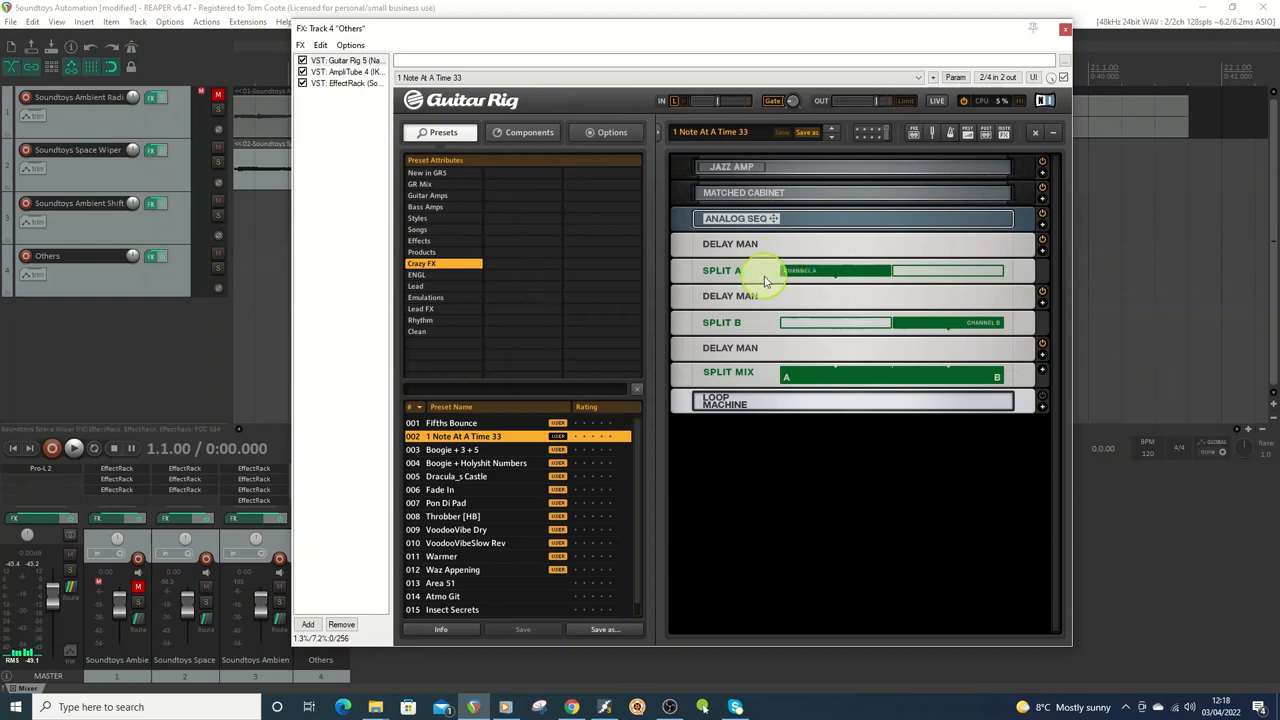
mouse_move(1018, 302)
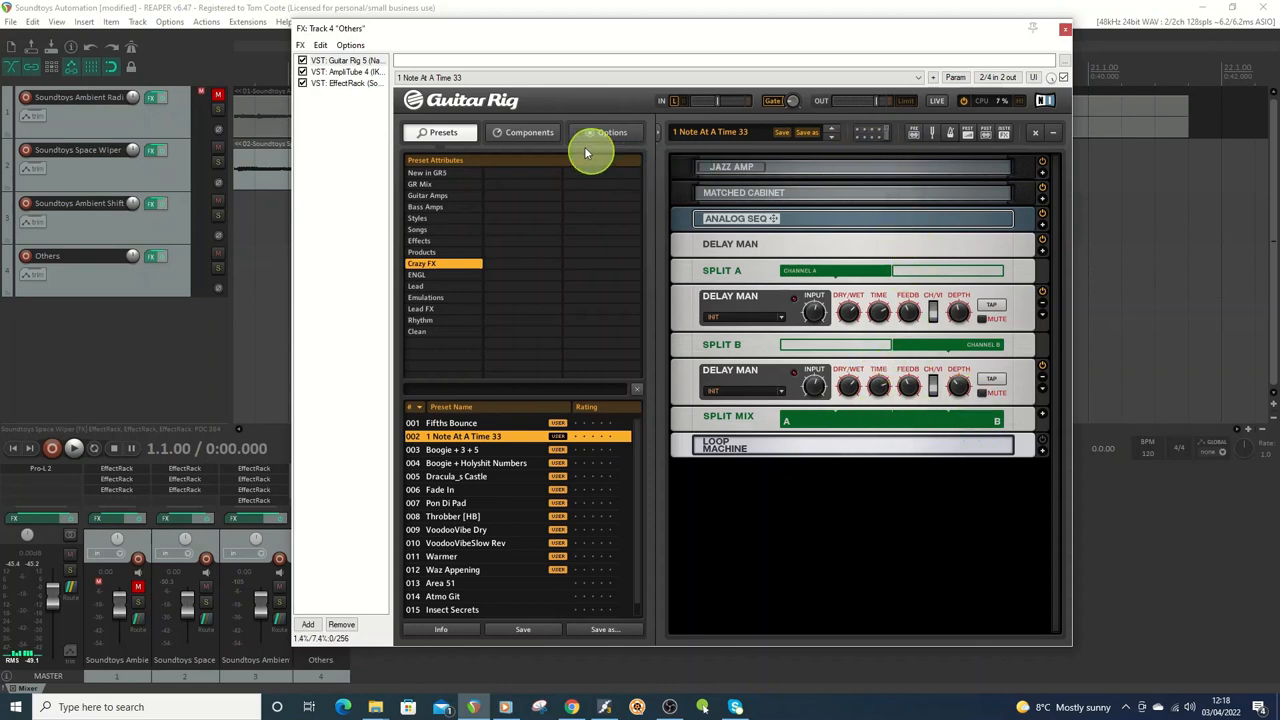
Show Guitar Rig's component library beside the 1 Note At A Time 33 rack.
click(528, 132)
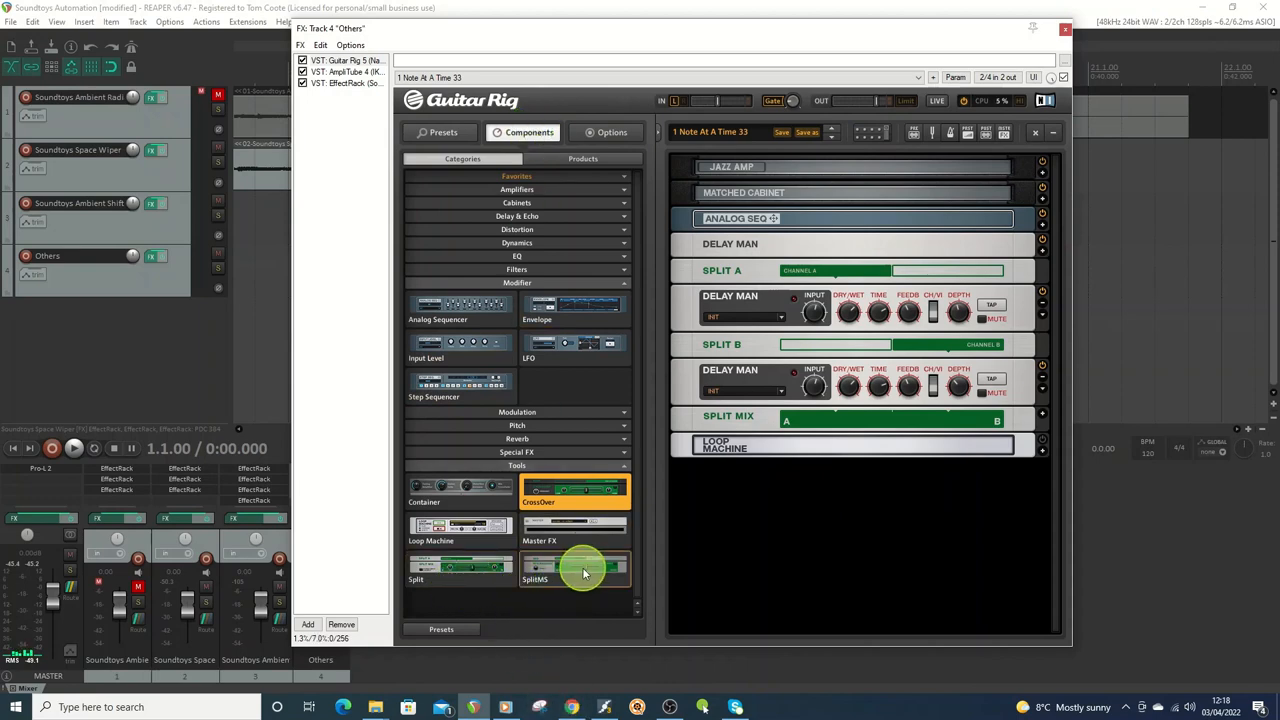
mouse_move(576, 490)
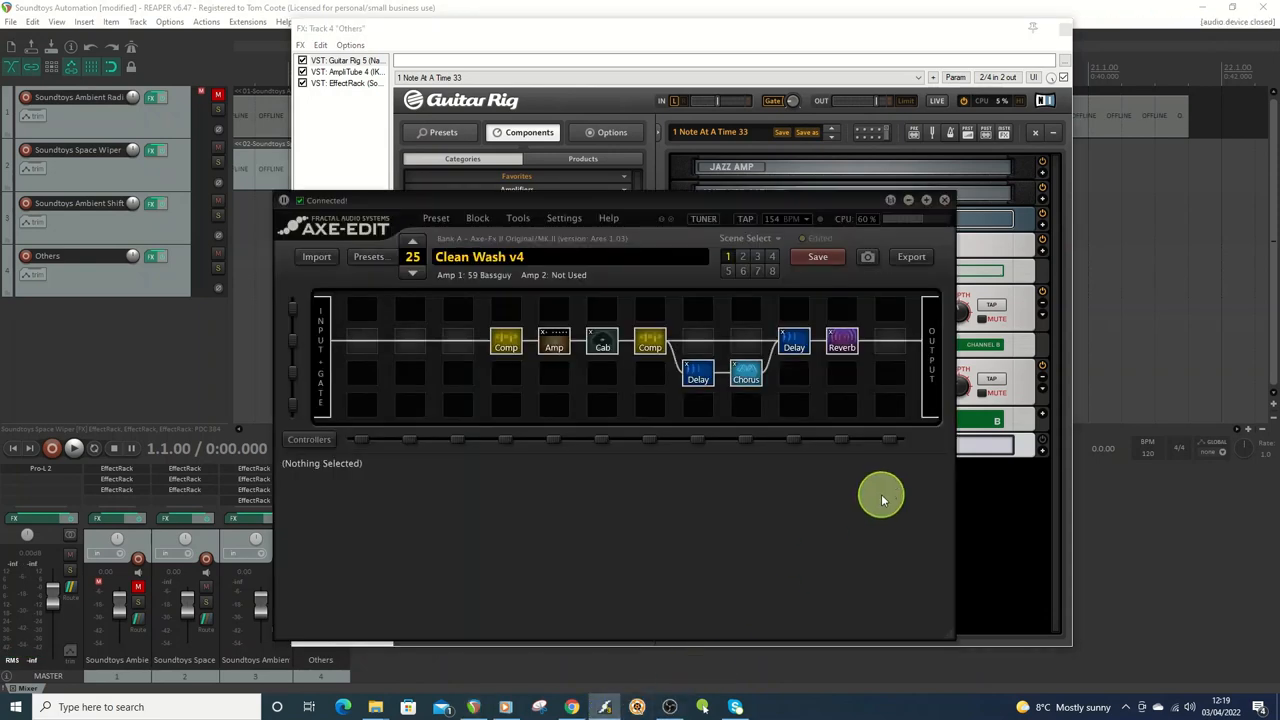
mouse_move(604, 398)
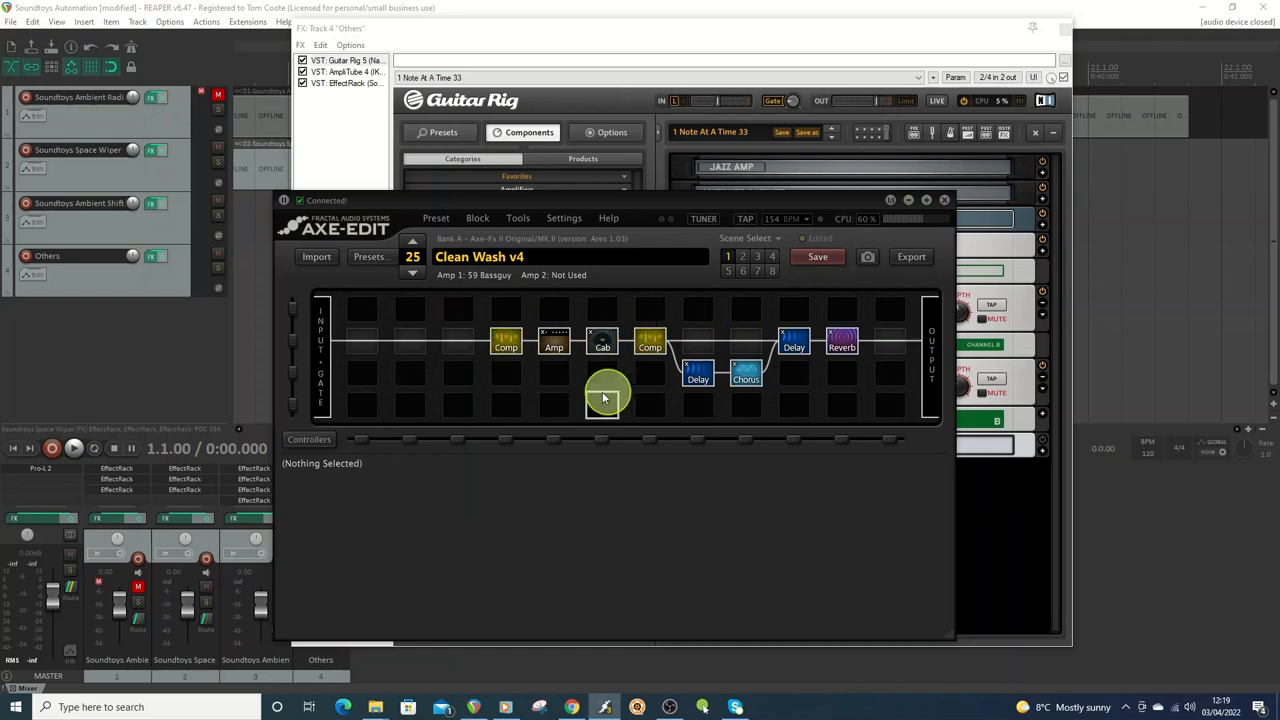
mouse_move(644, 32)
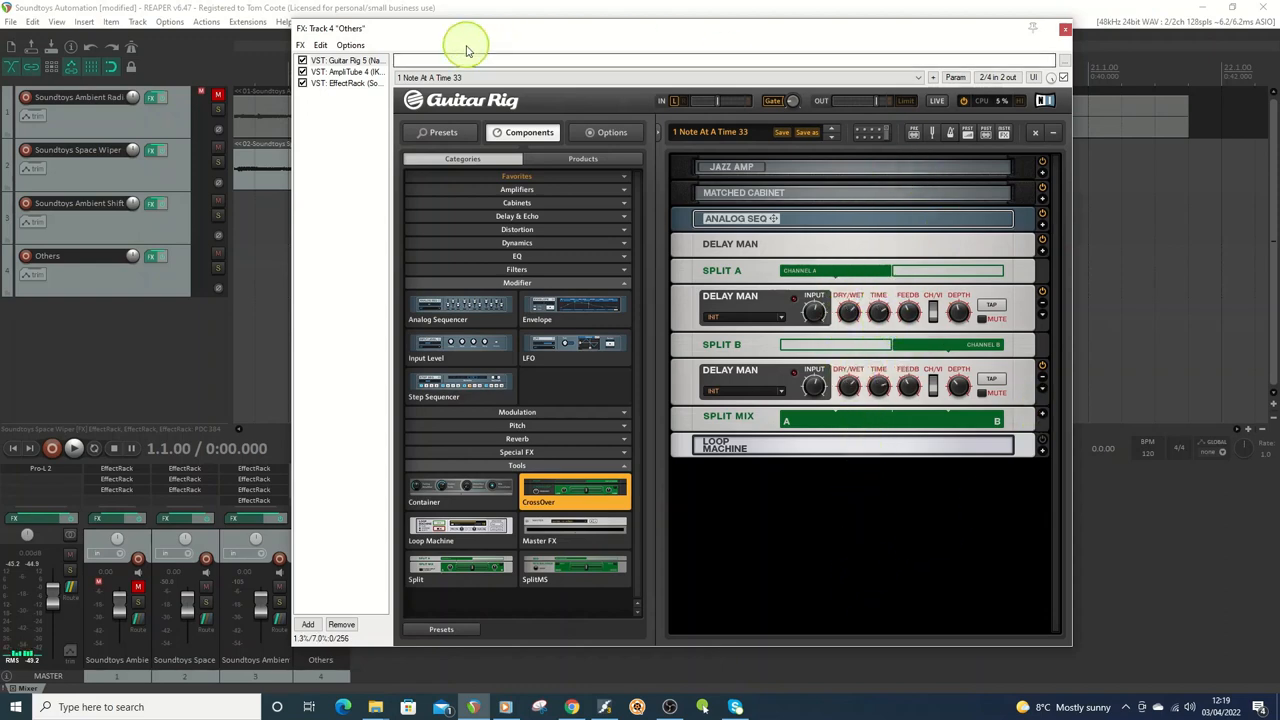
Select VST: AmpliTube 4 in the Others track's FX chain to display it.
click(348, 72)
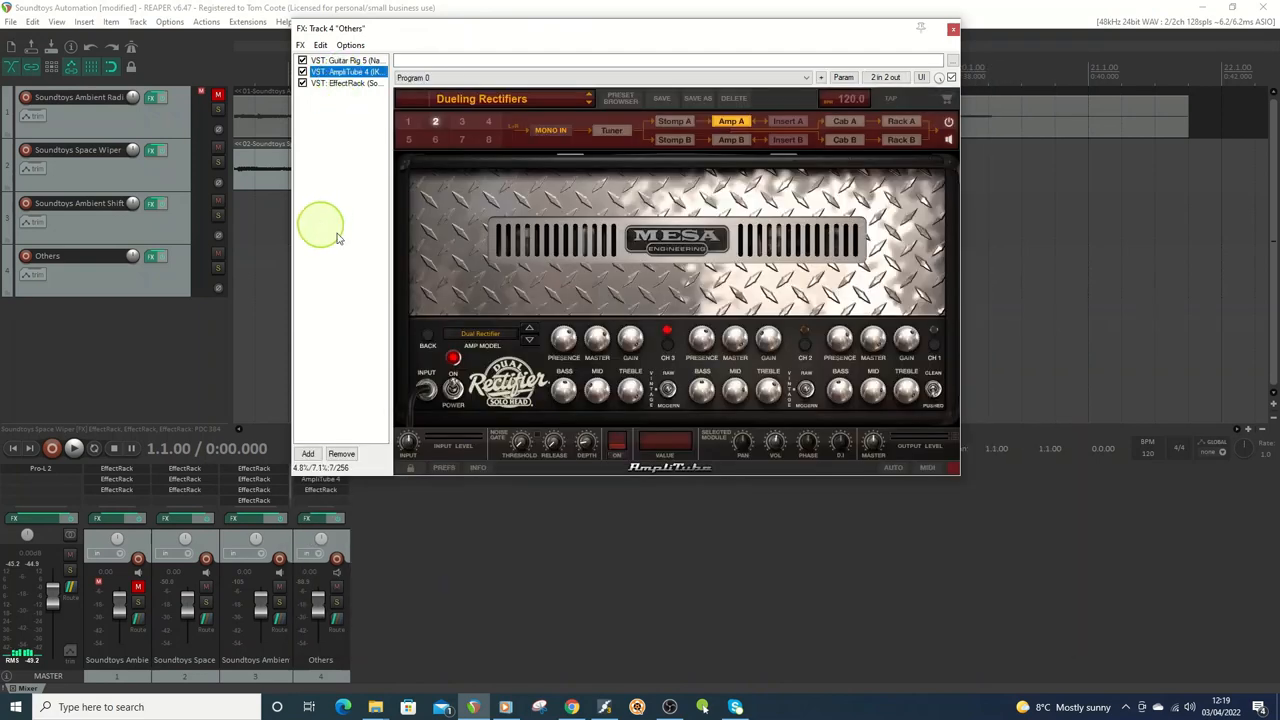
mouse_move(856, 410)
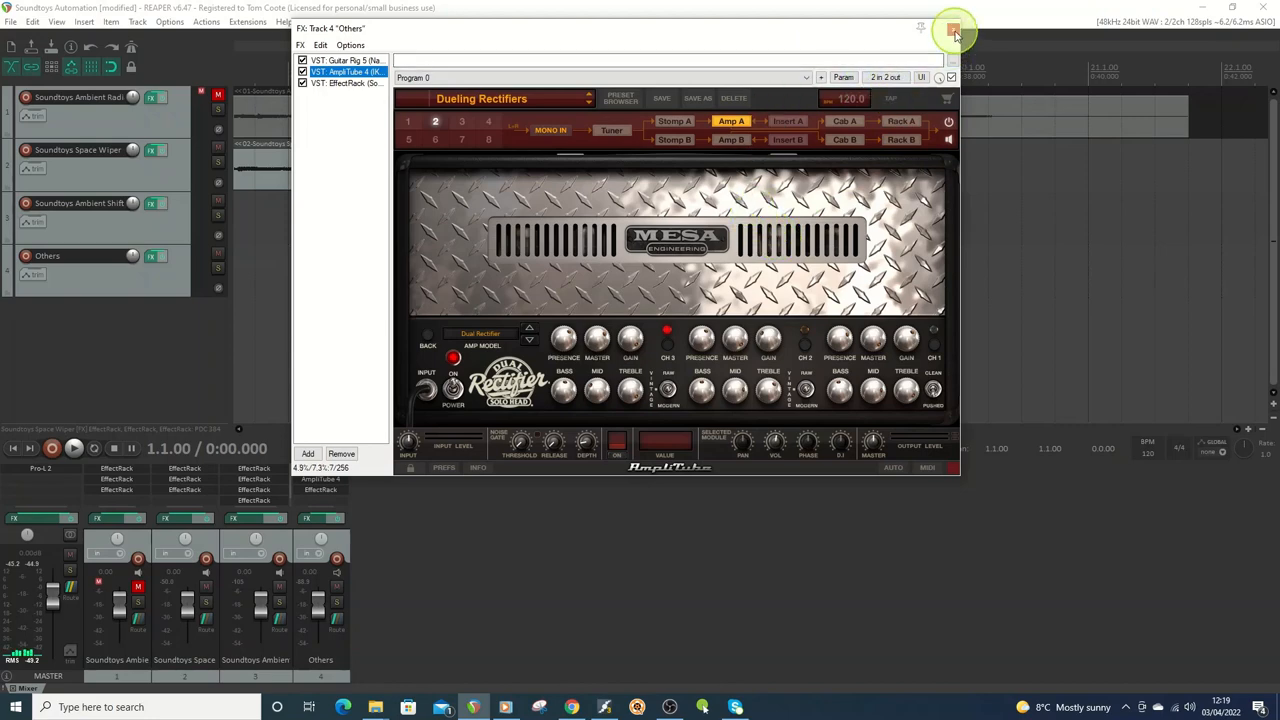
Close the Others FX chain and show the Soundtoys Ambient Radiation track's effect chain.
click(952, 30)
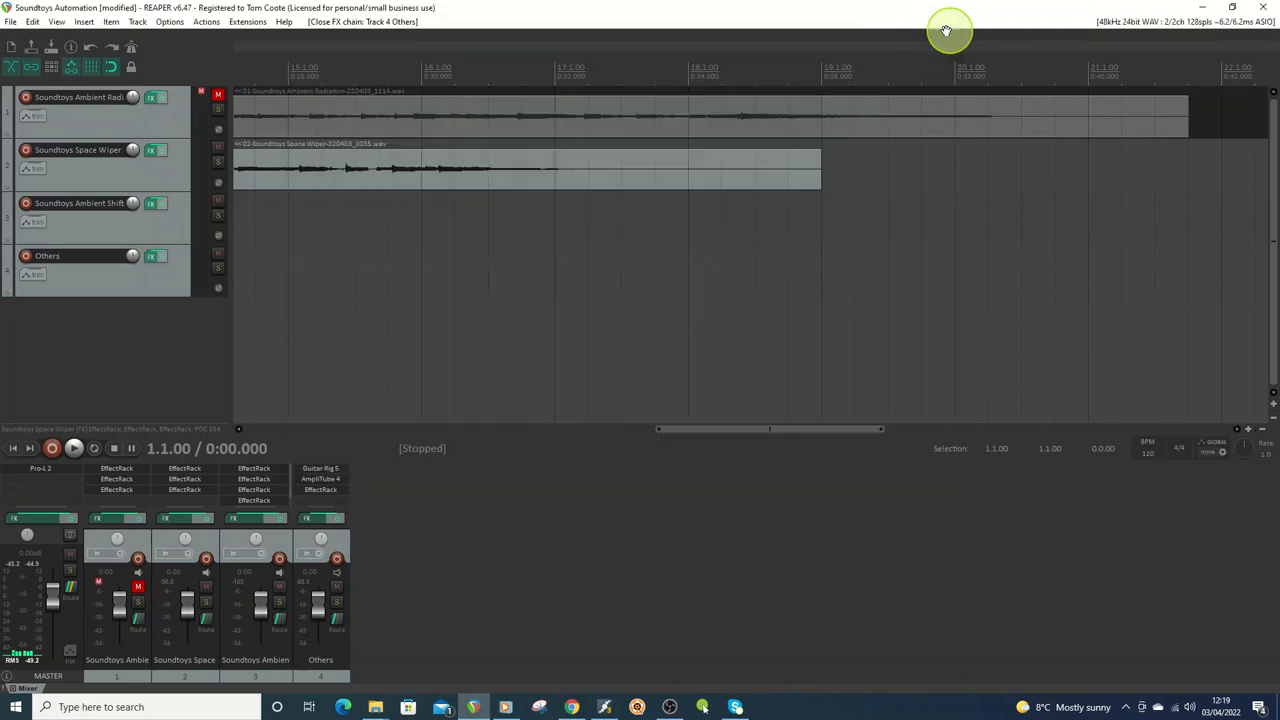
click(218, 148)
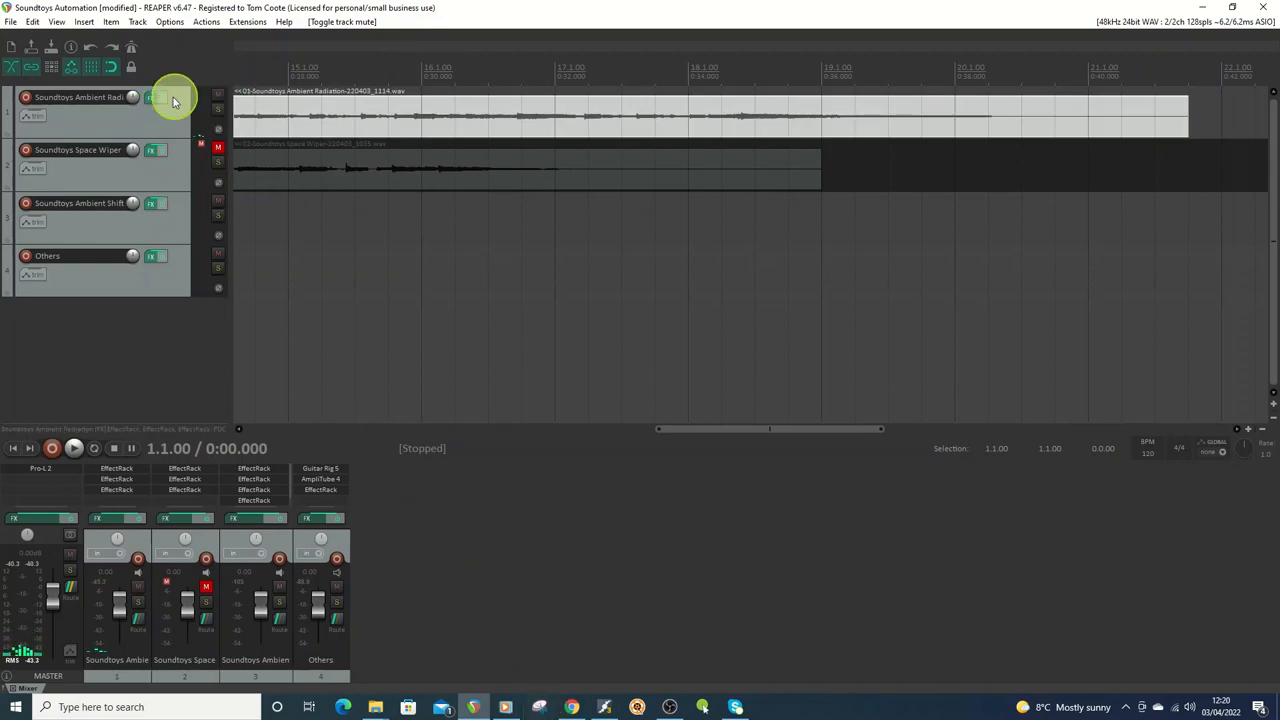
click(156, 96)
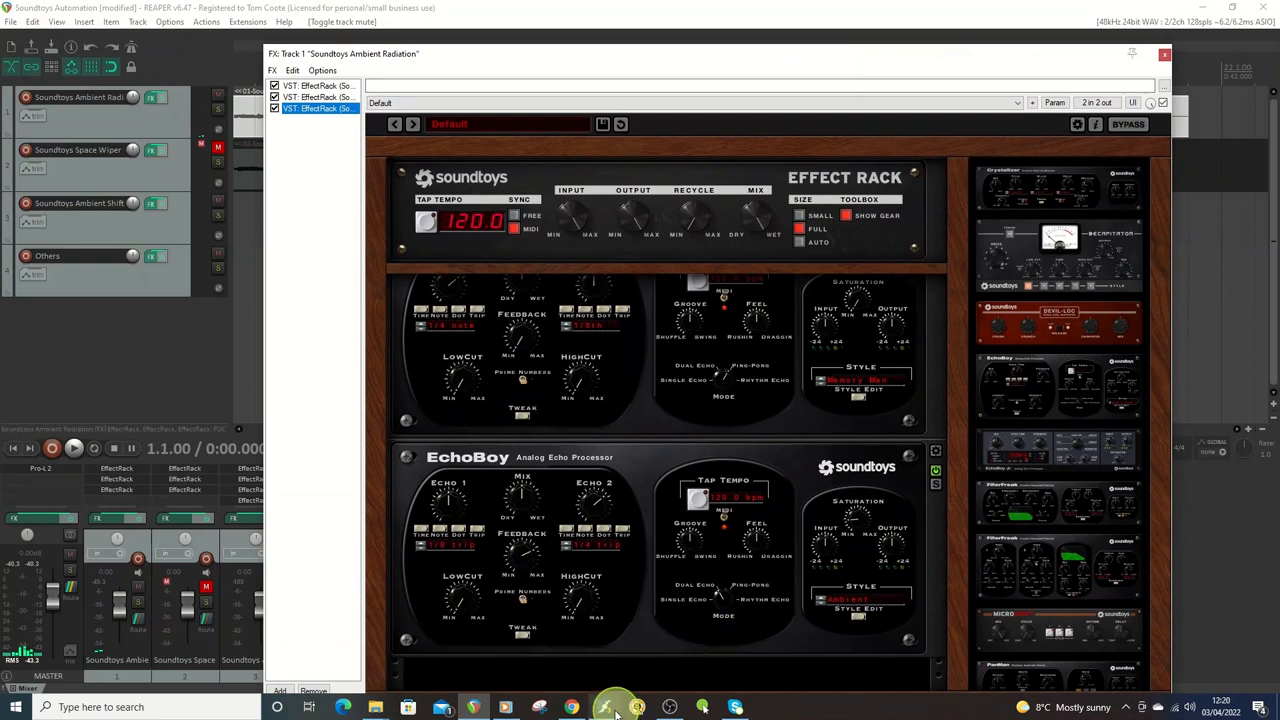
click(604, 708)
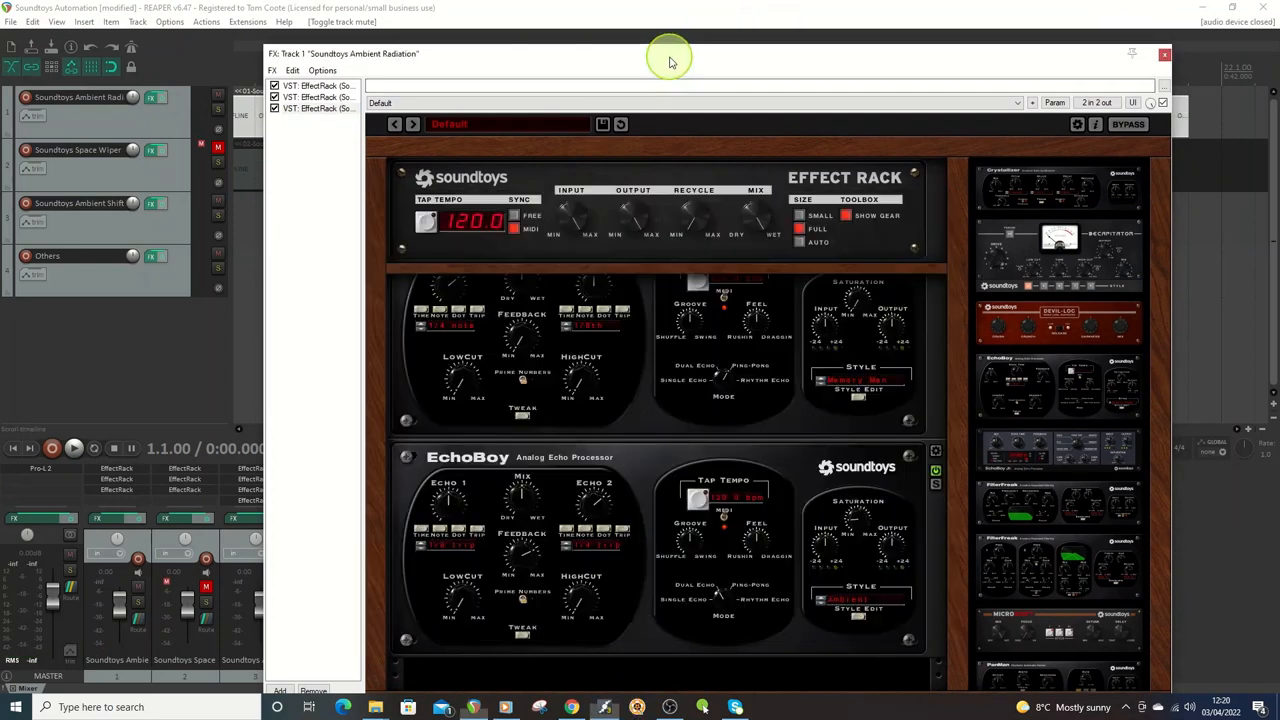
click(316, 108)
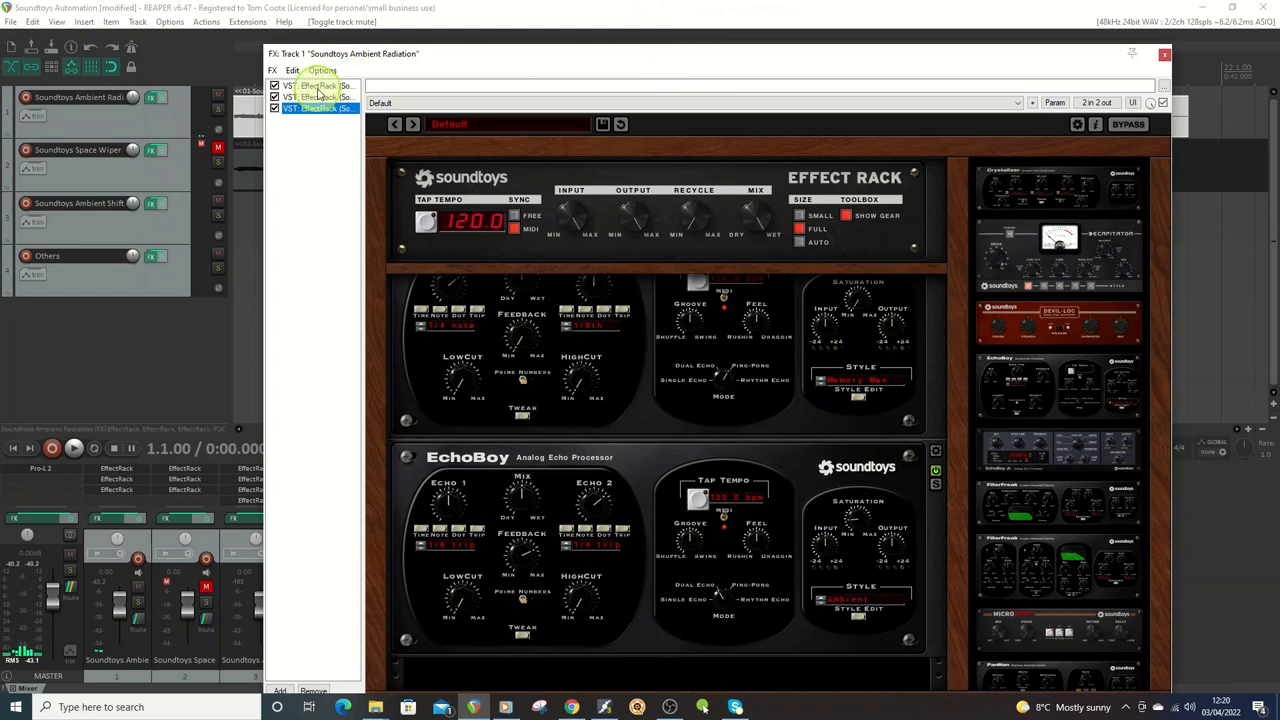
click(316, 84)
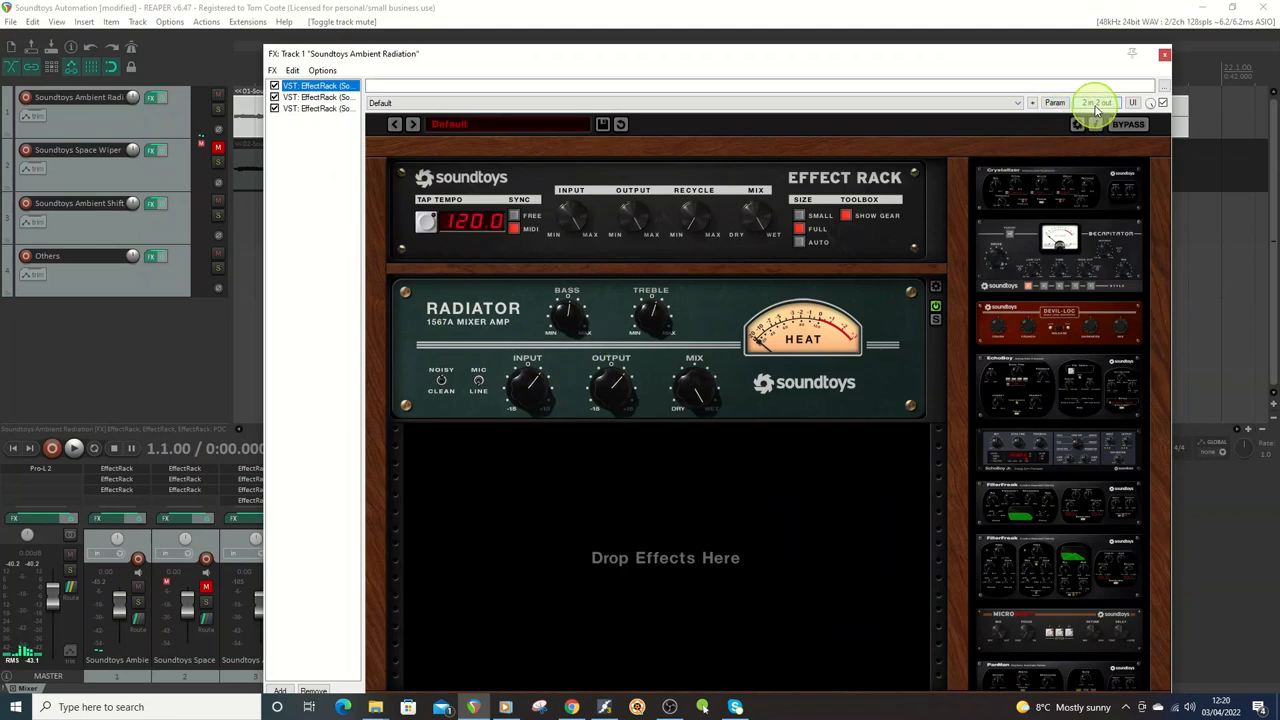
click(1096, 102)
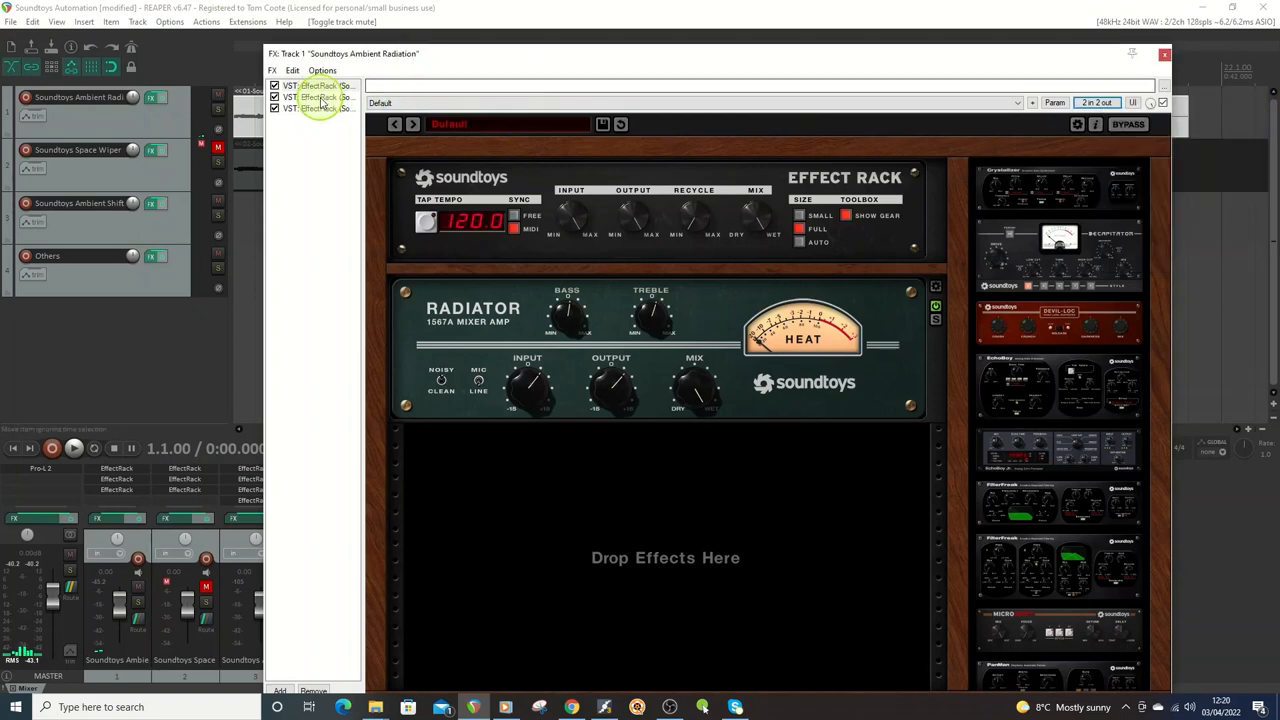
click(316, 96)
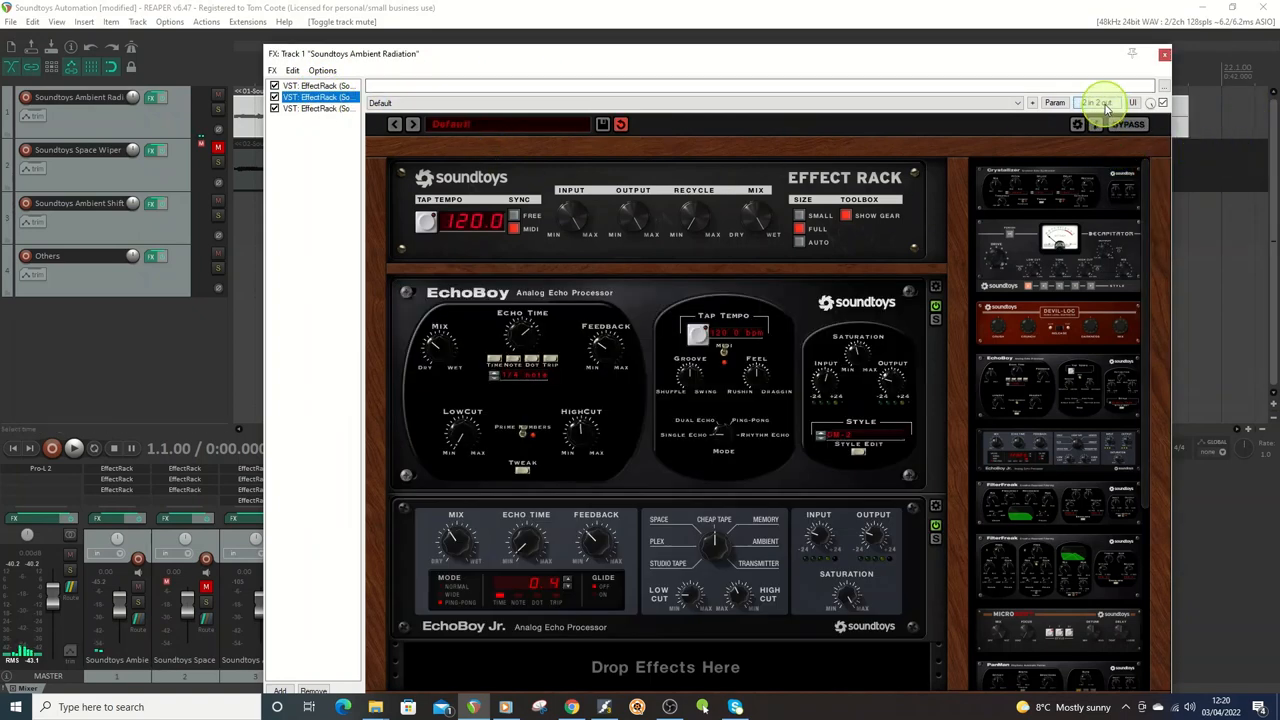
click(1096, 102)
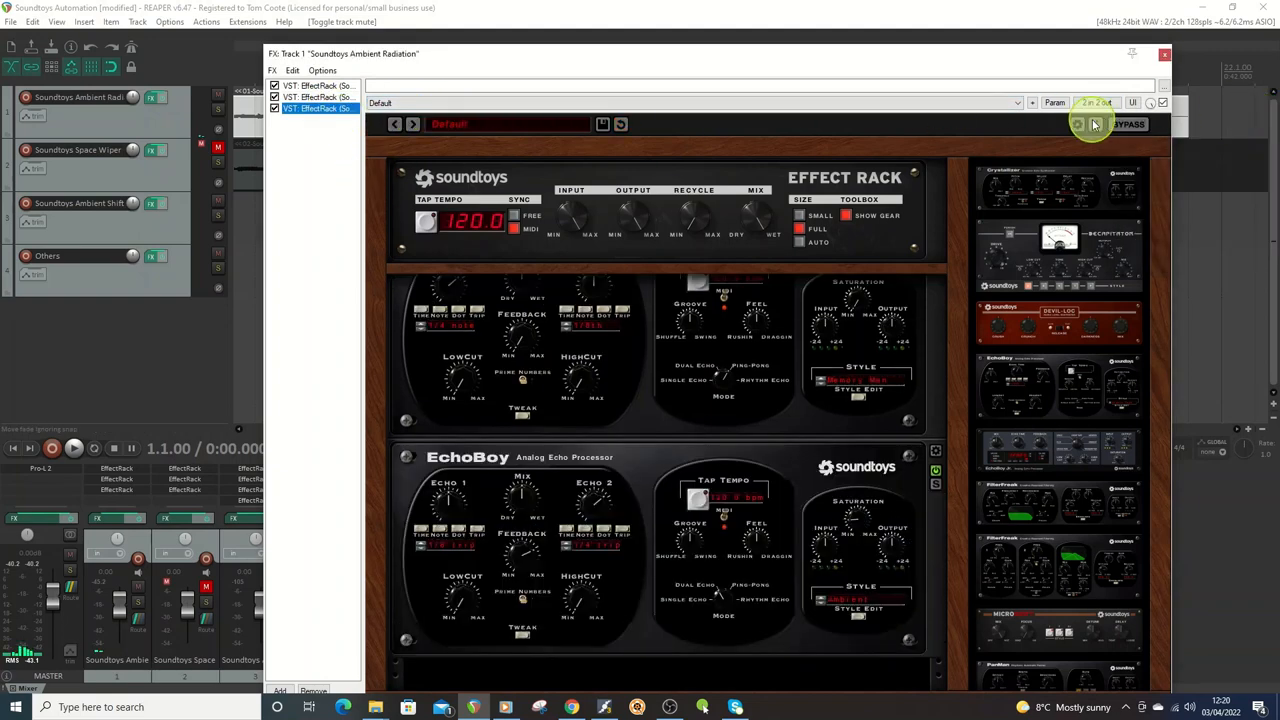
click(1096, 102)
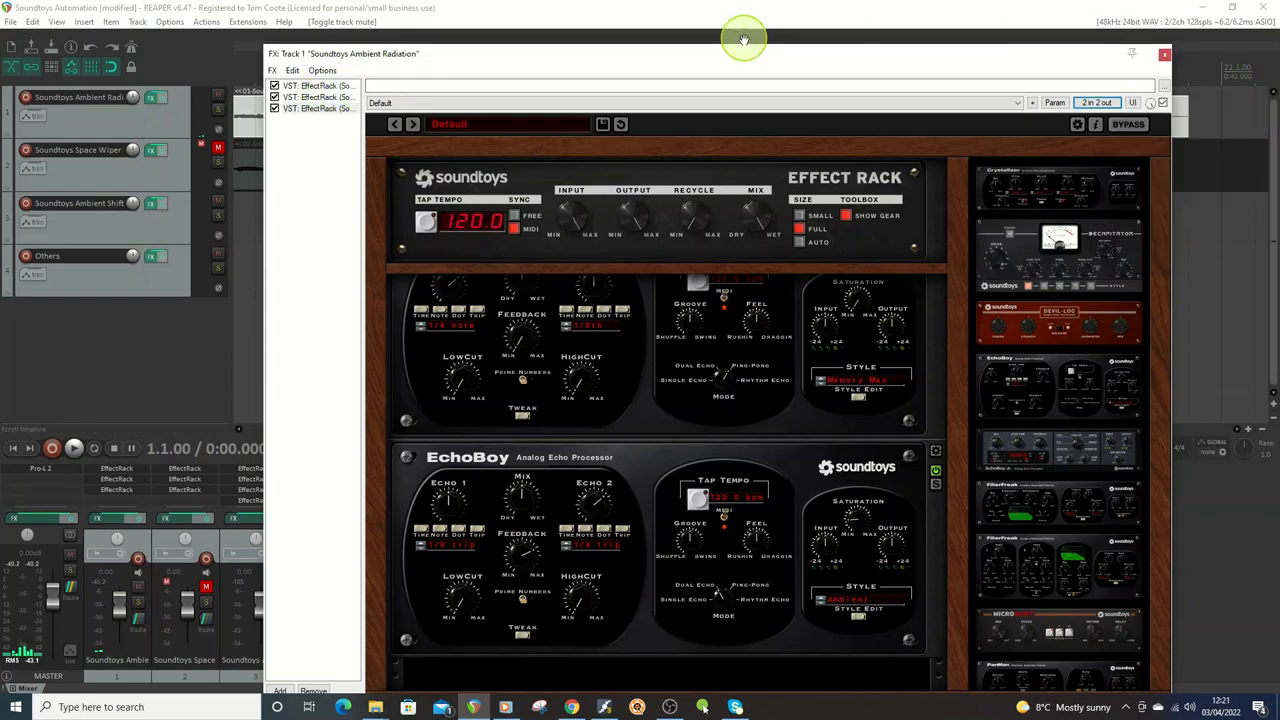
Play the project while switching between the Ambient Radiation track's Effect Rack instances.
drag(744, 40, 784, 160)
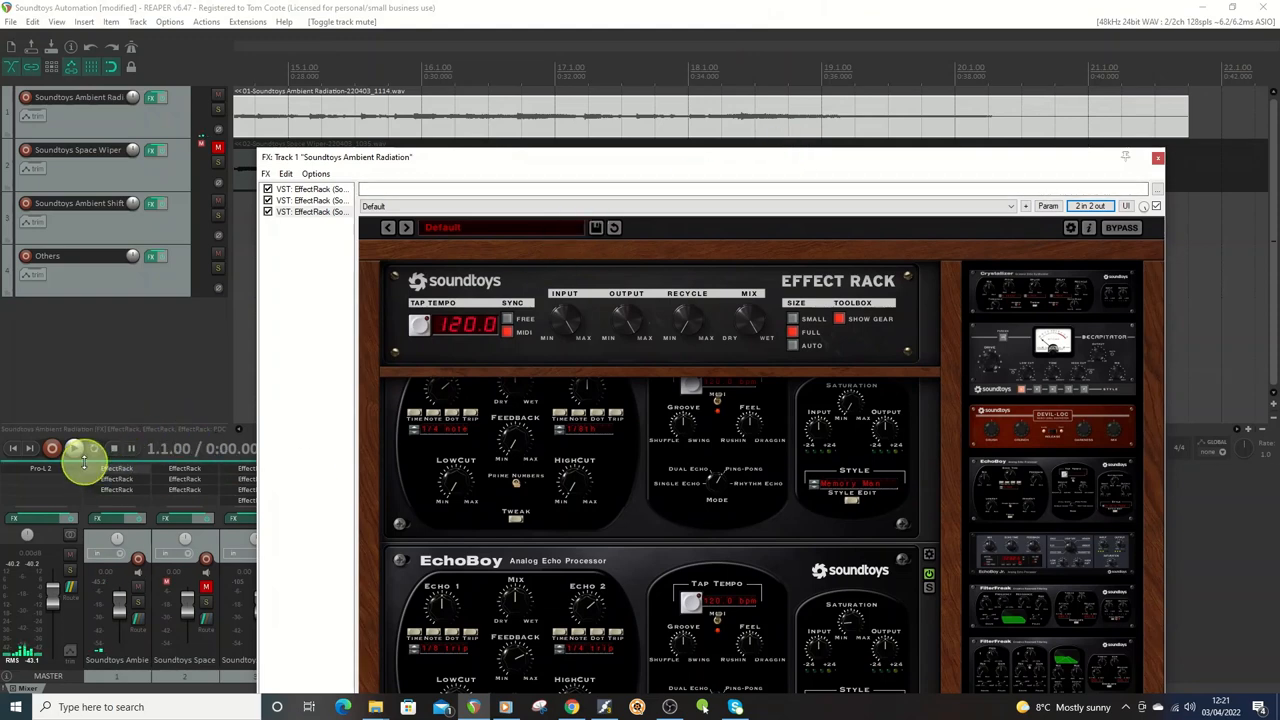
click(78, 448)
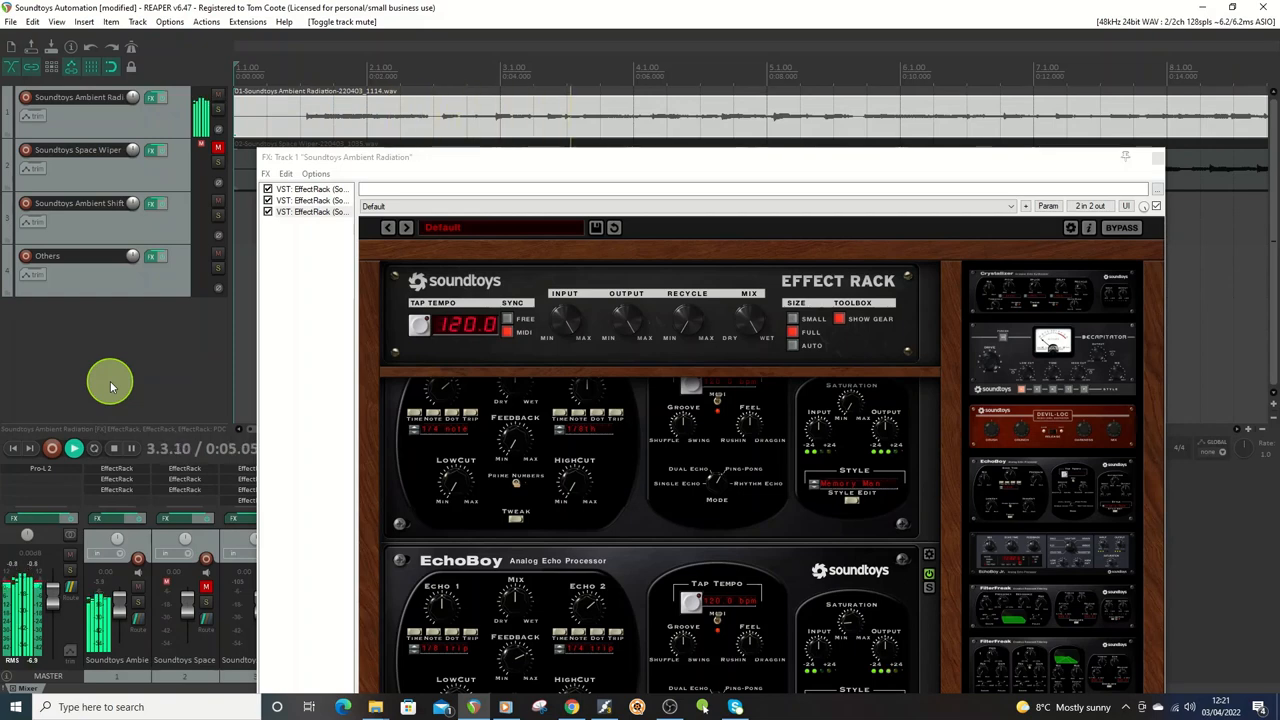
click(310, 188)
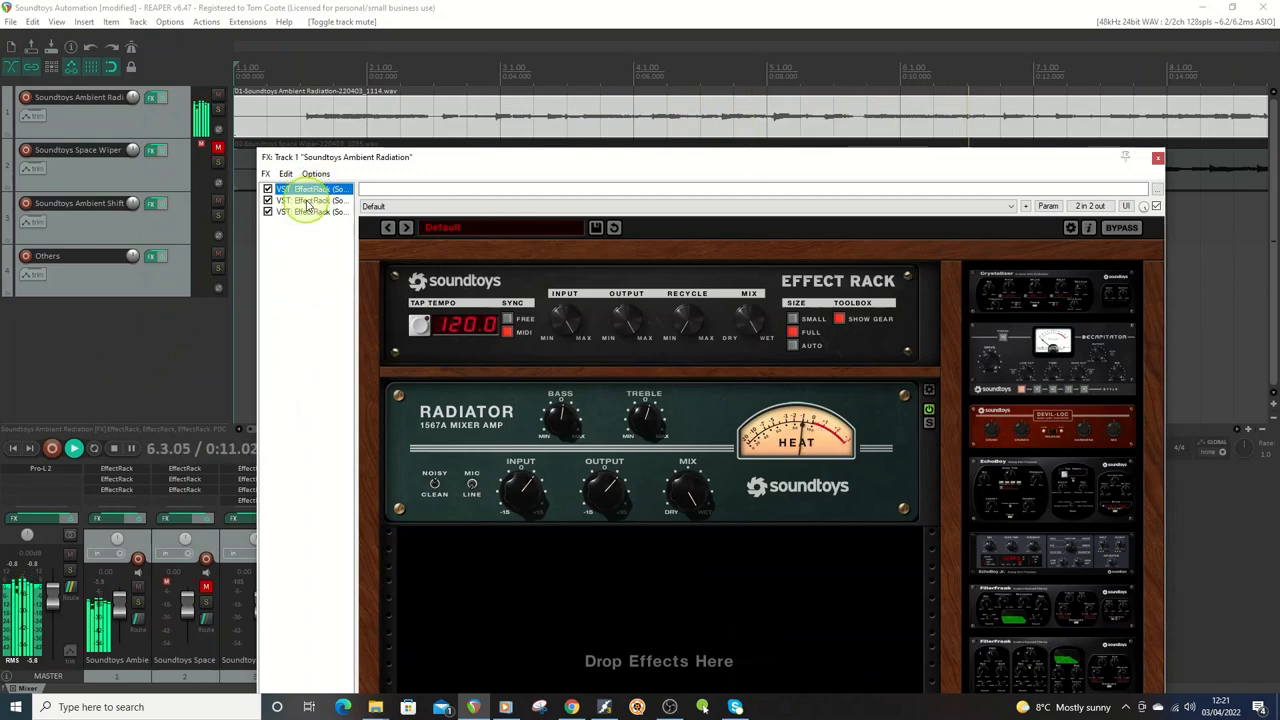
click(312, 200)
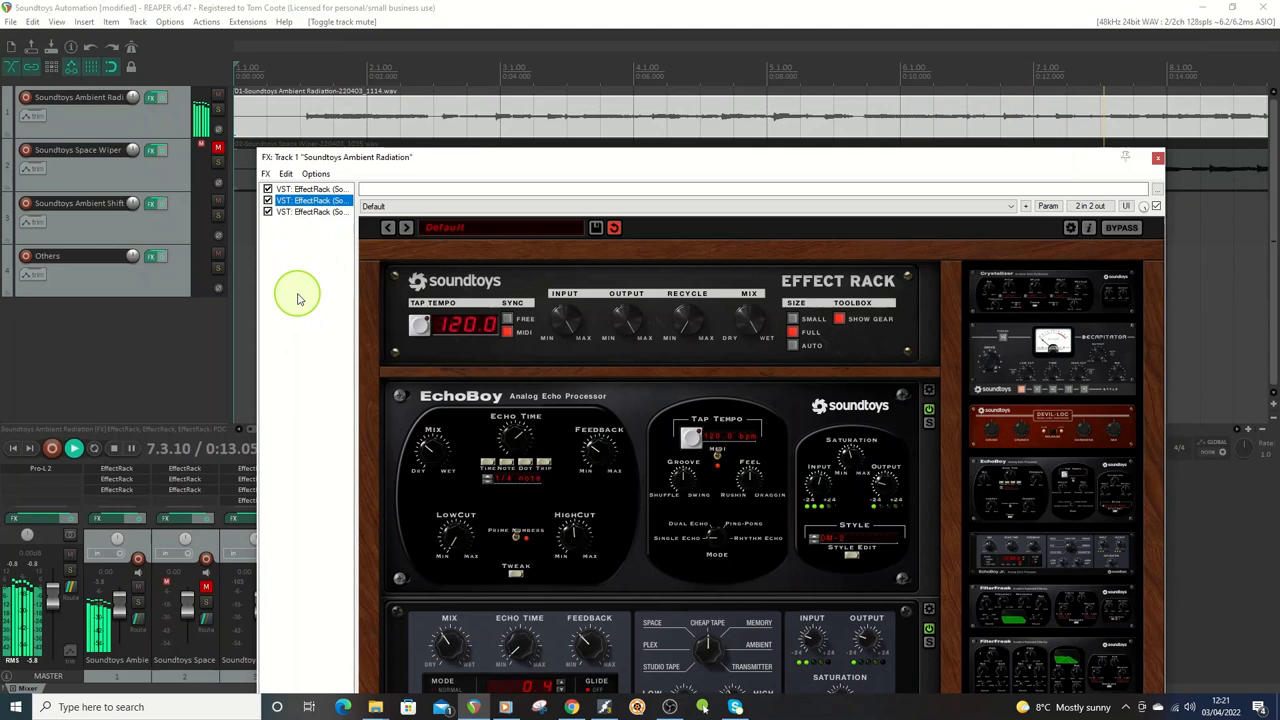
mouse_move(310, 232)
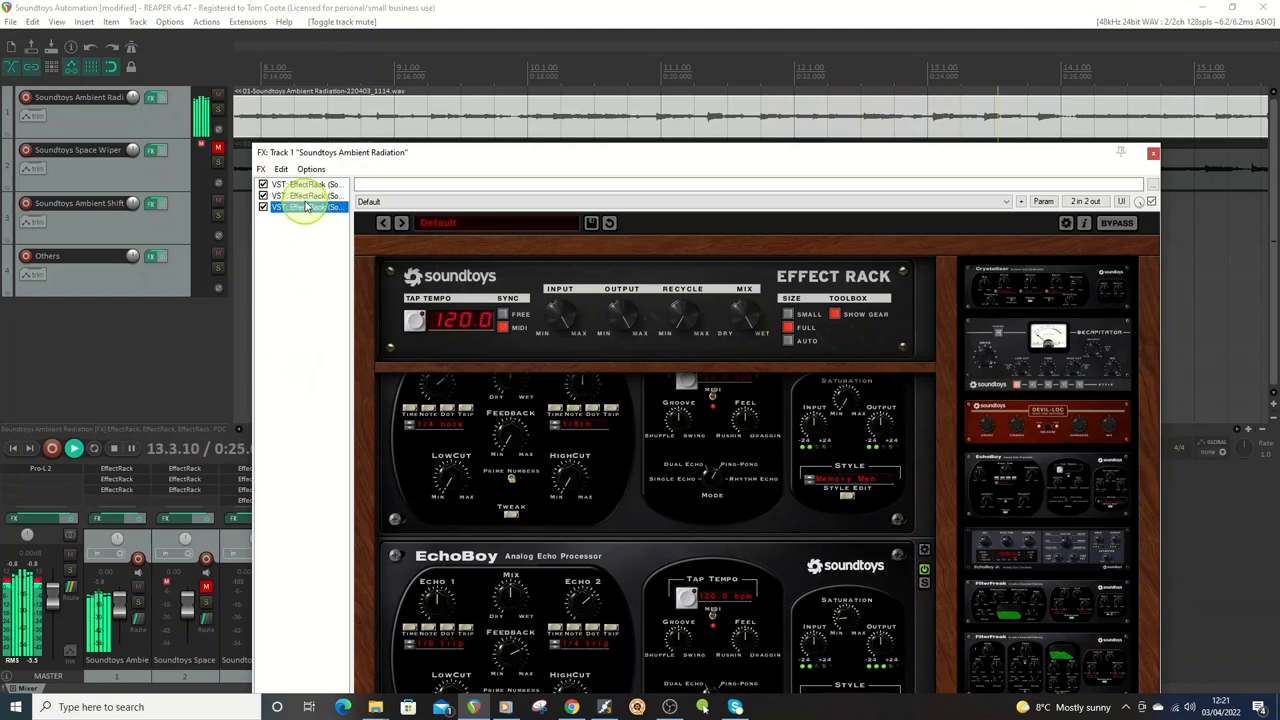
click(300, 196)
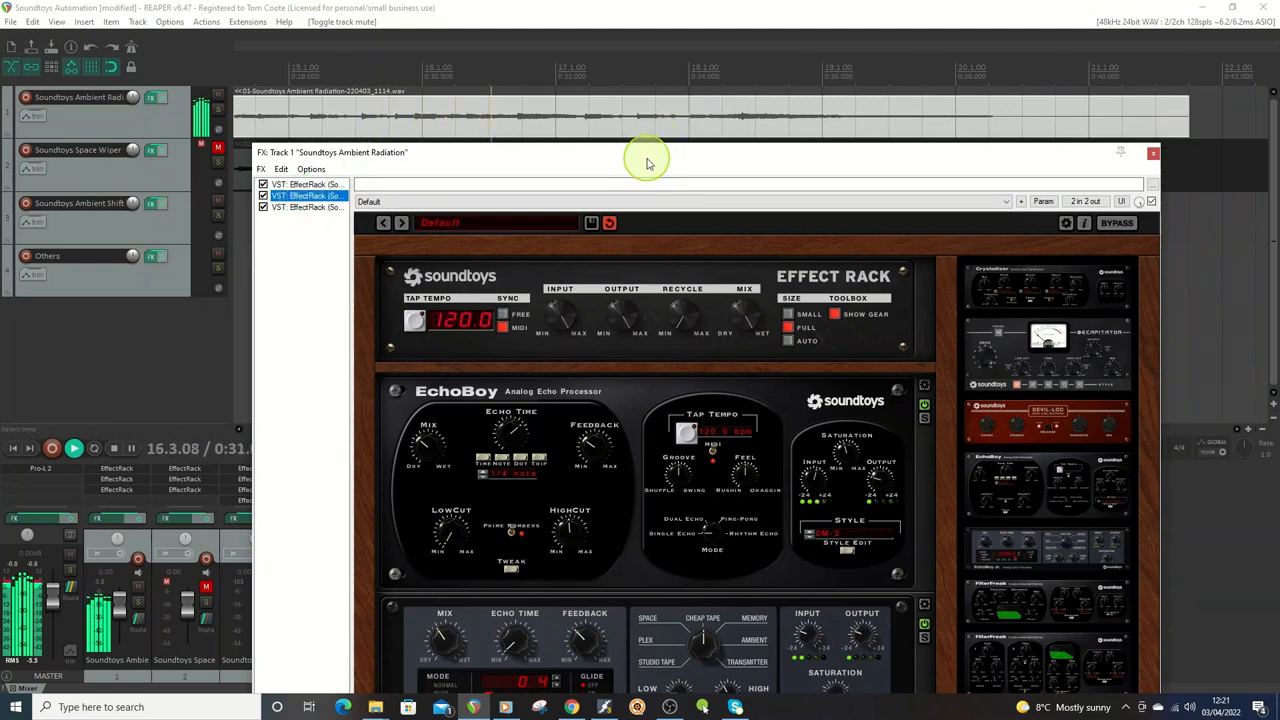
mouse_move(308, 322)
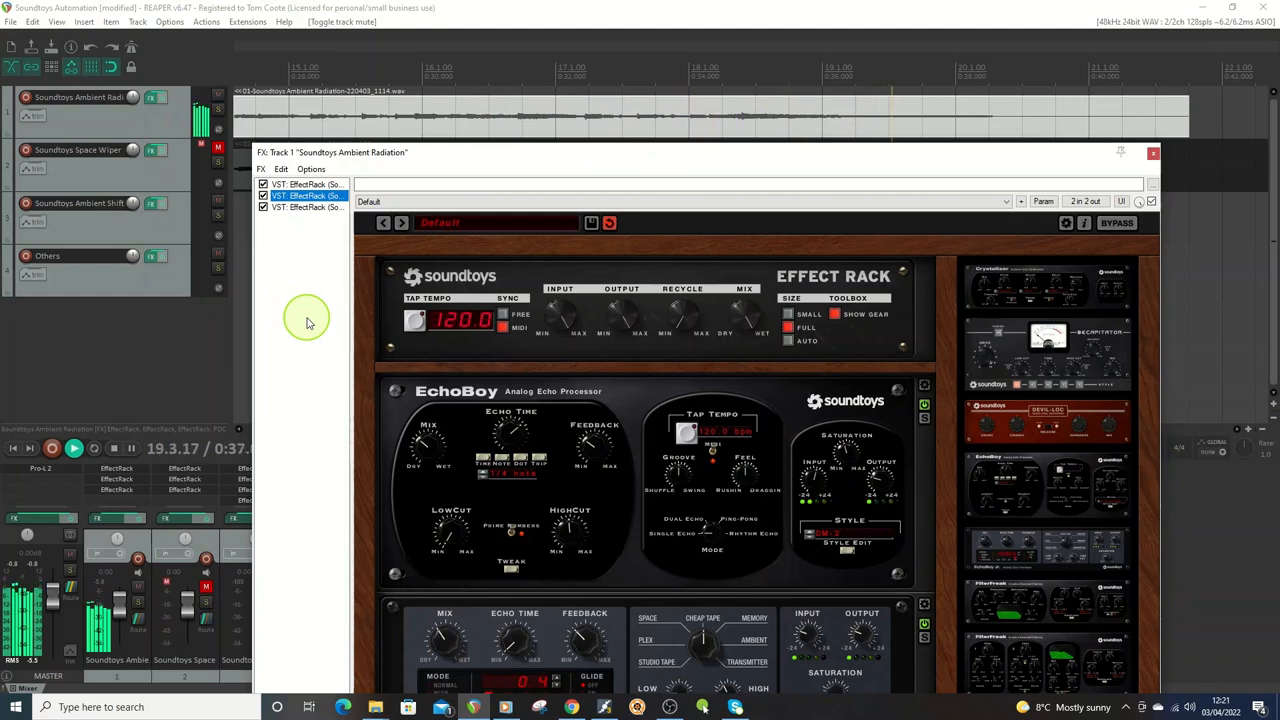
mouse_move(156, 420)
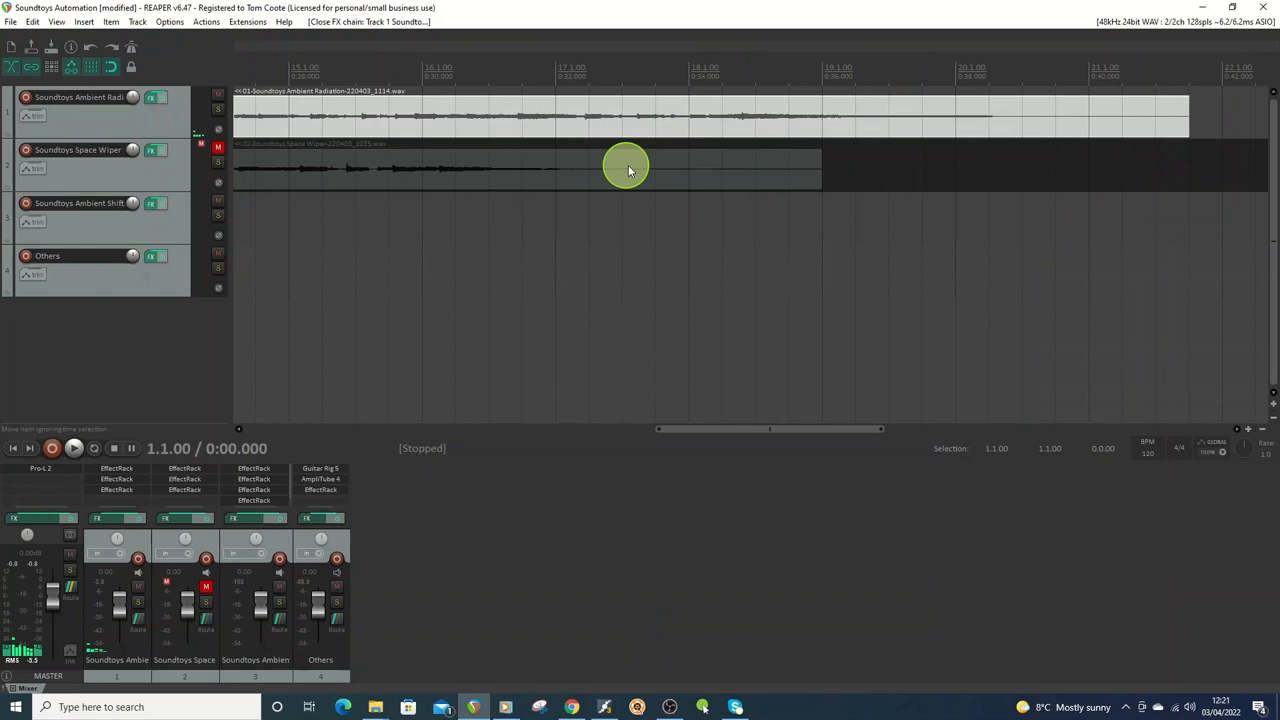
Show the Track Wiring Diagram of the Soundtoys and Others tracks routed to the master.
click(200, 92)
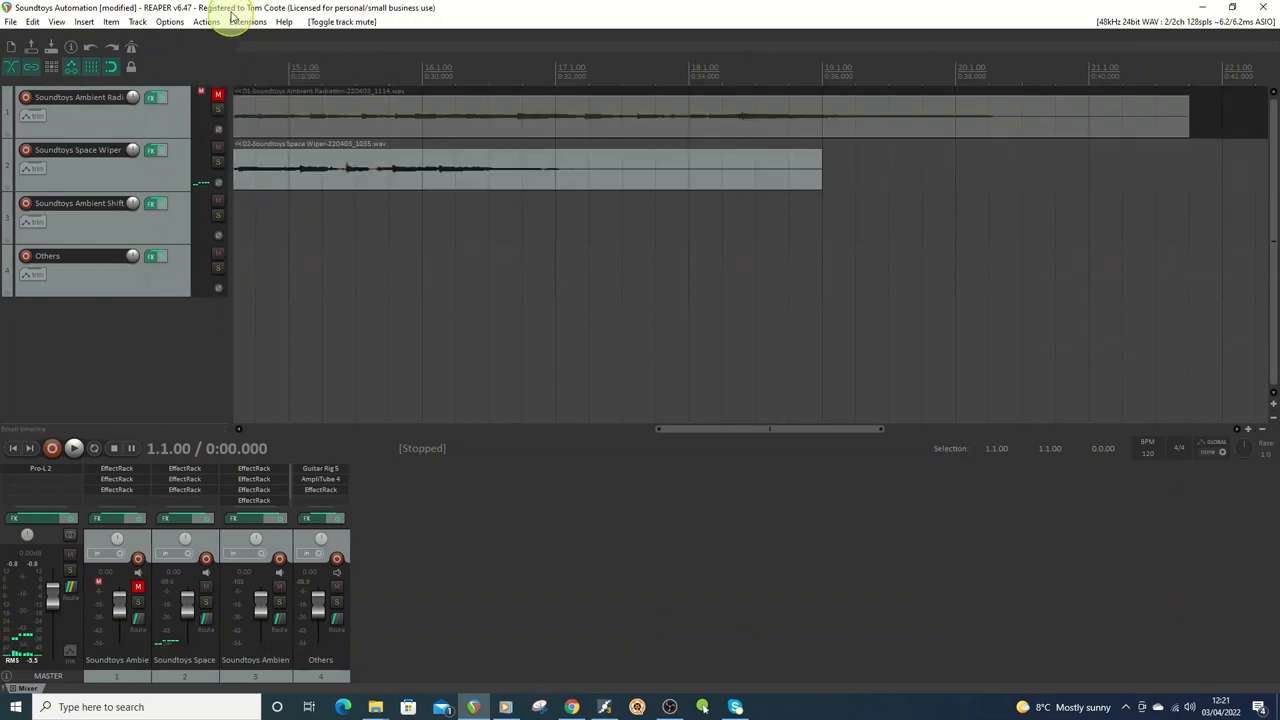
click(56, 22)
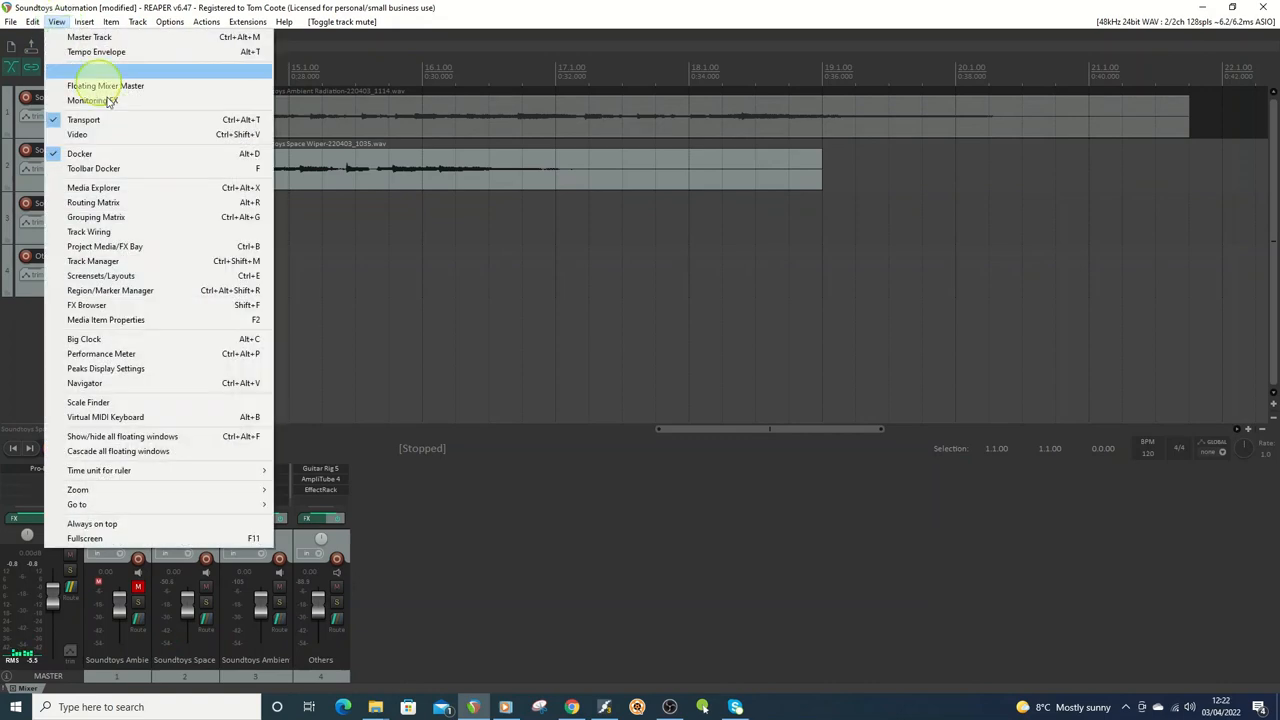
click(88, 232)
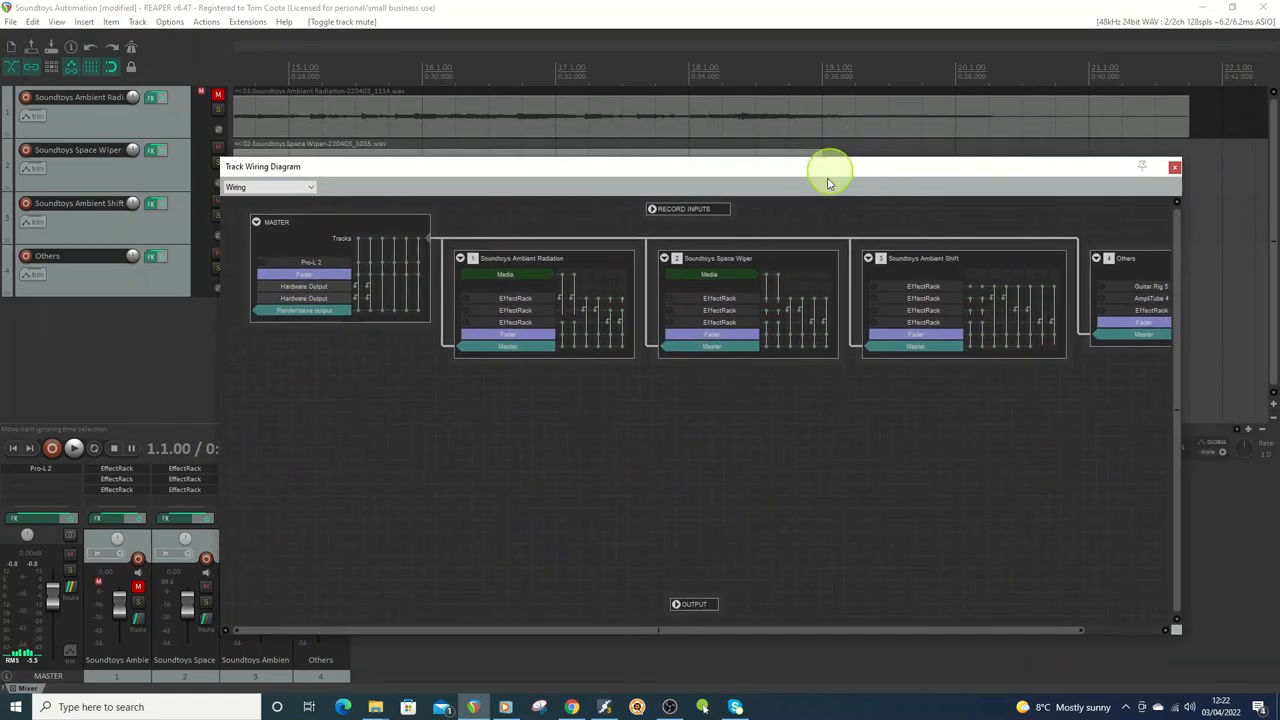
mouse_move(792, 464)
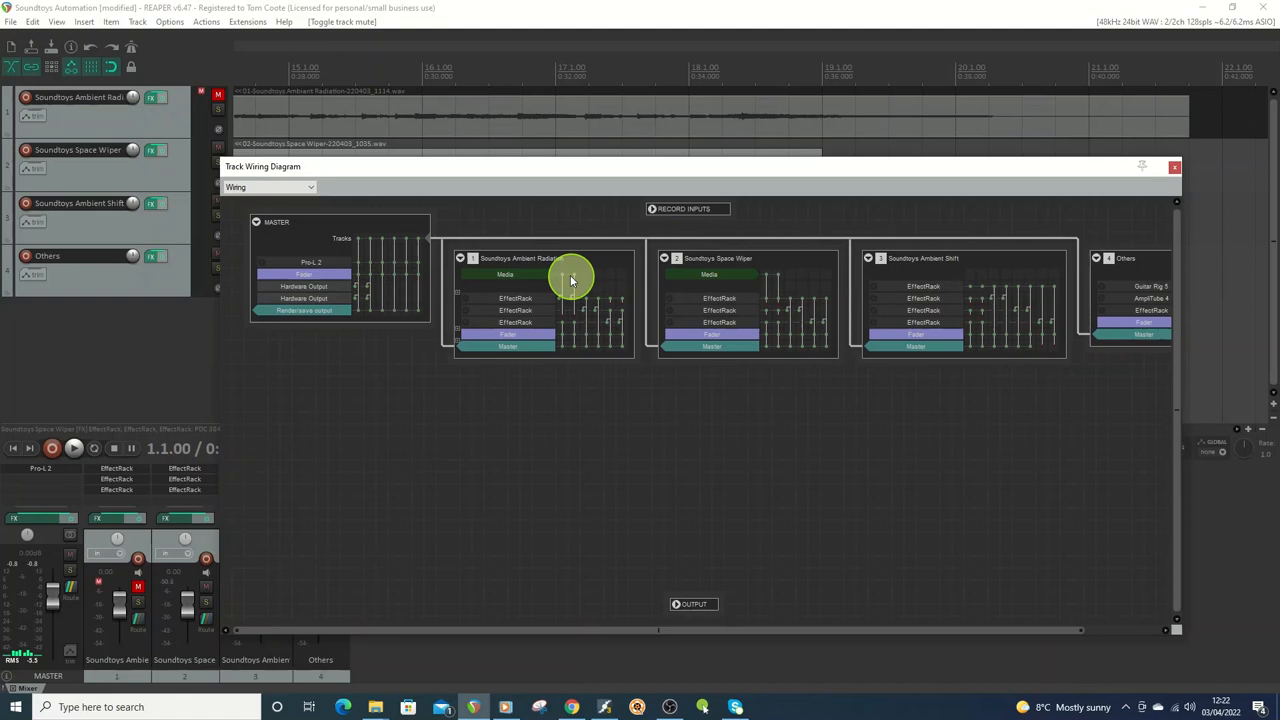
mouse_move(598, 308)
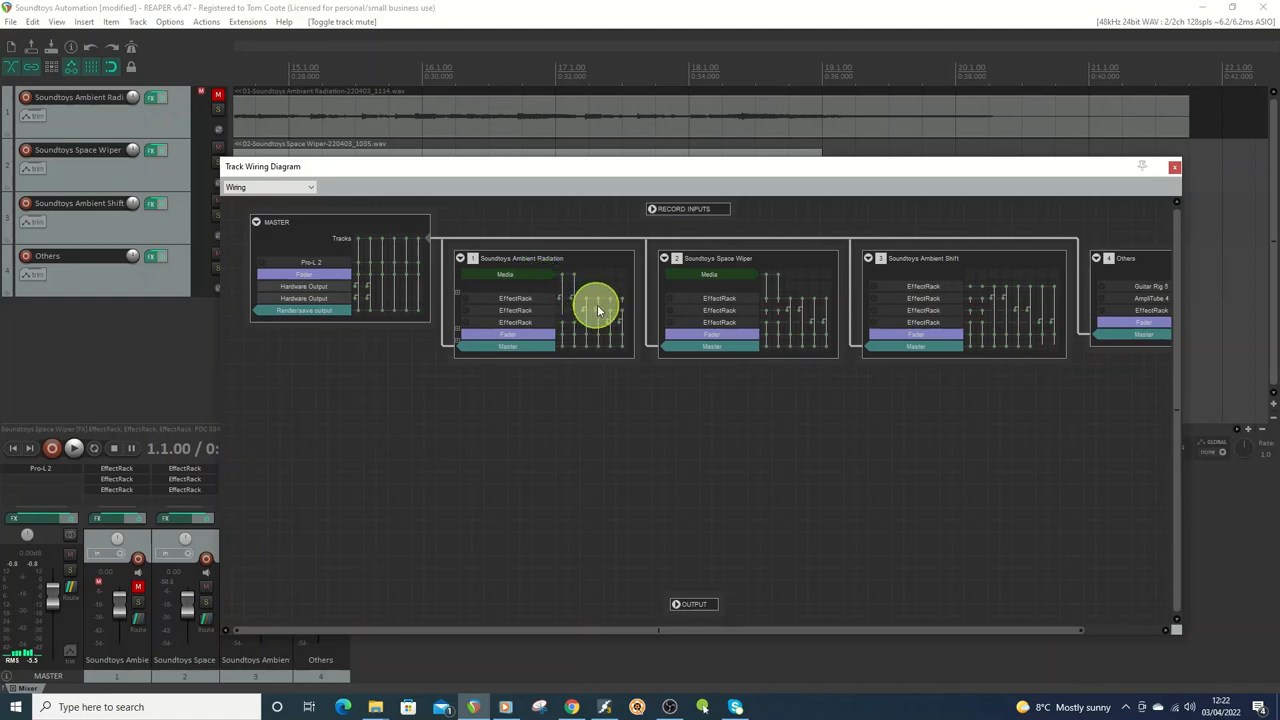
mouse_move(880, 440)
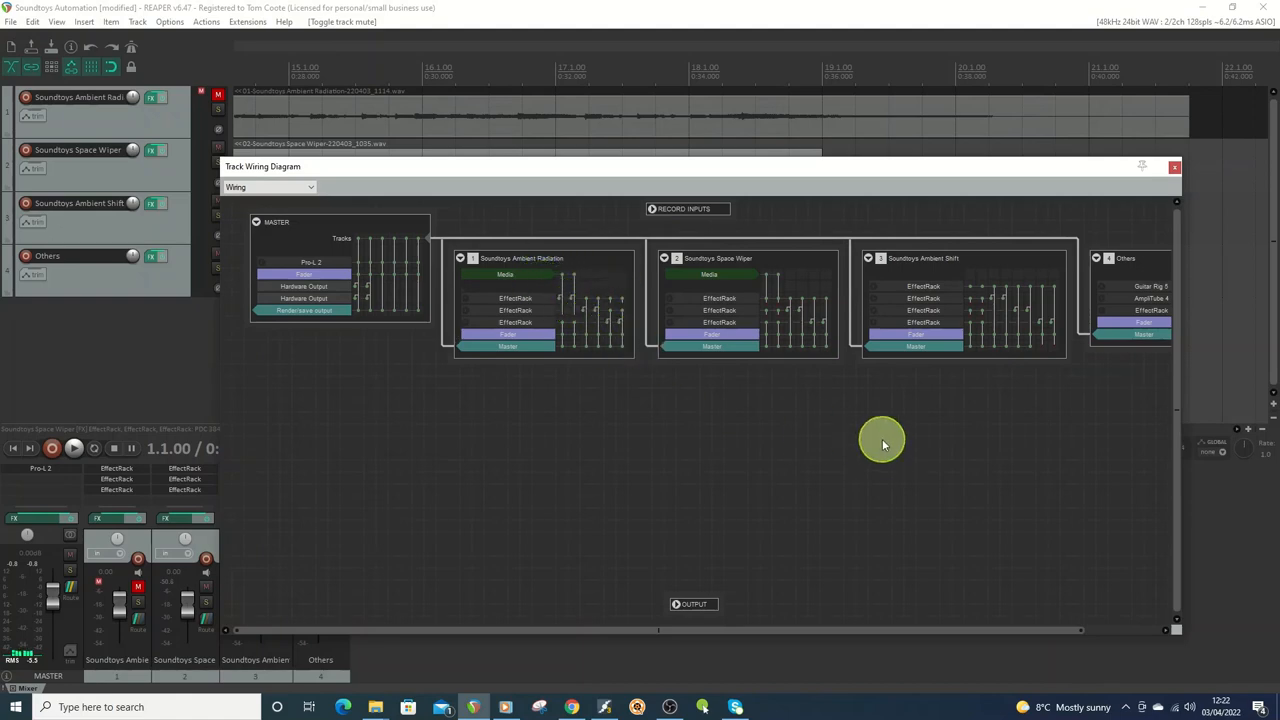
mouse_move(858, 384)
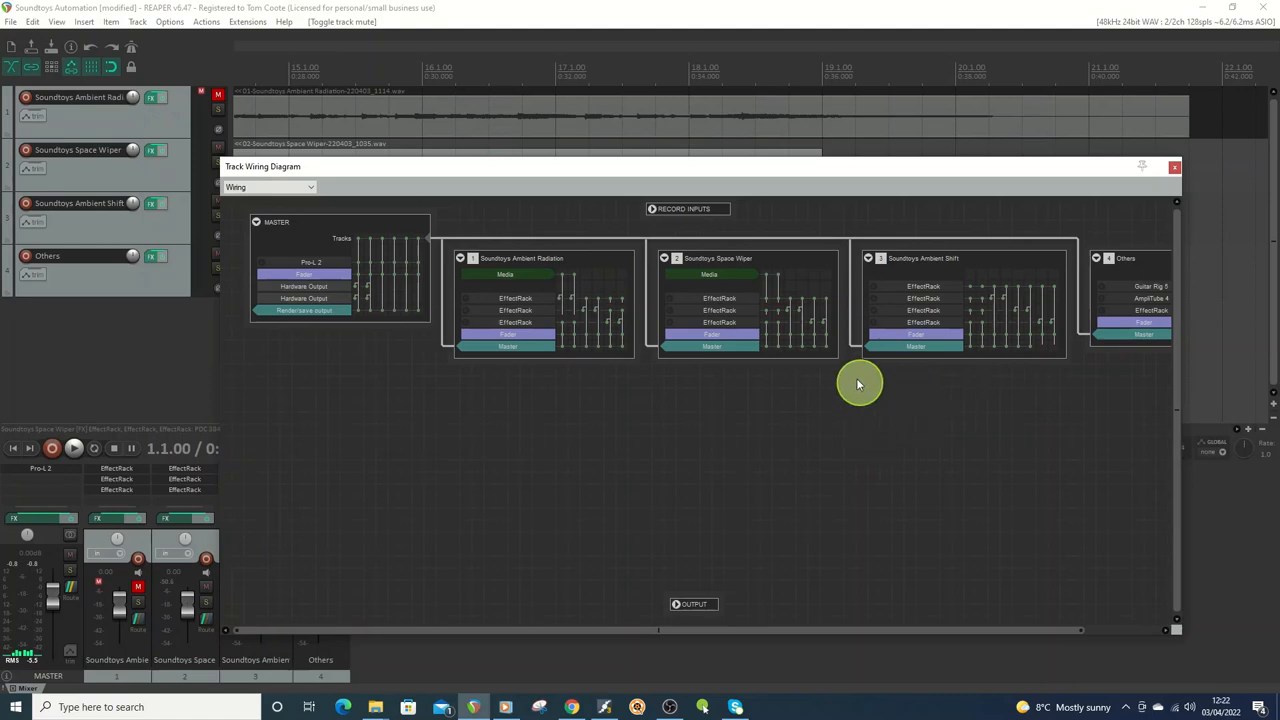
mouse_move(776, 330)
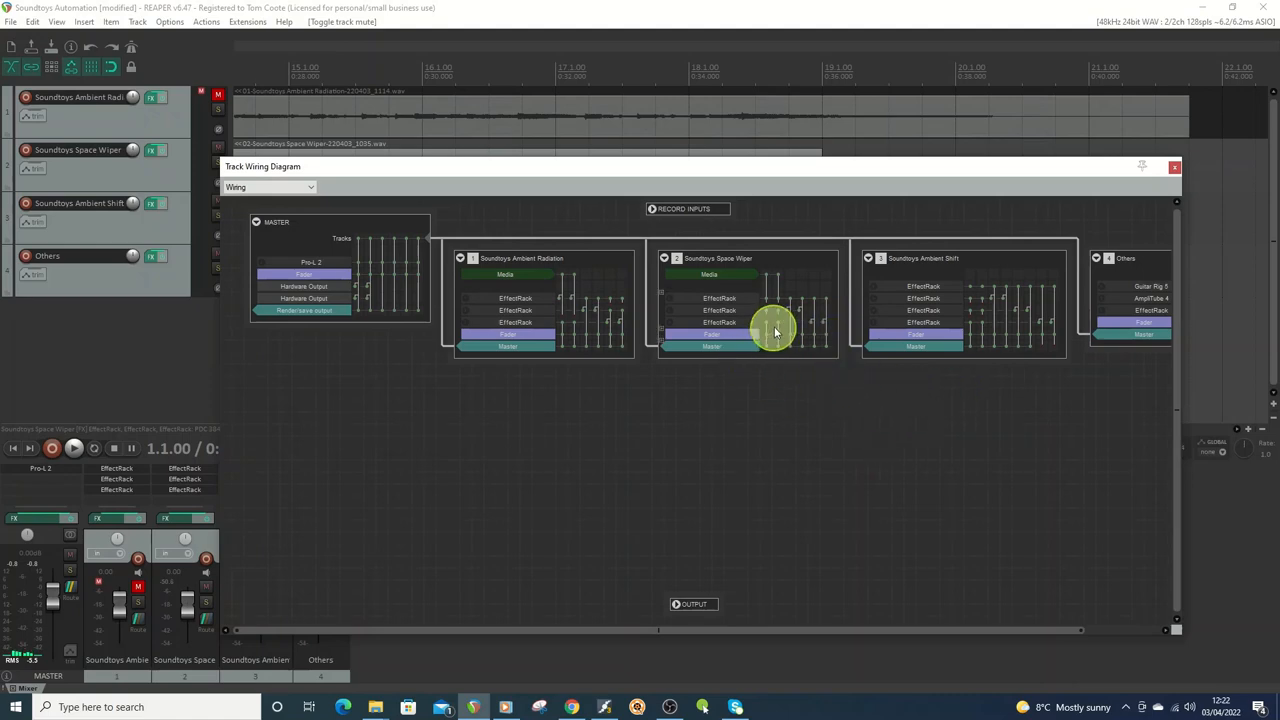
mouse_move(820, 316)
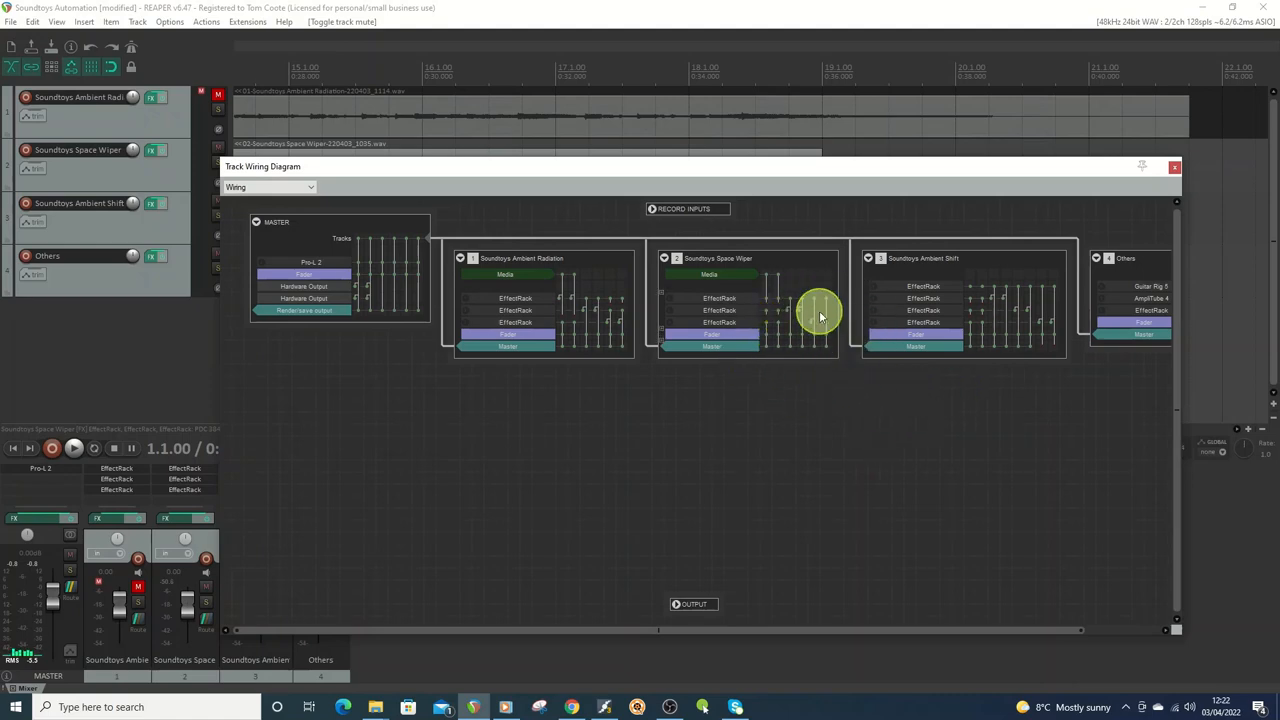
mouse_move(800, 310)
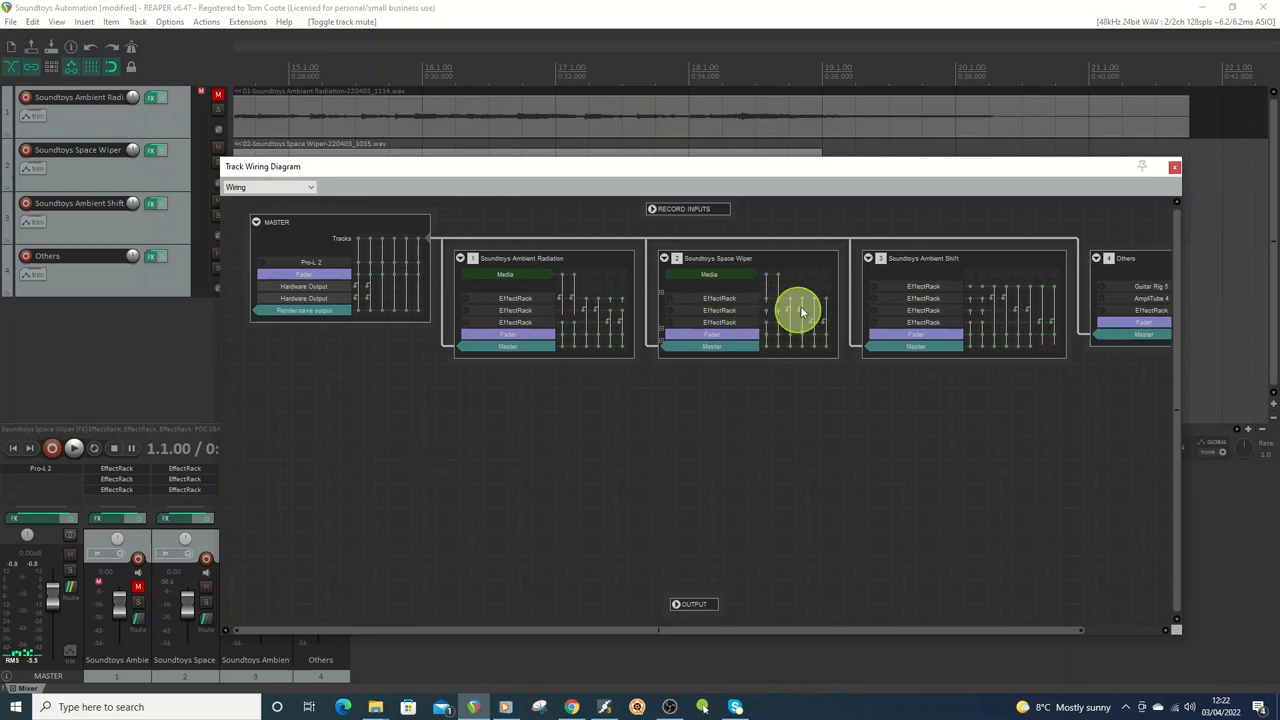
mouse_move(1024, 368)
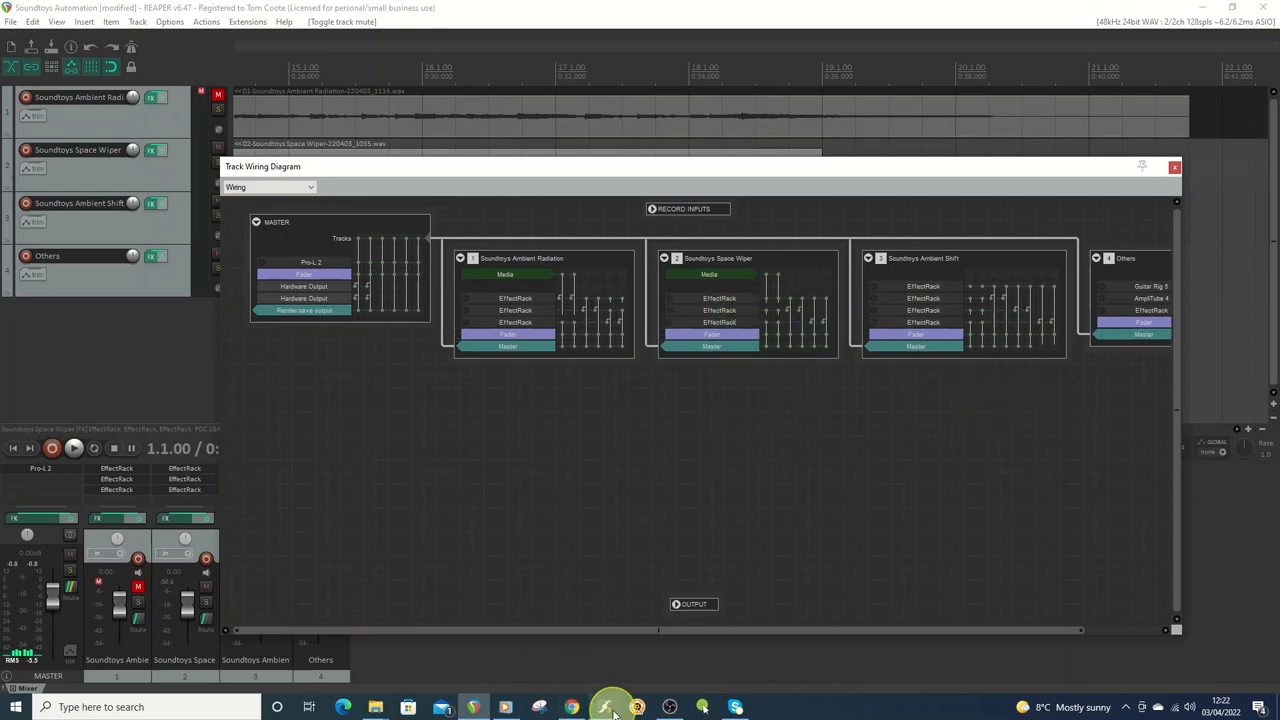
Bring up Axe-Edit and load the Wide Ambient Plex preset.
click(604, 708)
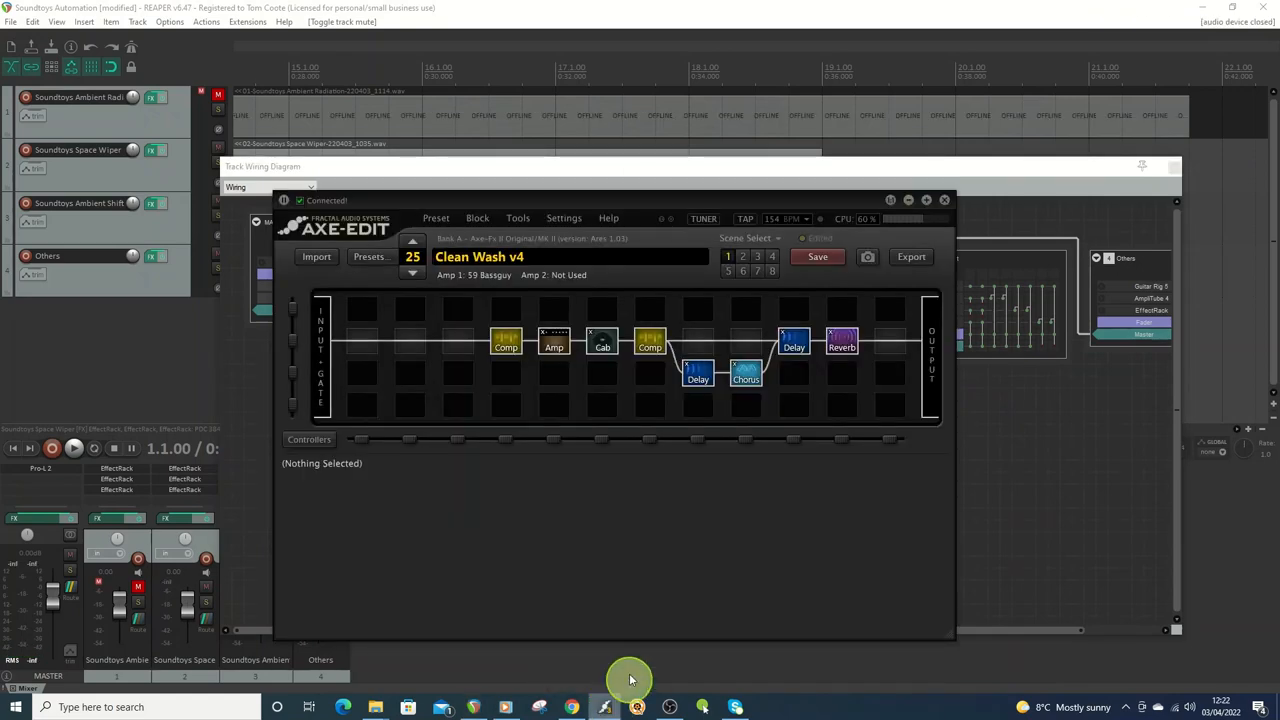
click(368, 256)
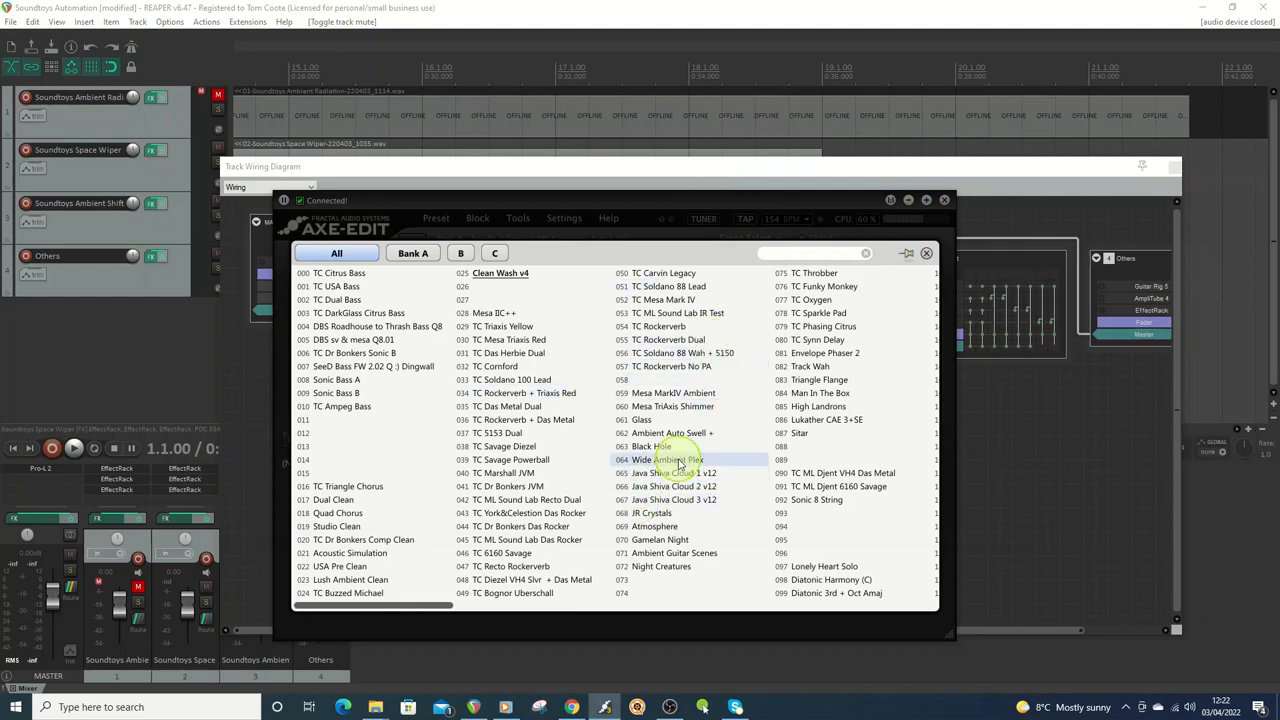
double_click(500, 272)
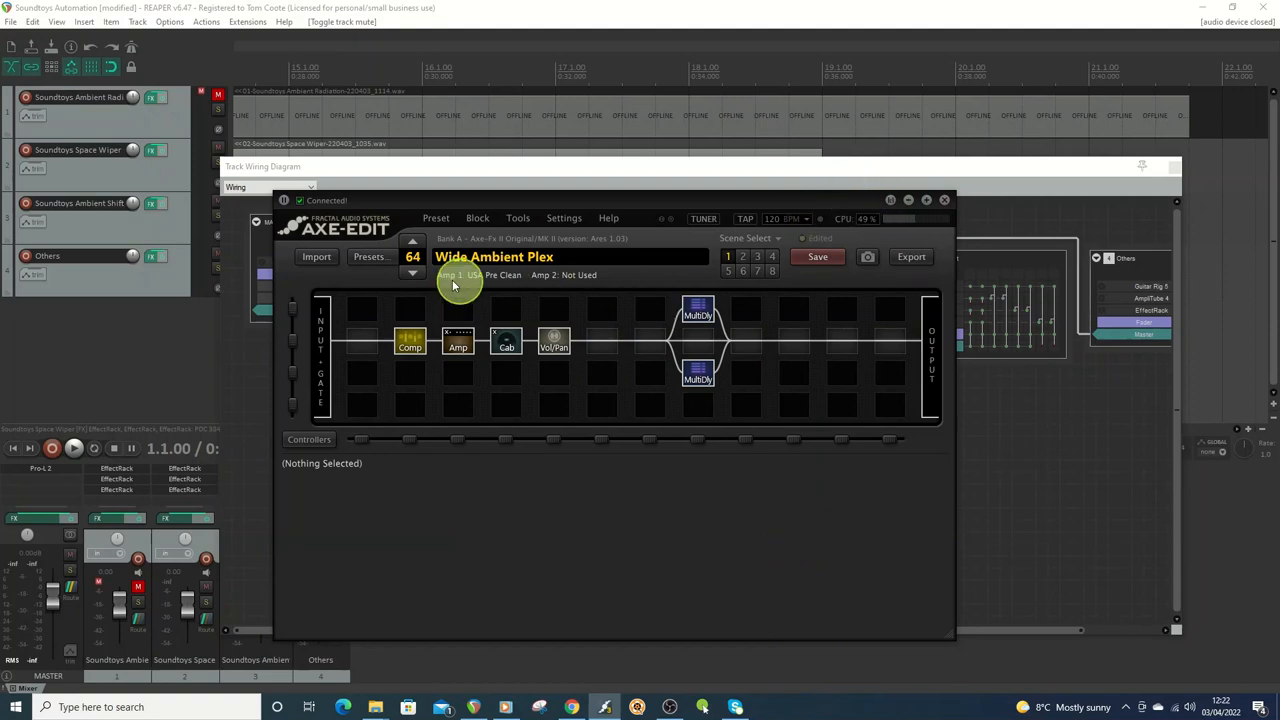
Load the Mesa MarkIV Ambient preset, then put Axe-Edit away.
click(370, 256)
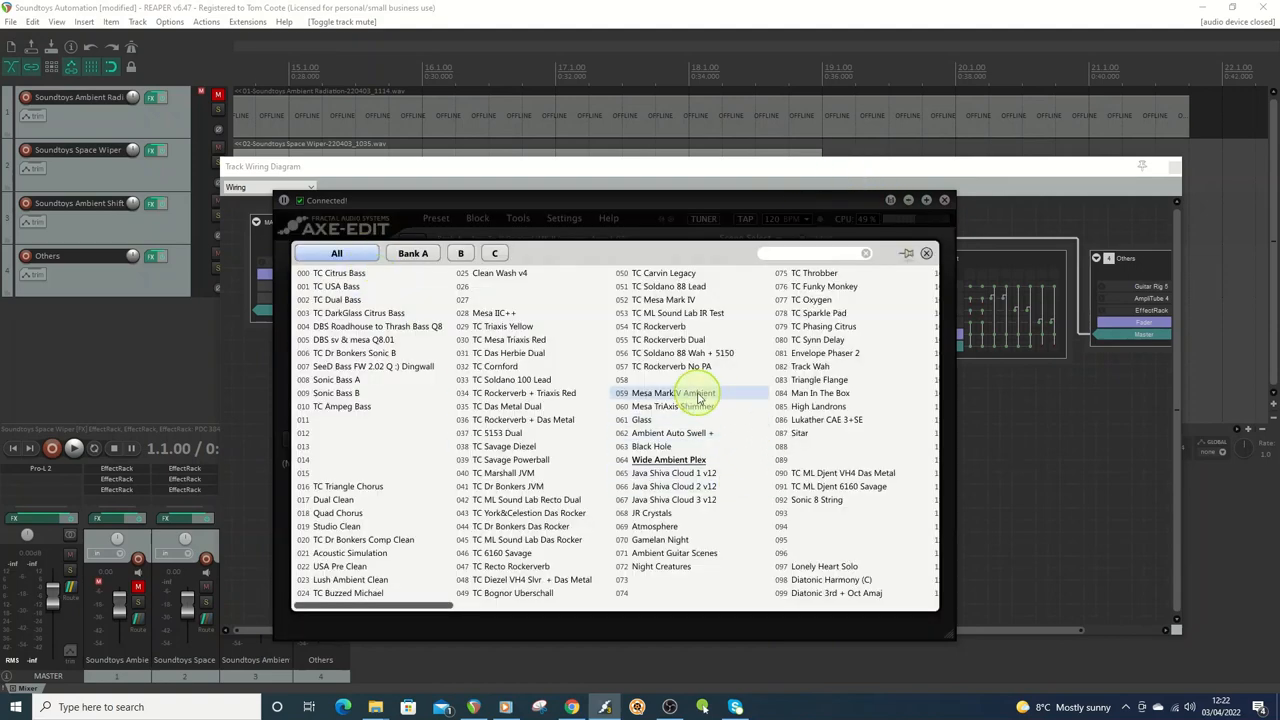
double_click(680, 392)
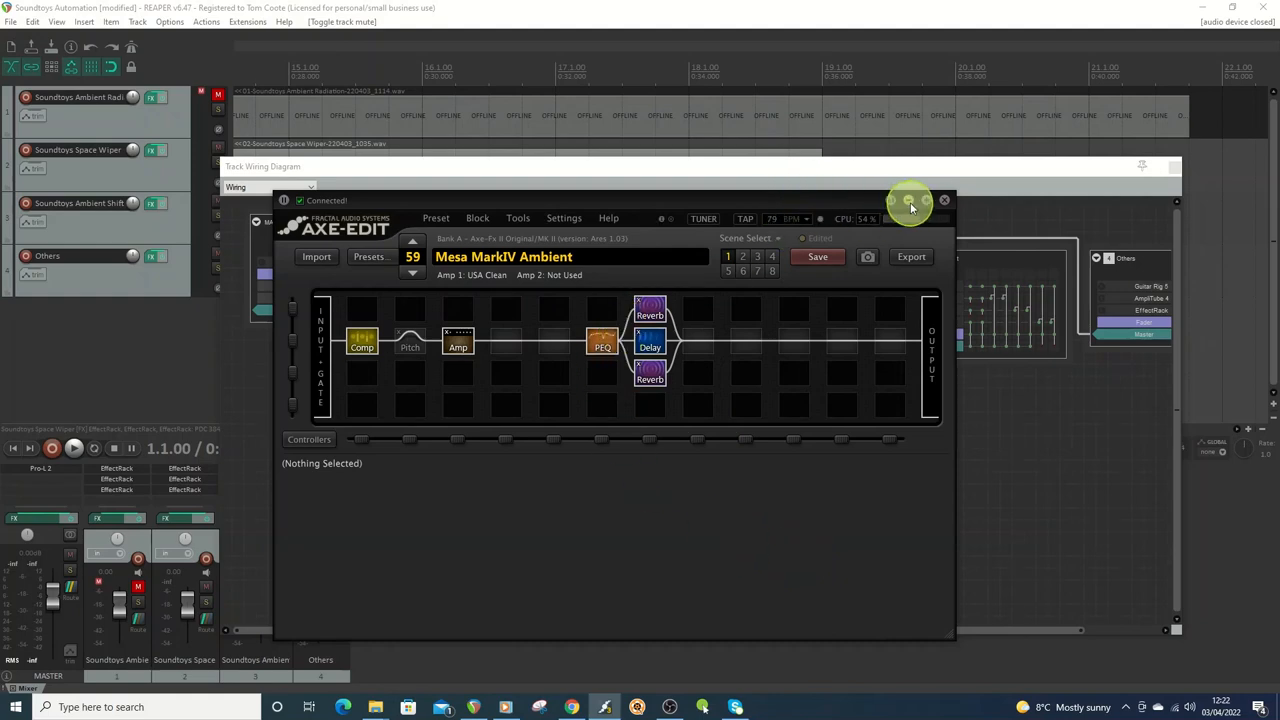
click(944, 200)
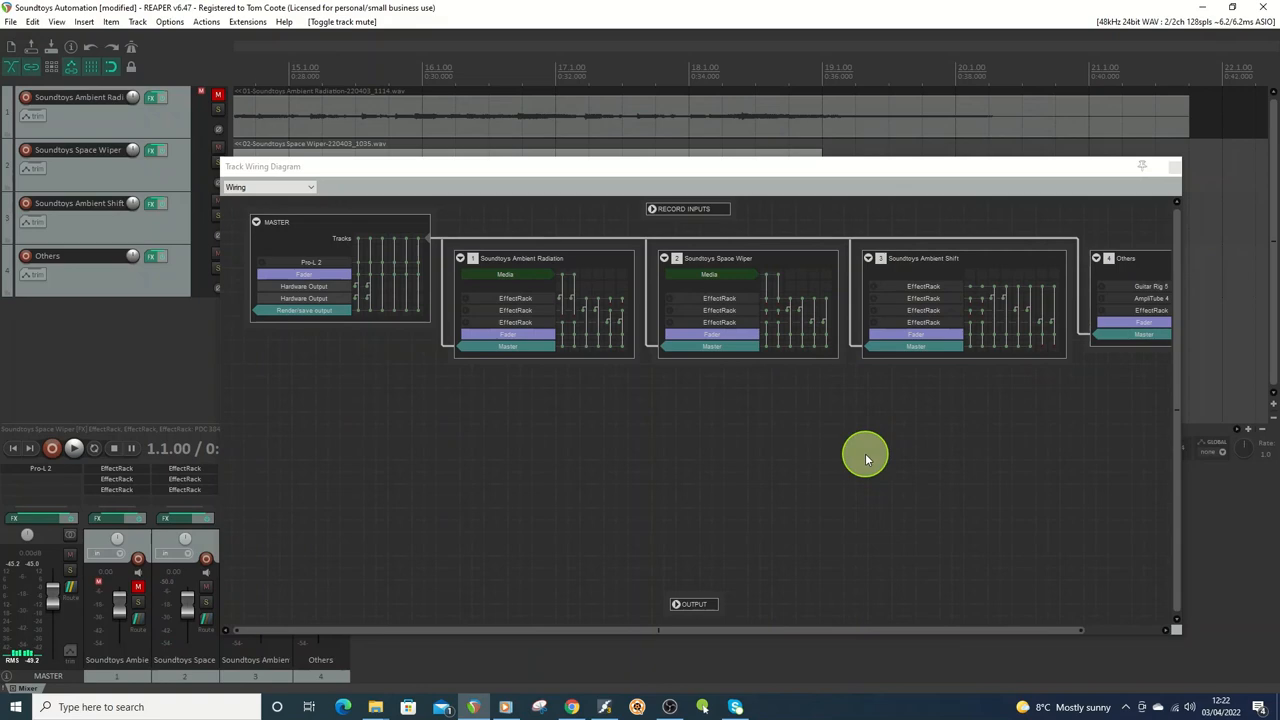
mouse_move(876, 444)
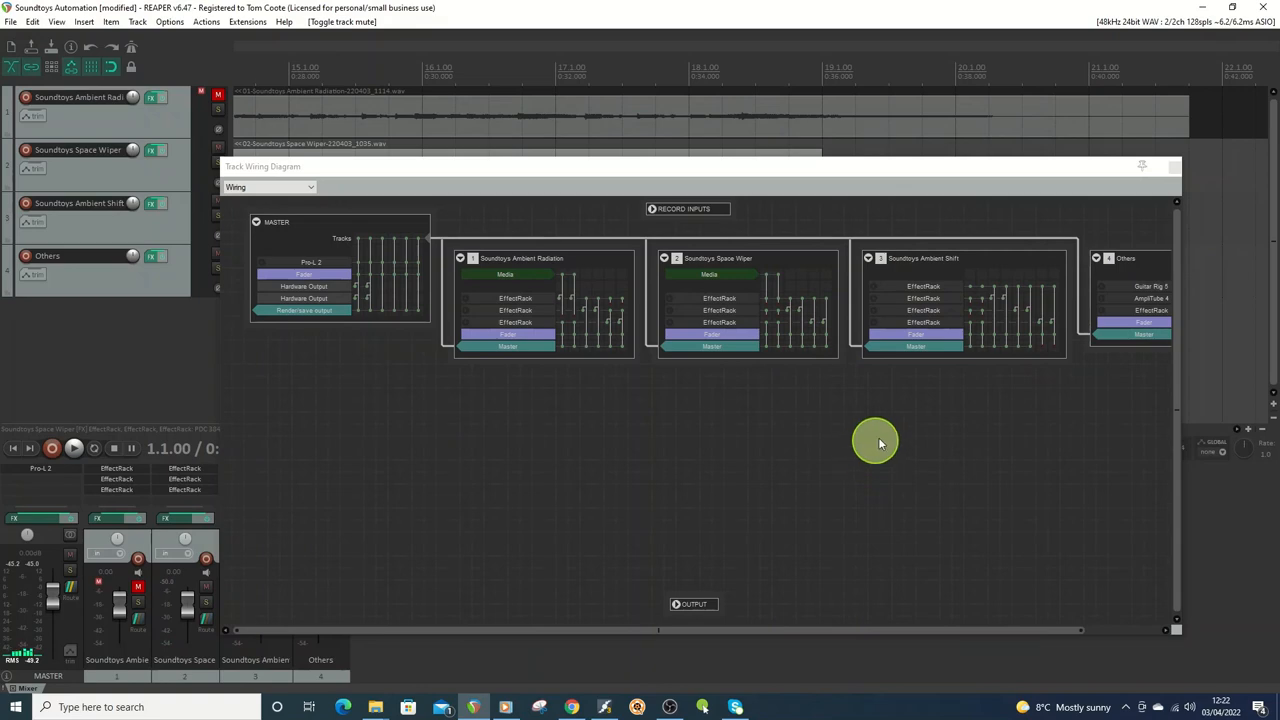
mouse_move(998, 324)
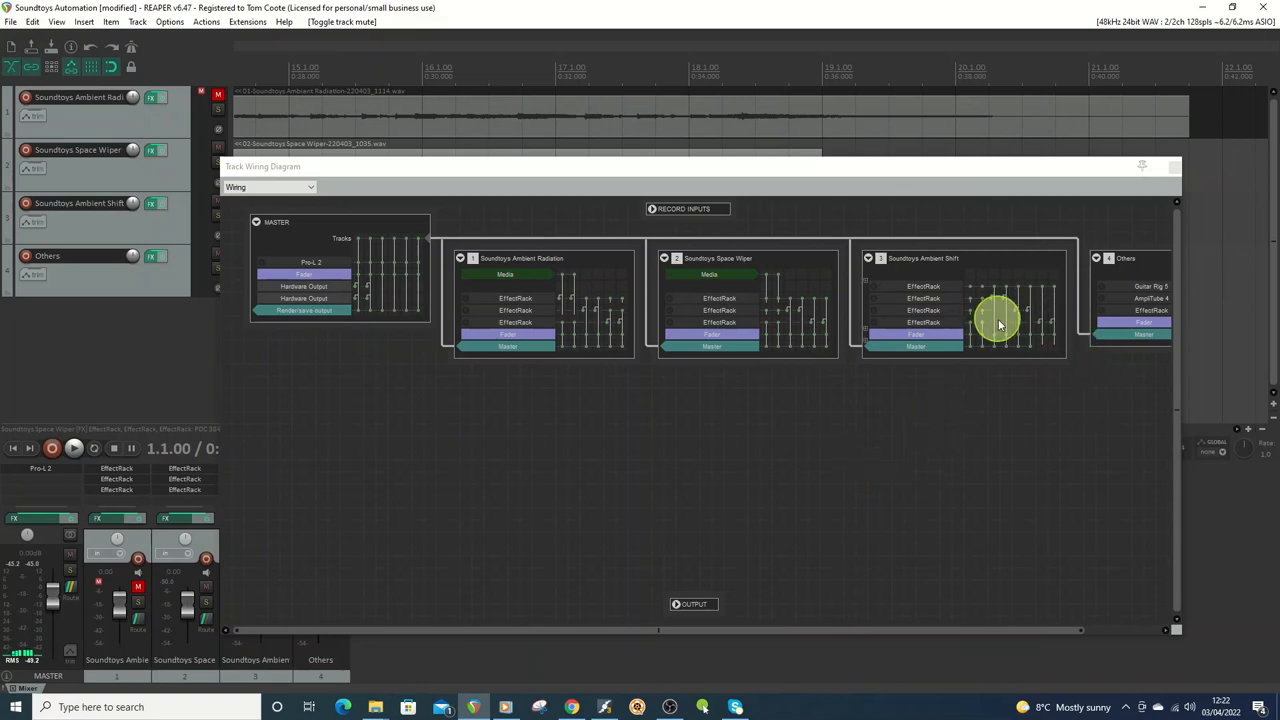
mouse_move(1012, 308)
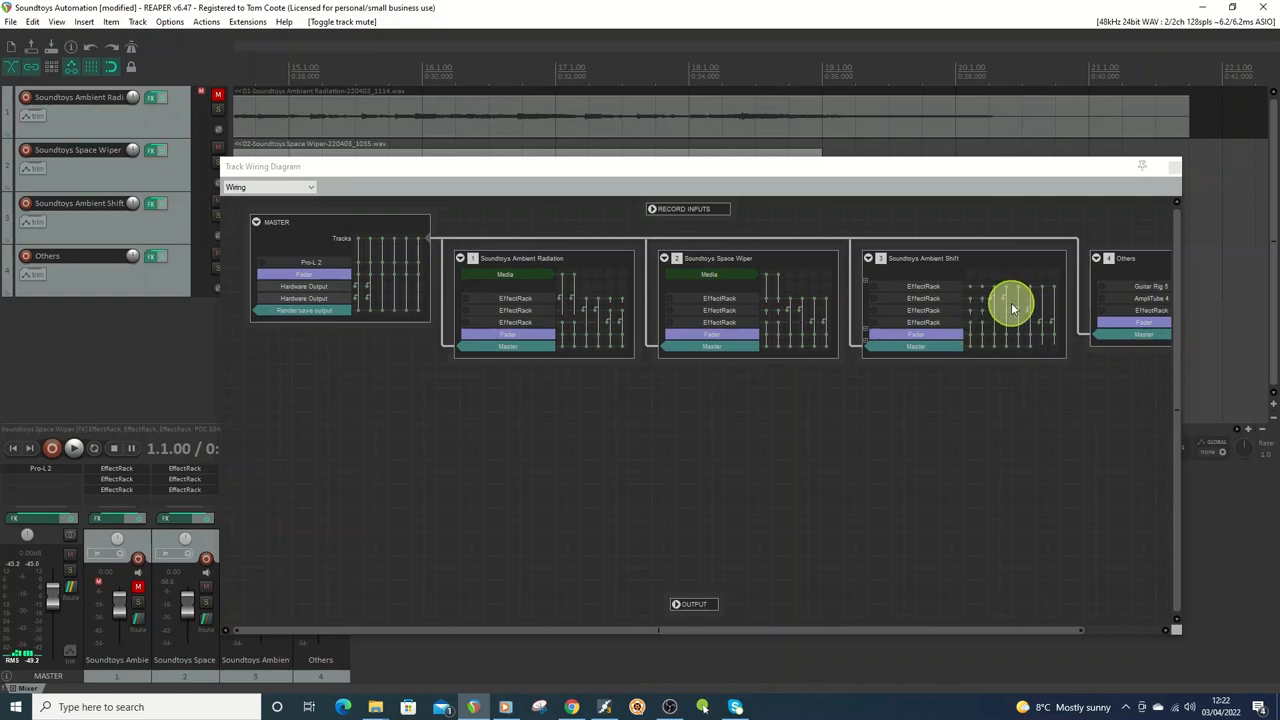
mouse_move(576, 424)
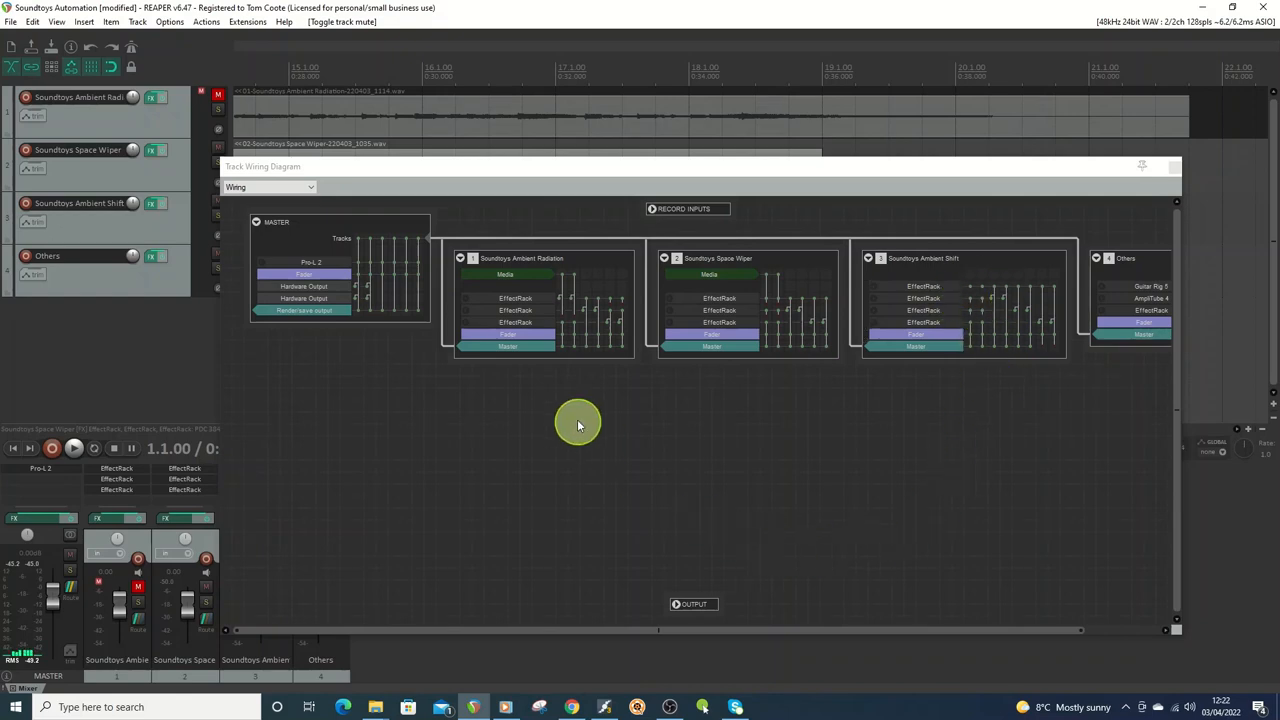
mouse_move(584, 320)
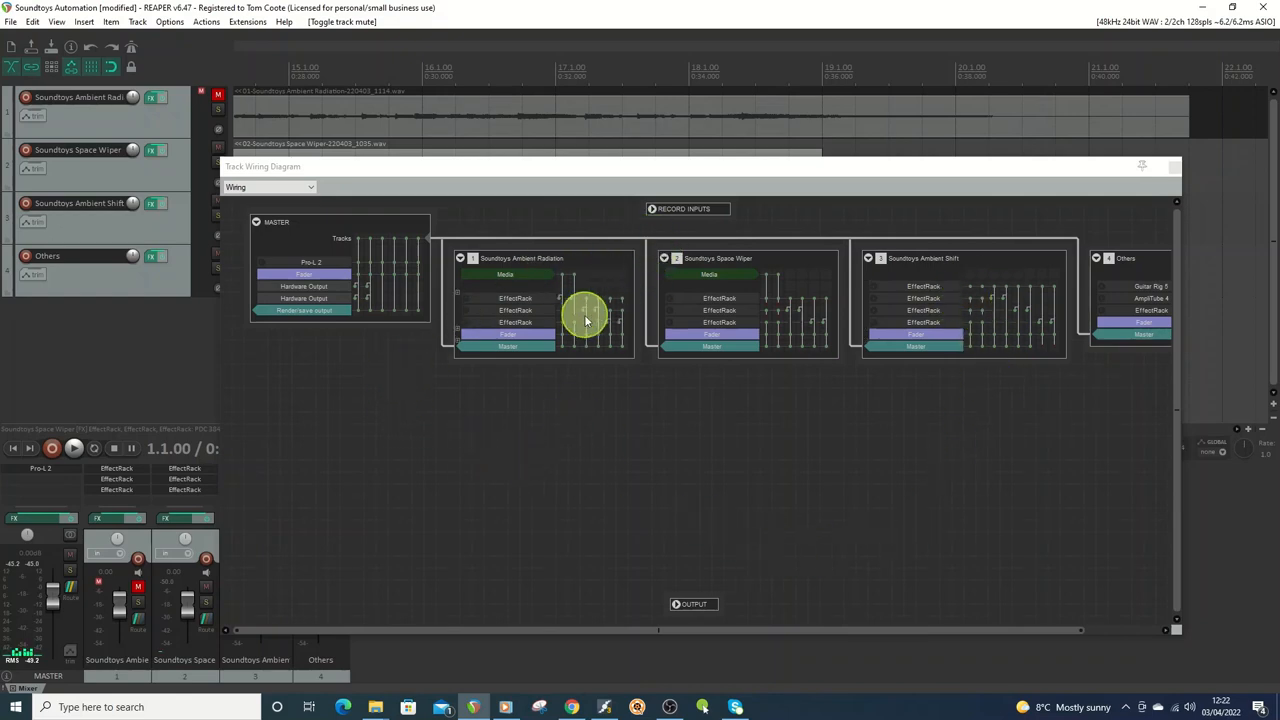
mouse_move(896, 384)
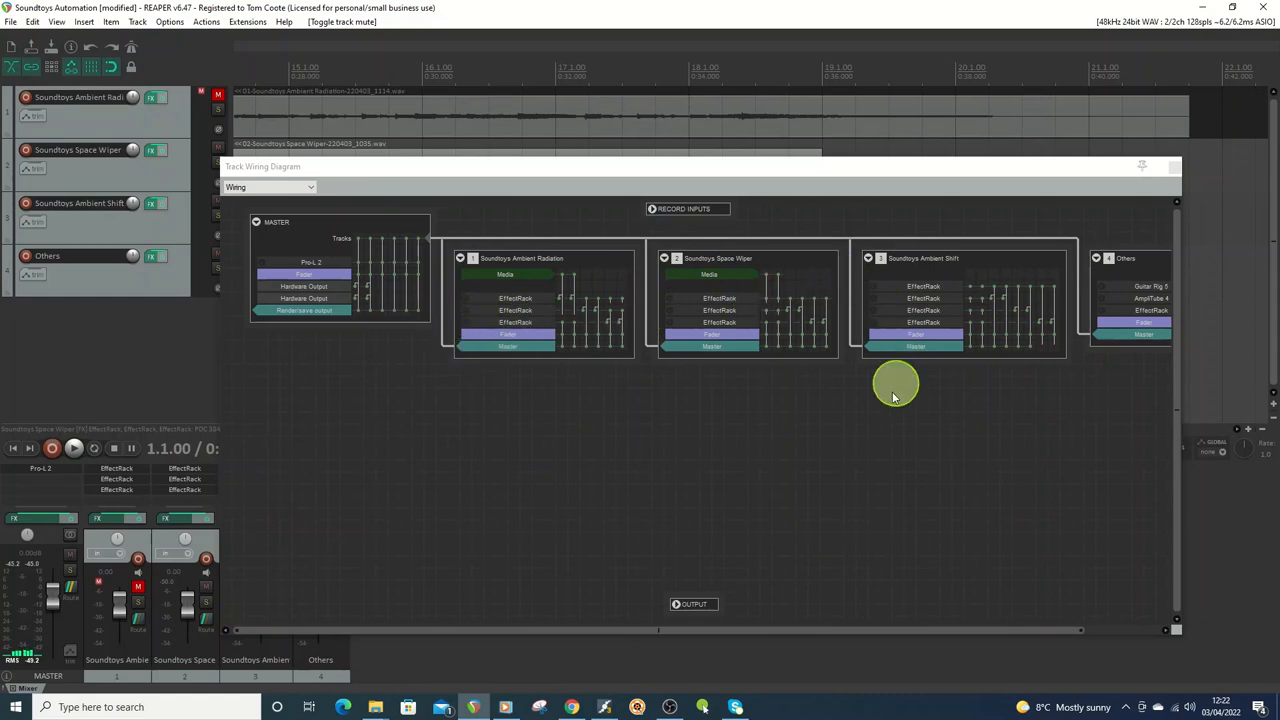
mouse_move(788, 304)
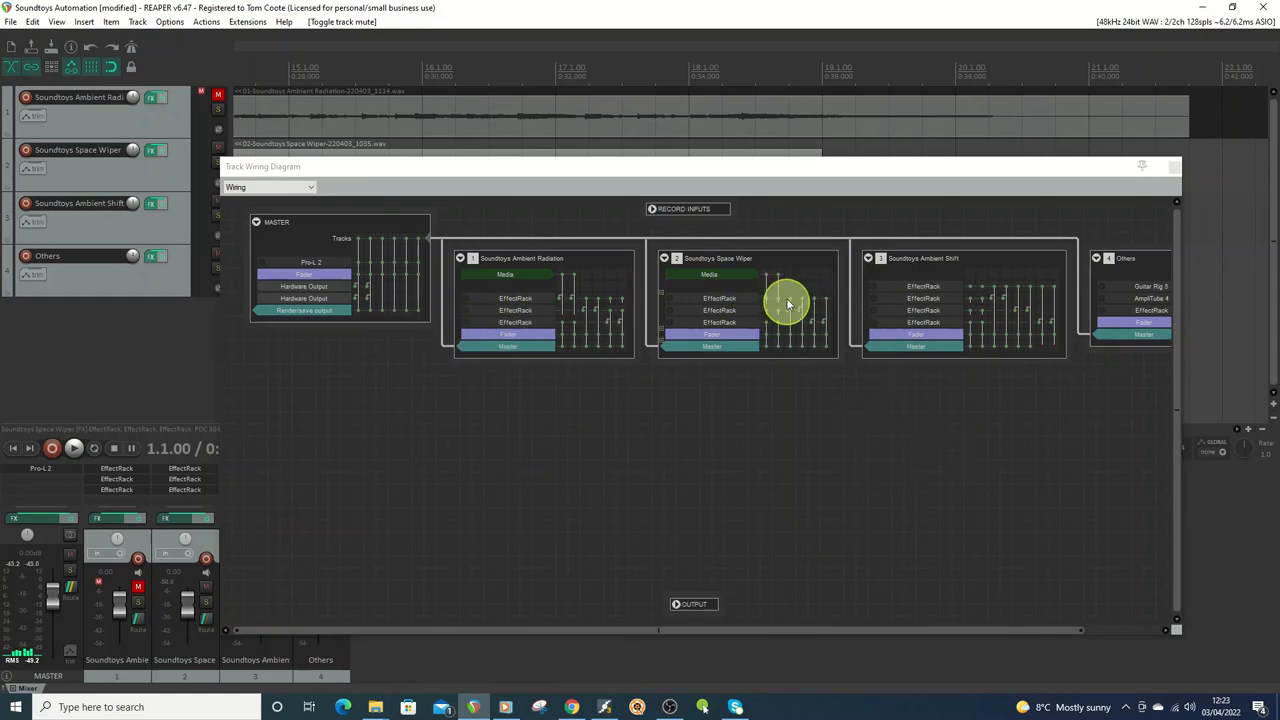
mouse_move(530, 310)
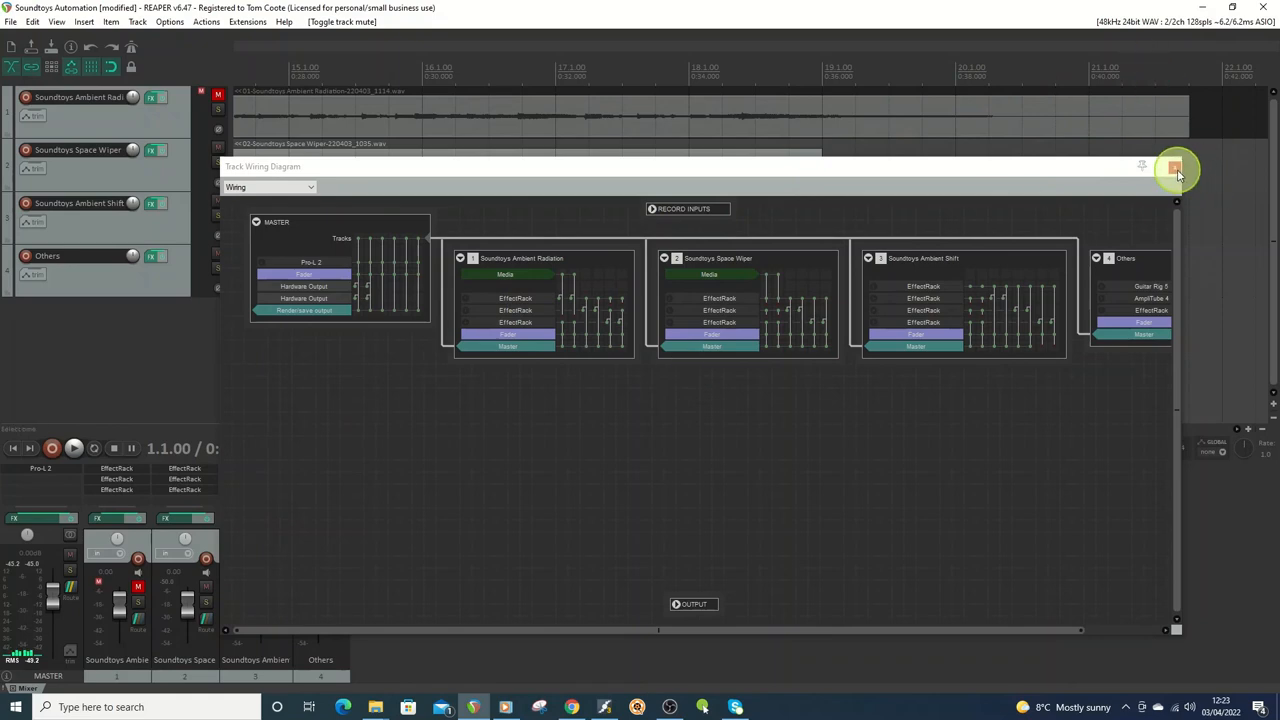
Close the wiring diagram and show the Space Wiper rack holding Radiator and PanMan.
click(1176, 166)
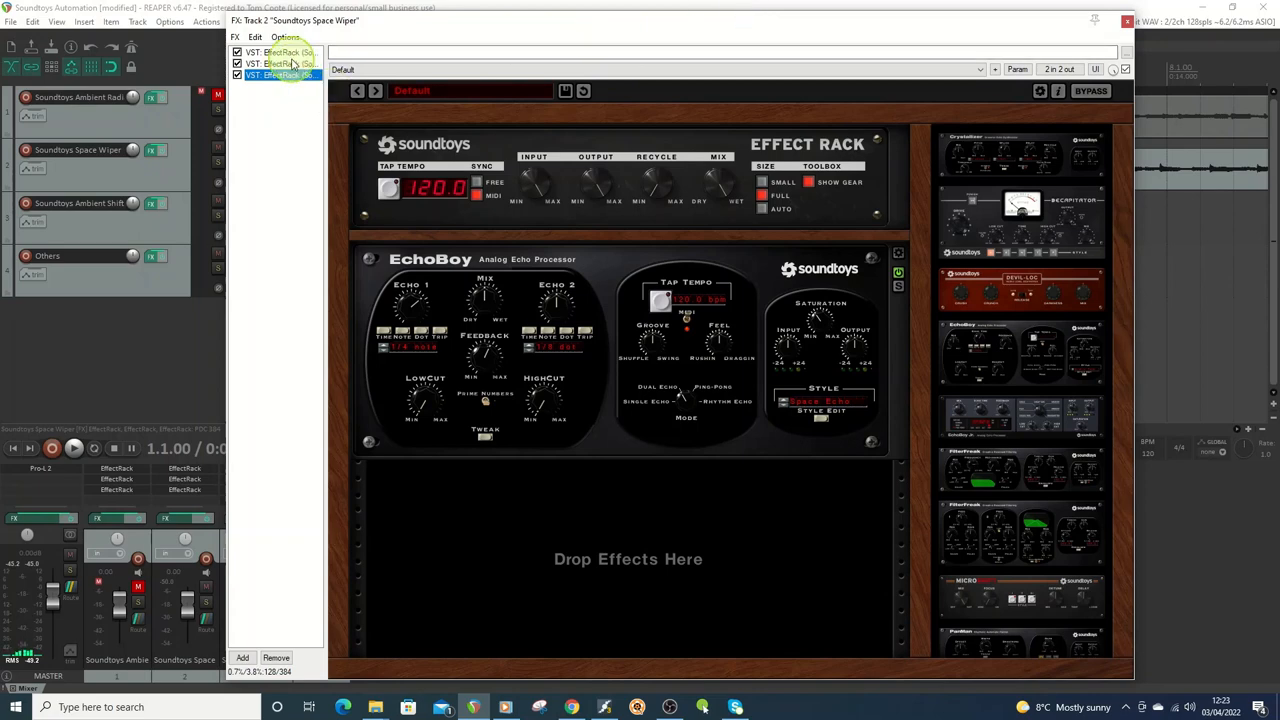
click(280, 52)
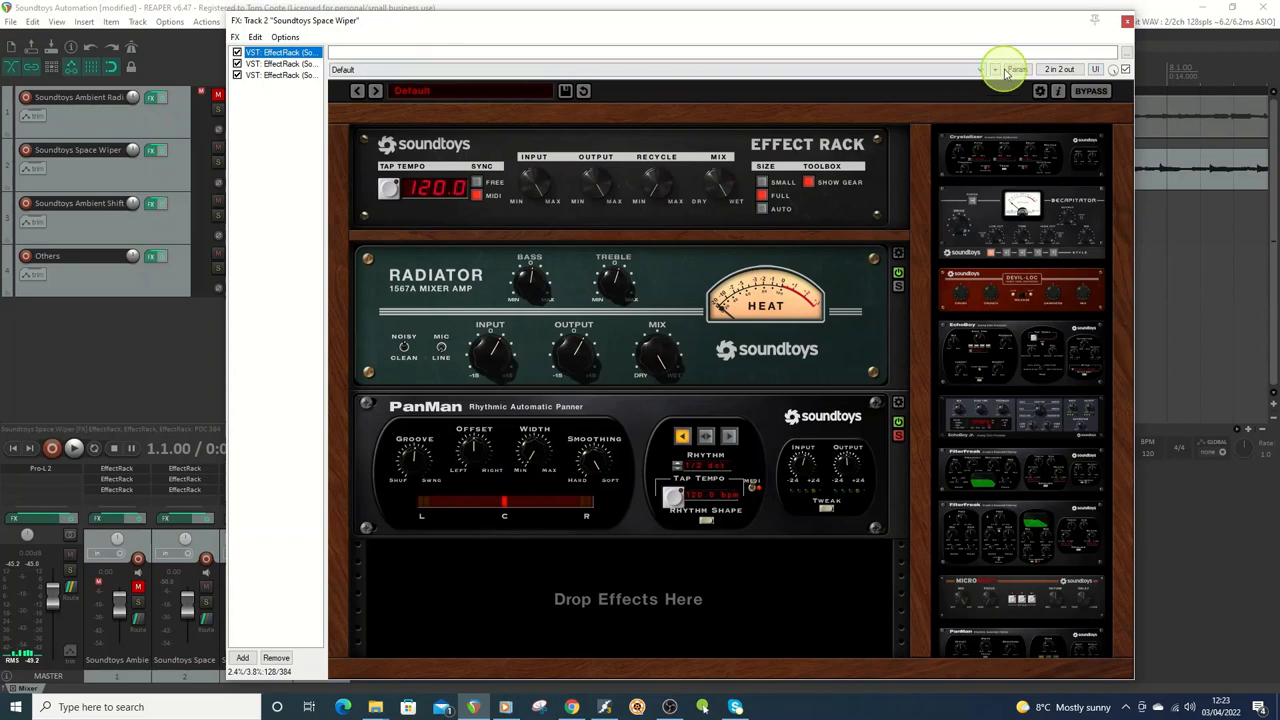
click(1016, 68)
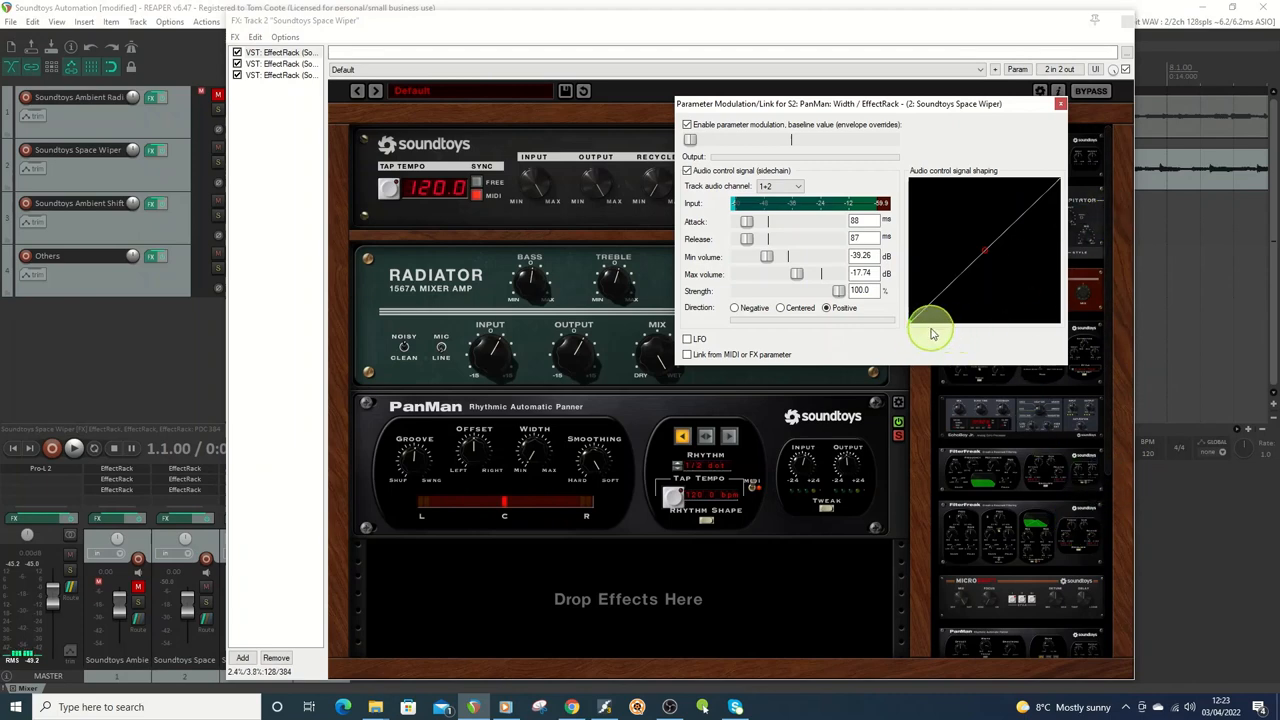
mouse_move(940, 290)
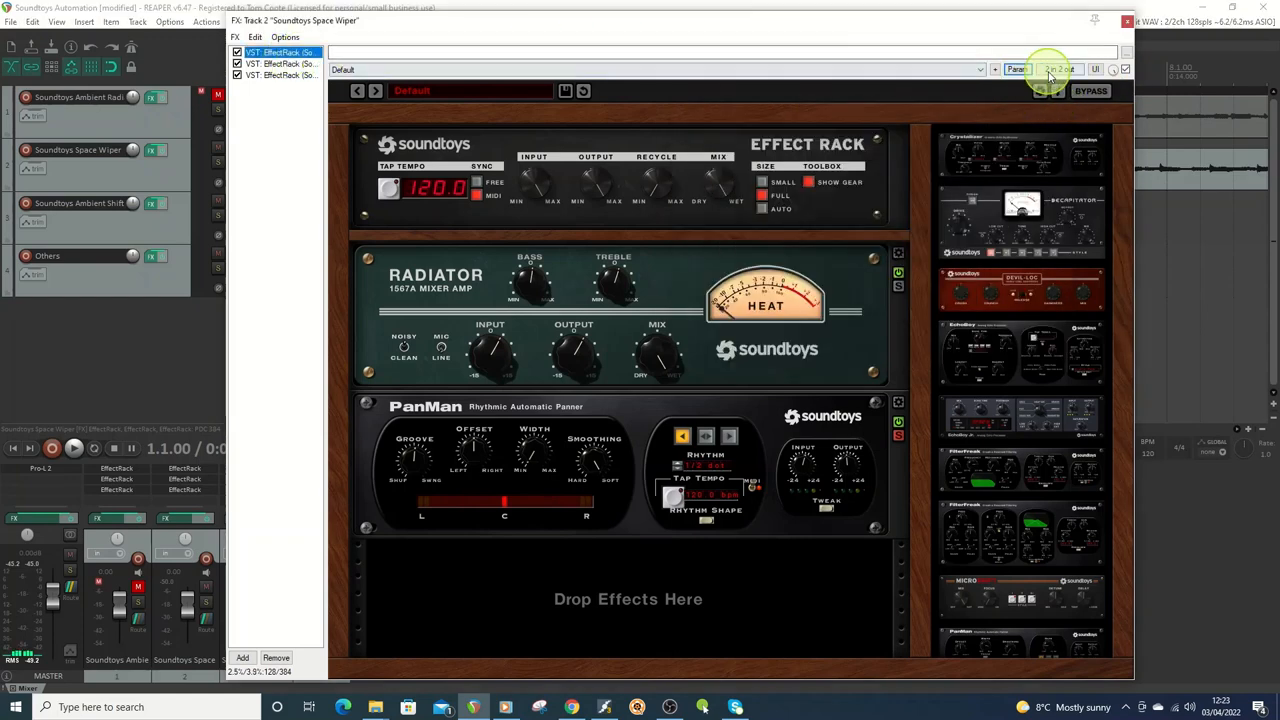
View the plugin's pin routing, then show the Space Wiper rack containing EchoBoy.
click(1056, 68)
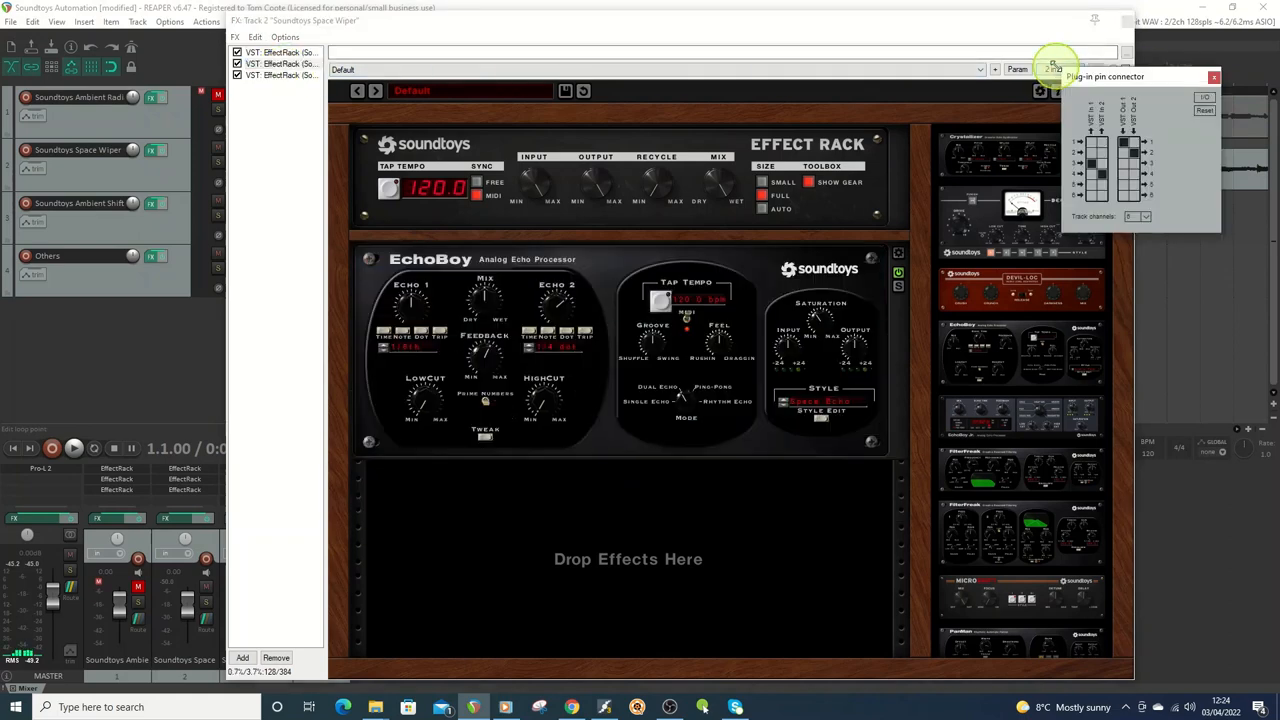
click(1090, 164)
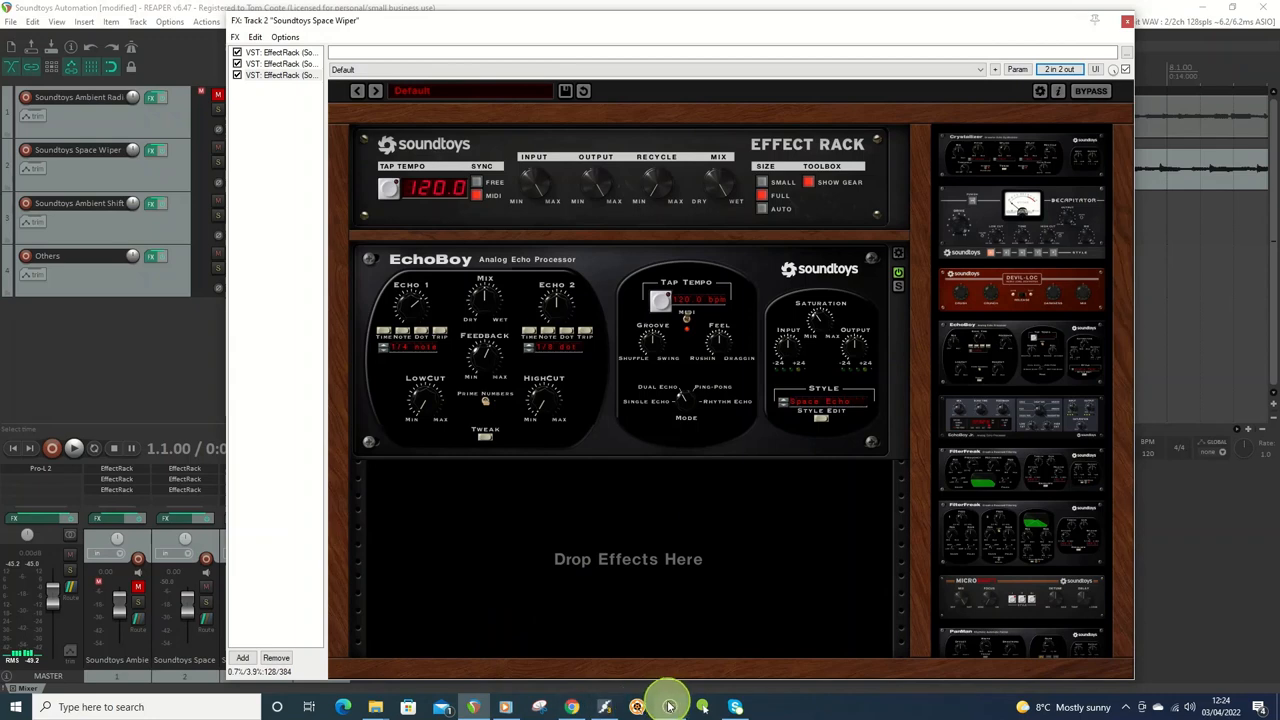
click(608, 708)
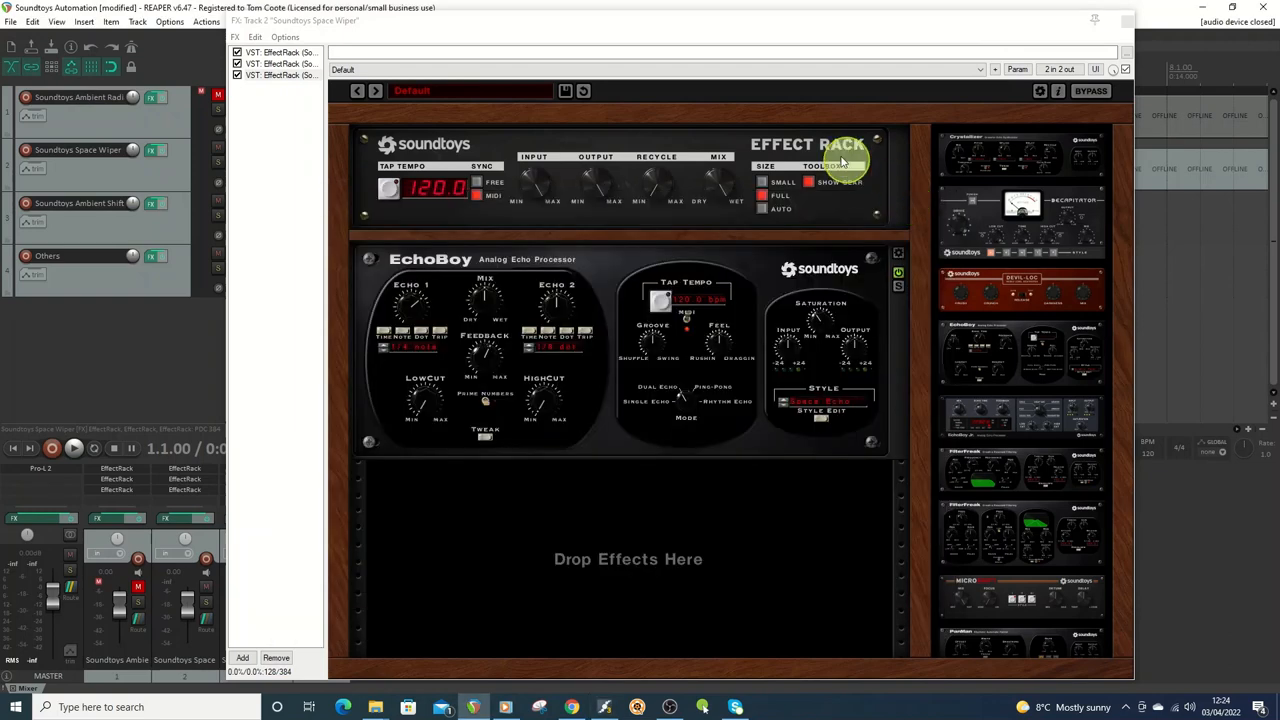
Return the Space Wiper chain to the Effect Rack with Radiator and PanMan.
click(280, 52)
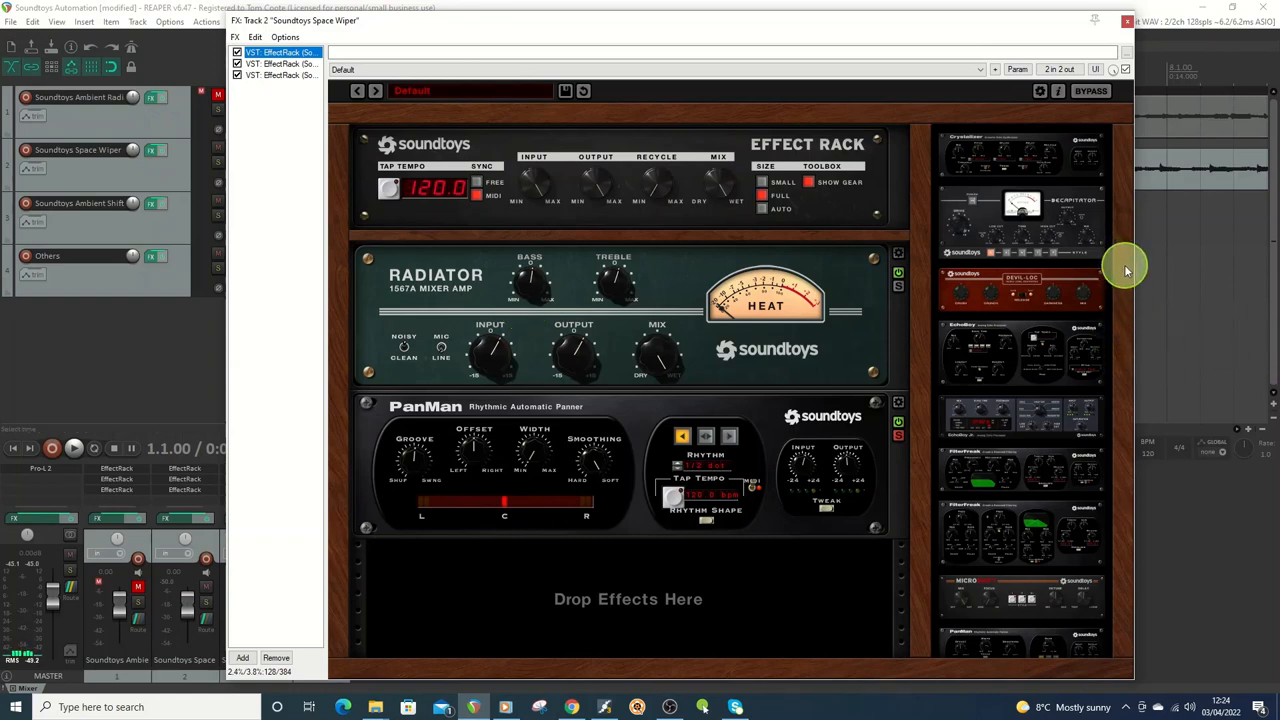
scroll(down, 3)
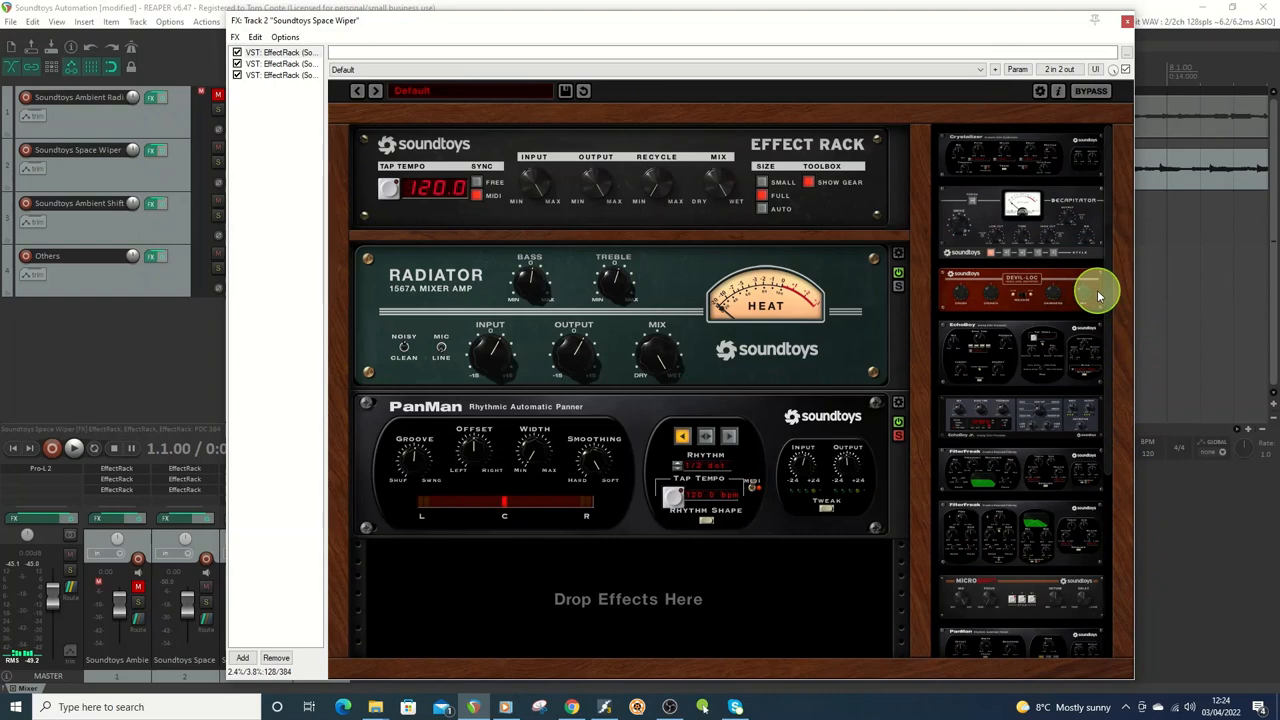
mouse_move(1108, 300)
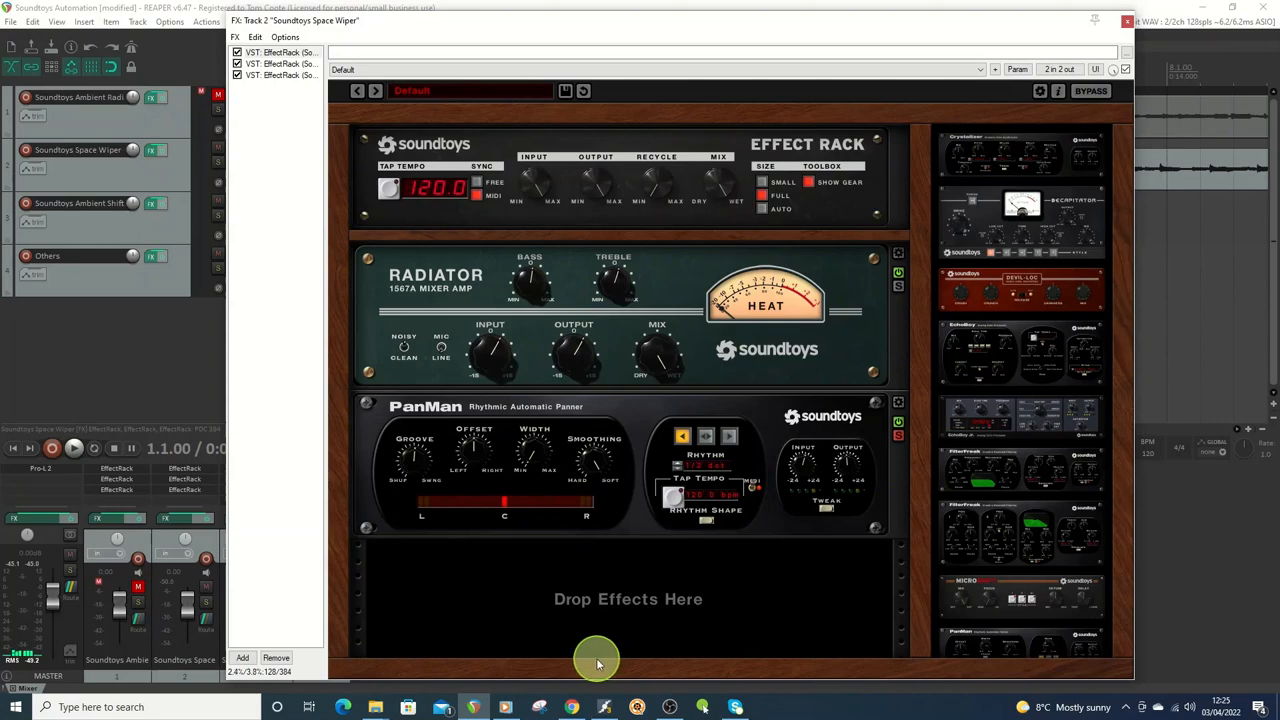
mouse_move(752, 32)
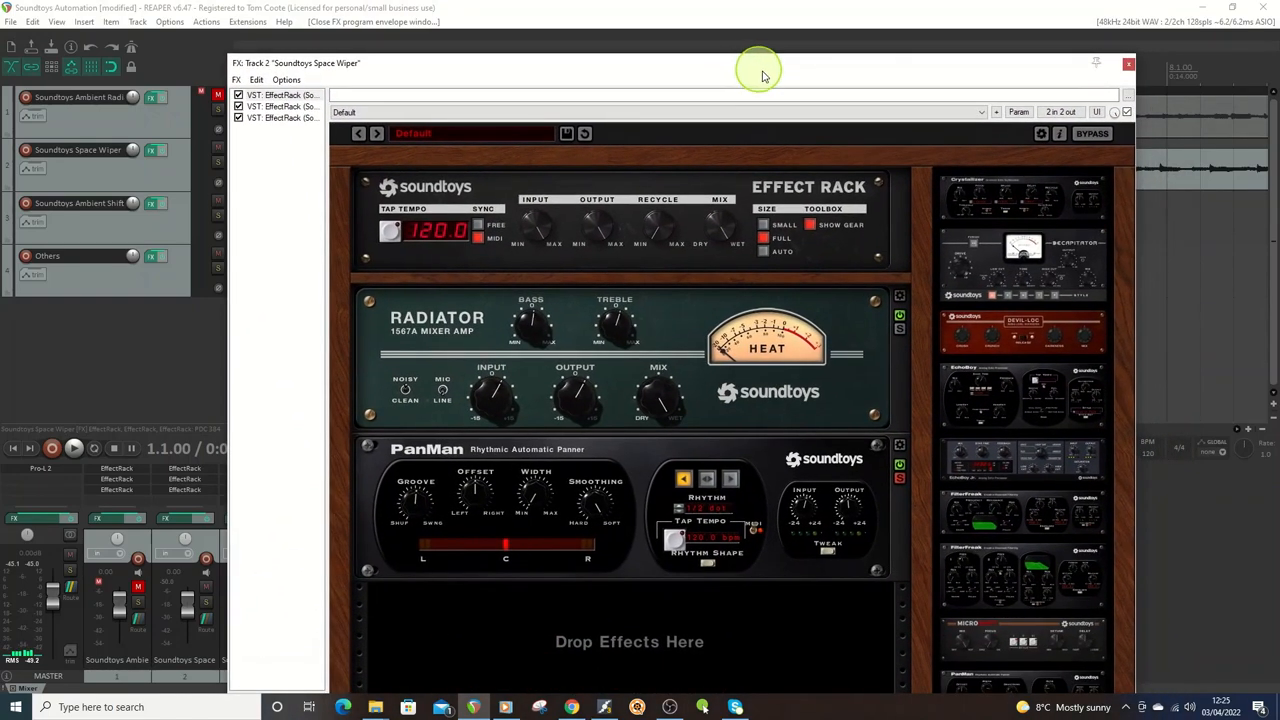
Move the PanMan Width modulation window aside and bring the Space Wiper chain forward.
click(1020, 112)
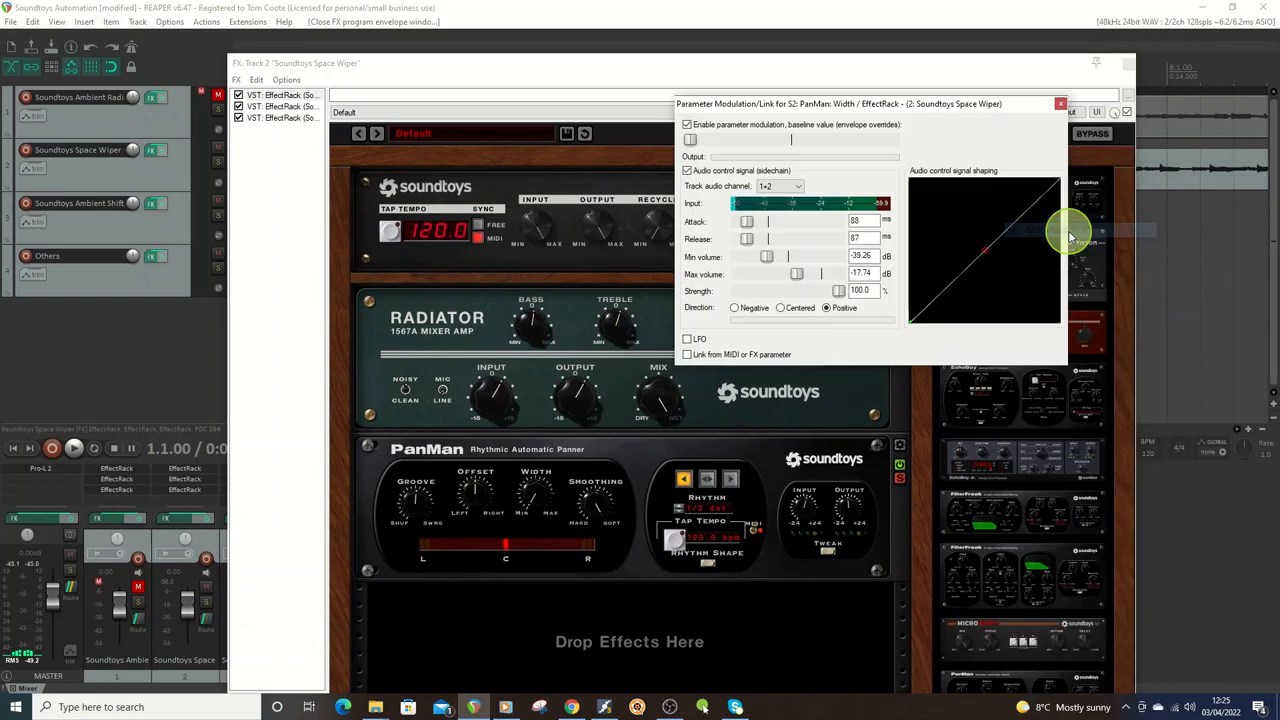
drag(296, 62, 248, 178)
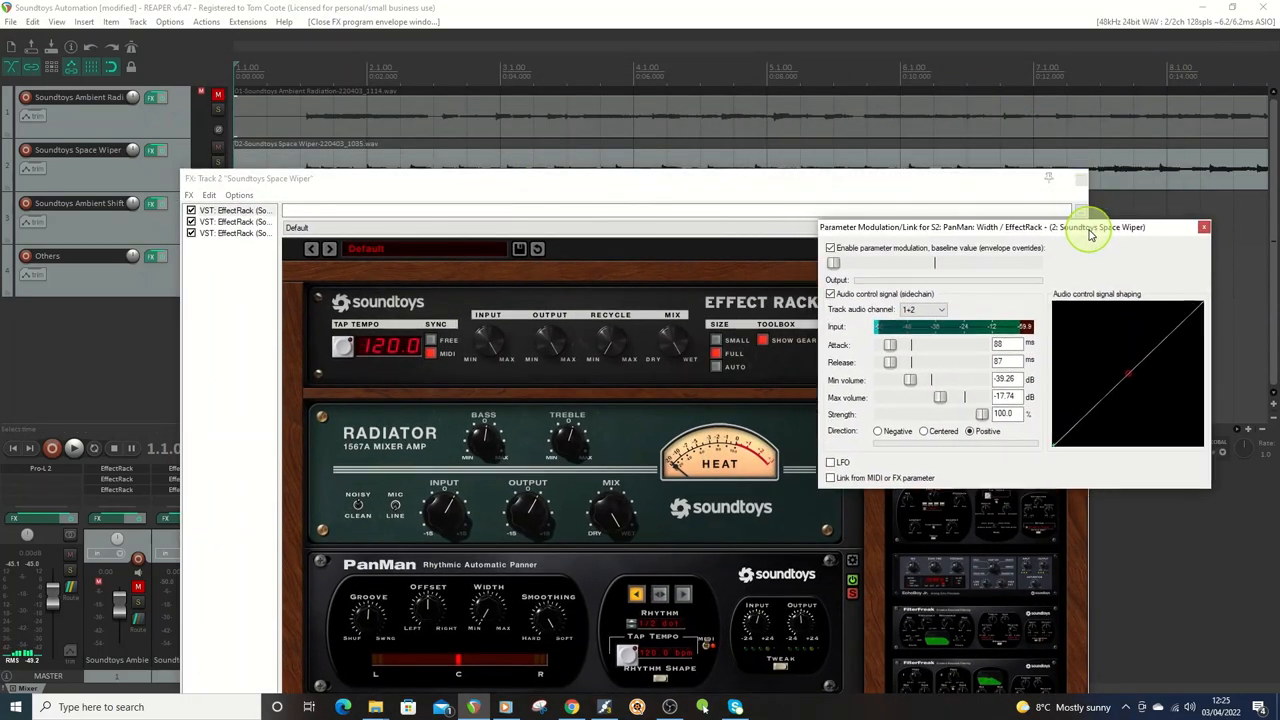
click(1204, 228)
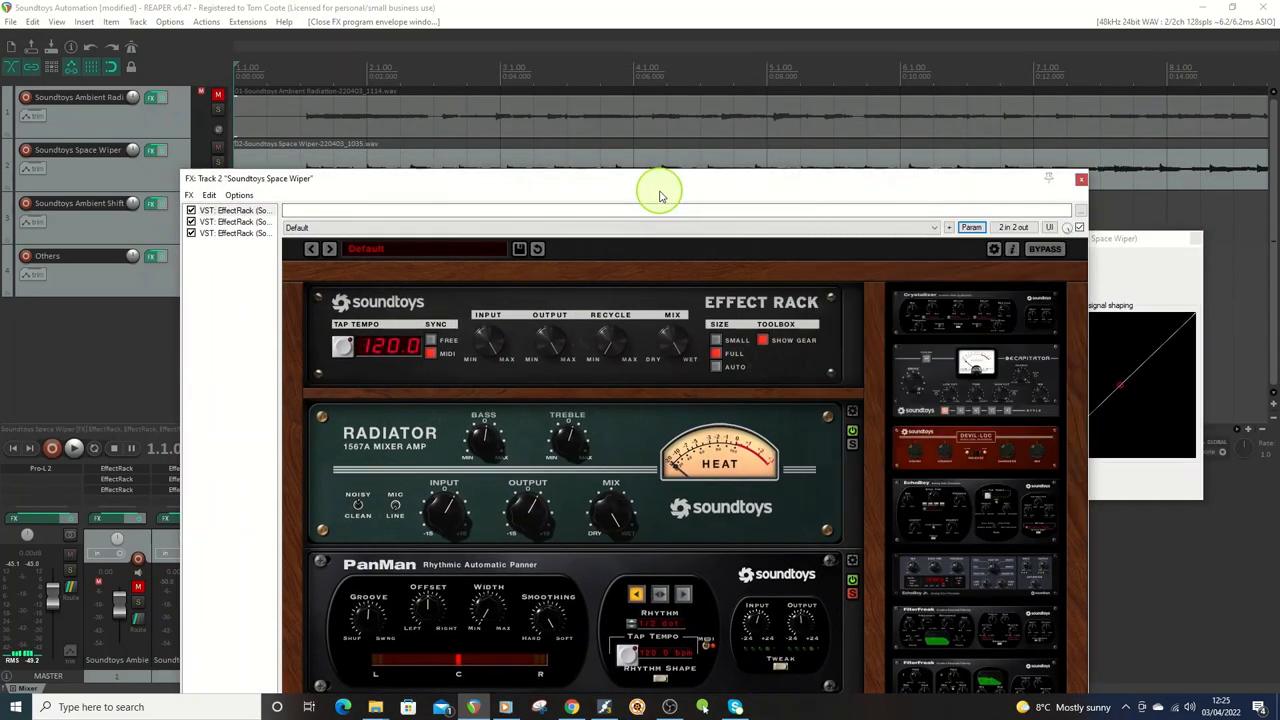
mouse_move(808, 196)
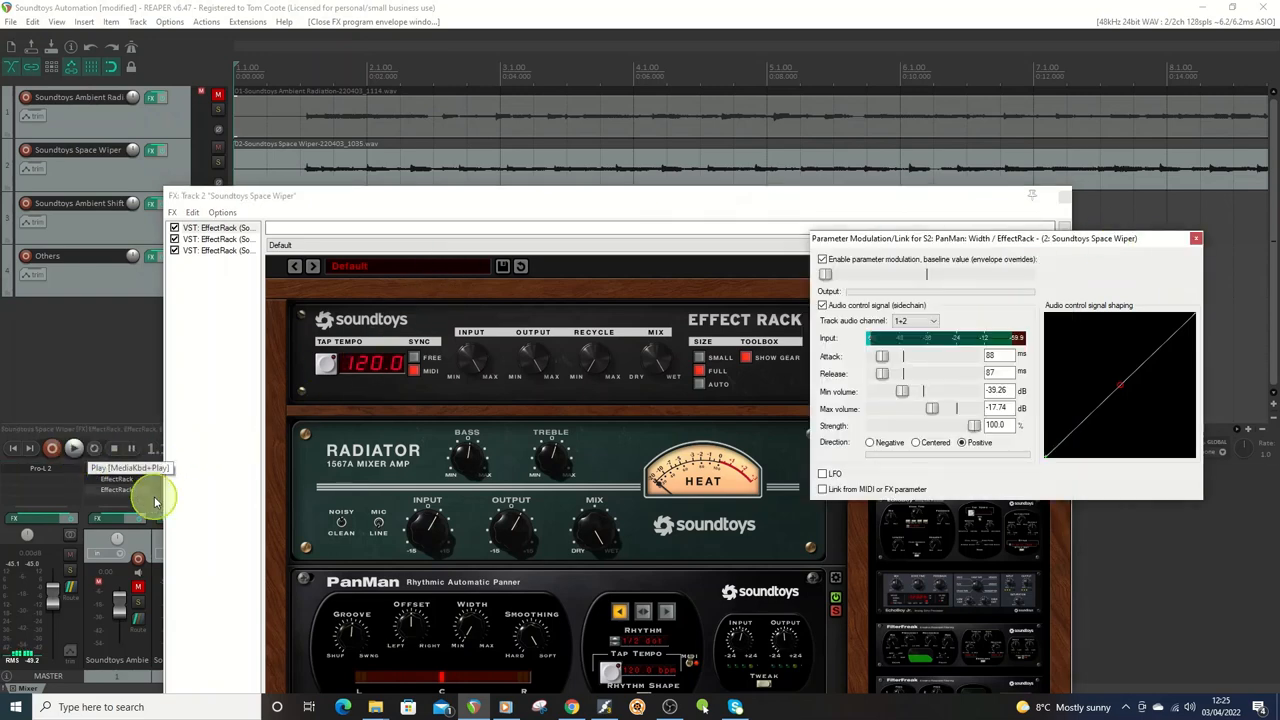
mouse_move(1068, 414)
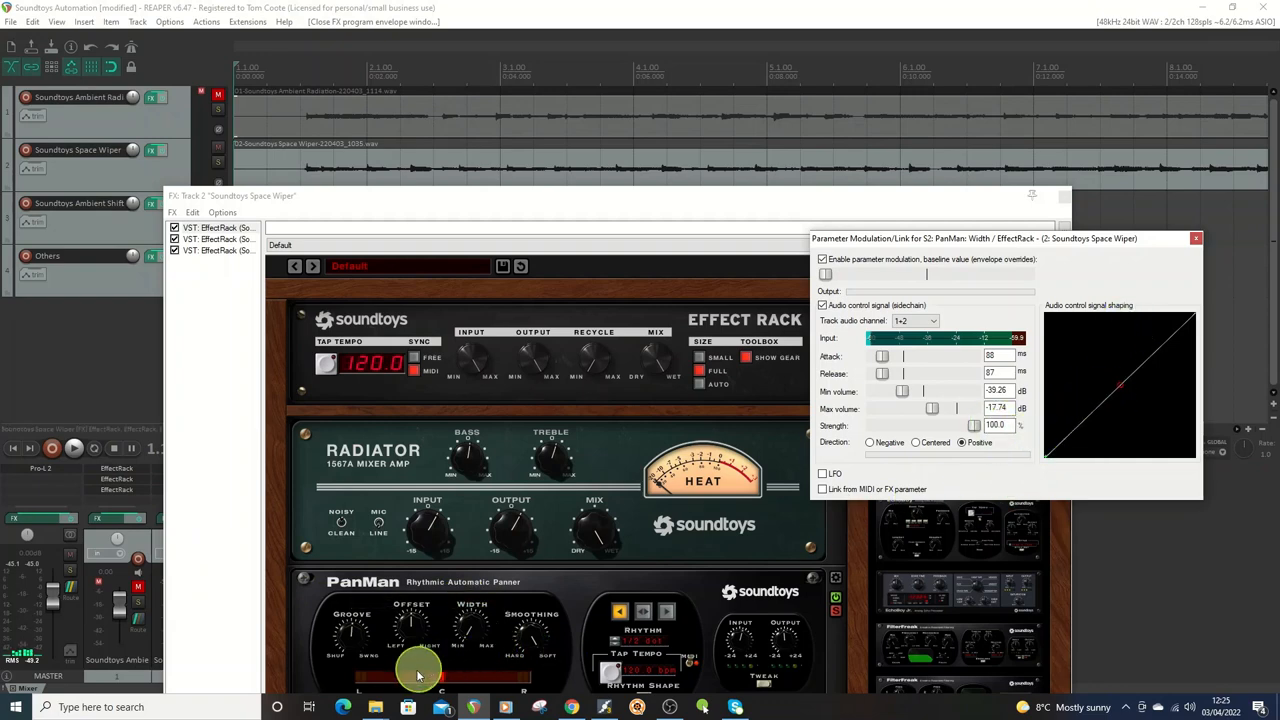
Start playback so PanMan width follows the audio-driven modulation.
click(116, 448)
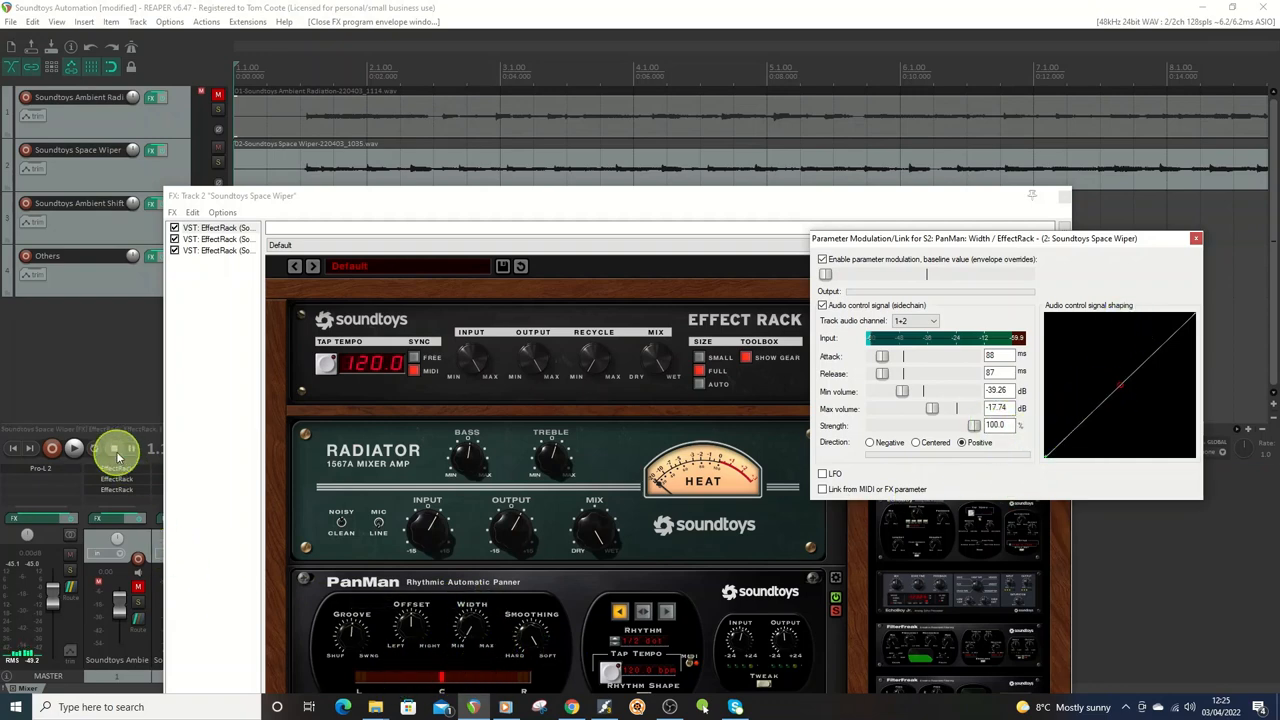
click(72, 448)
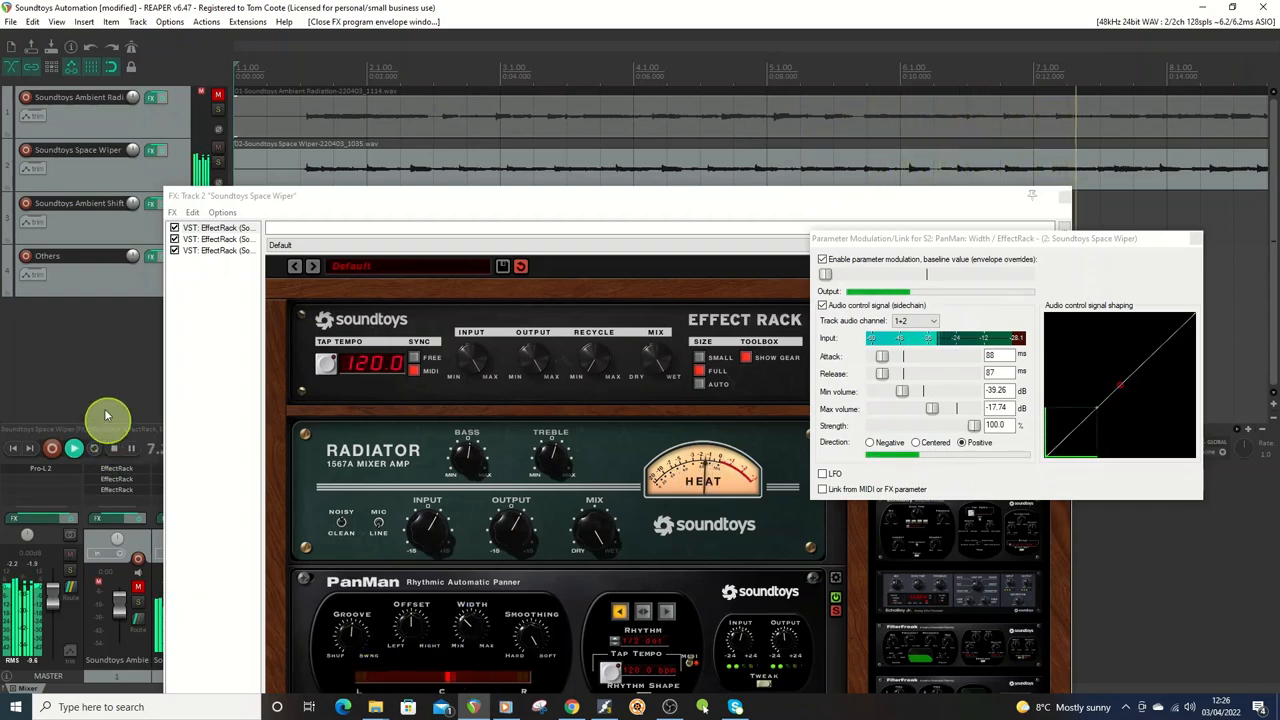
mouse_move(56, 348)
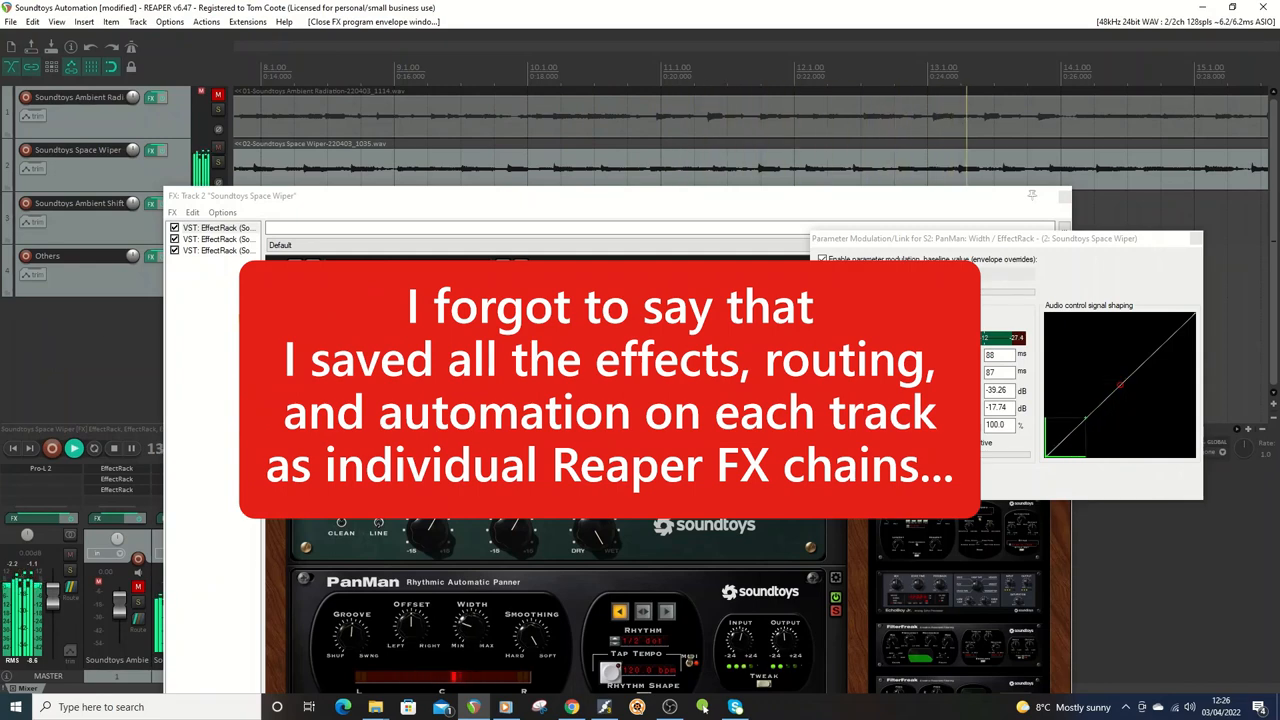
Close the Space Wiper effects chain and stop playback at the project start.
click(218, 238)
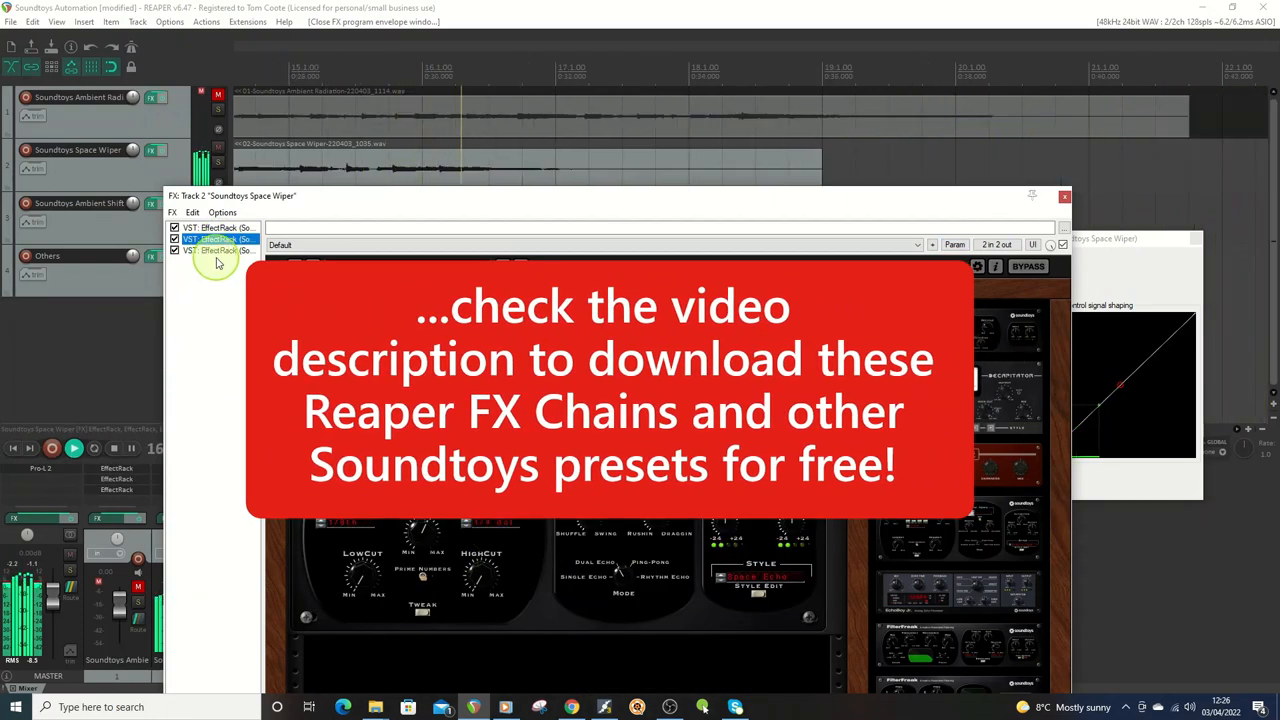
click(216, 250)
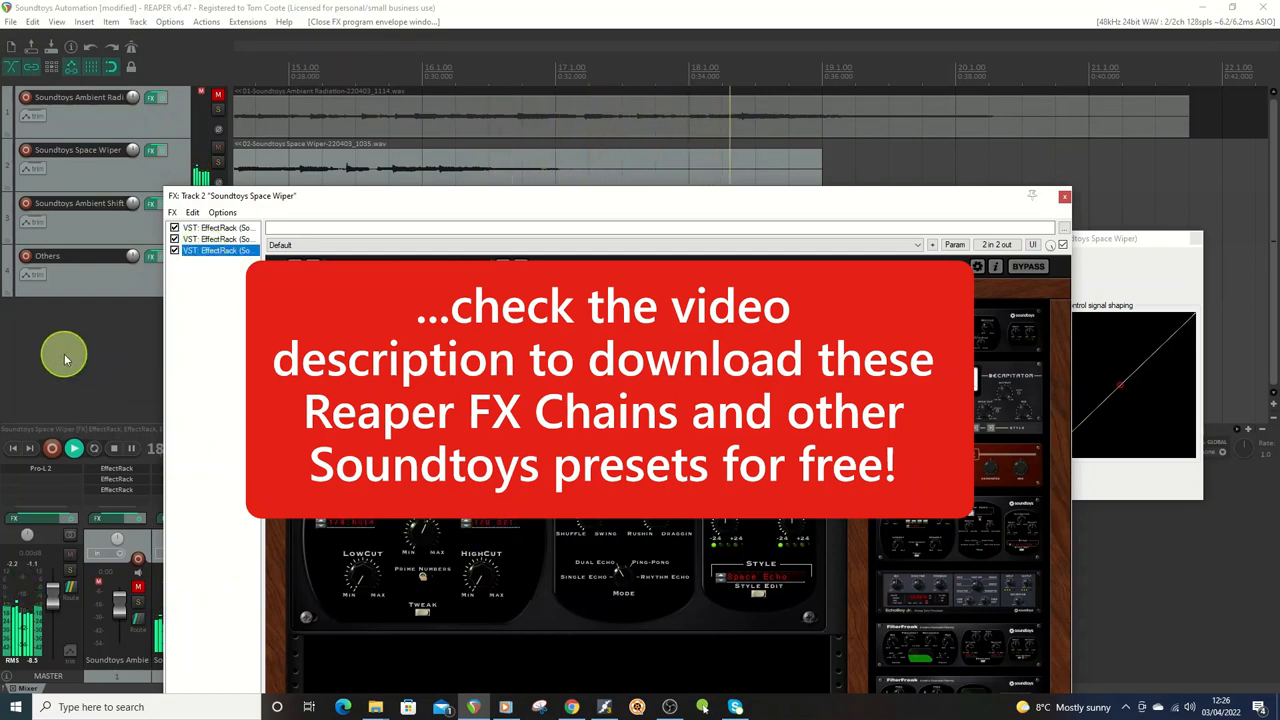
mouse_move(96, 362)
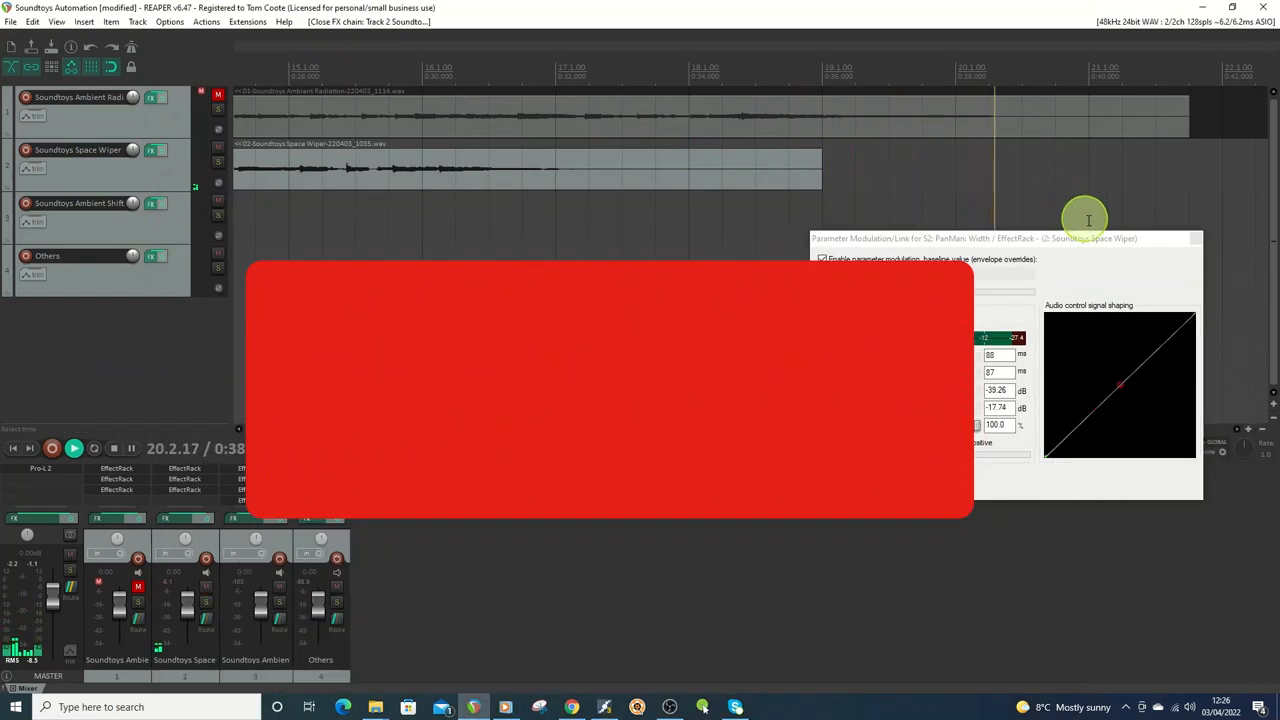
click(112, 448)
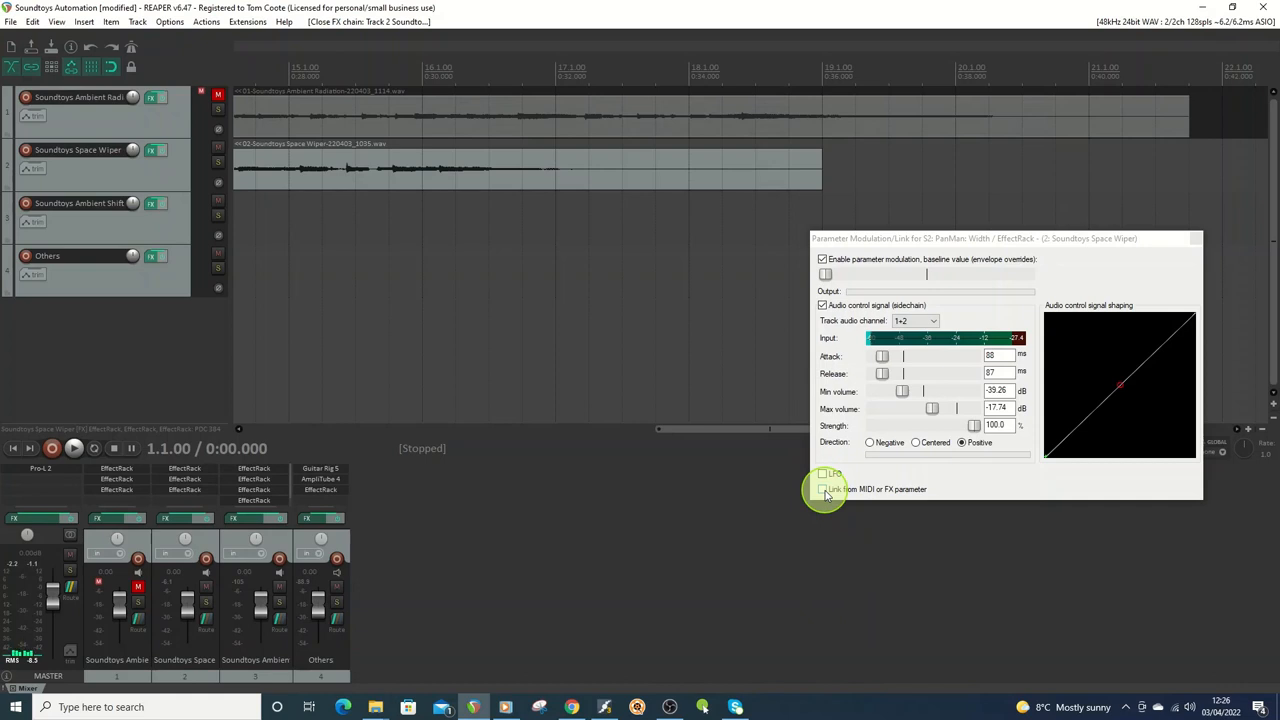
mouse_move(156, 258)
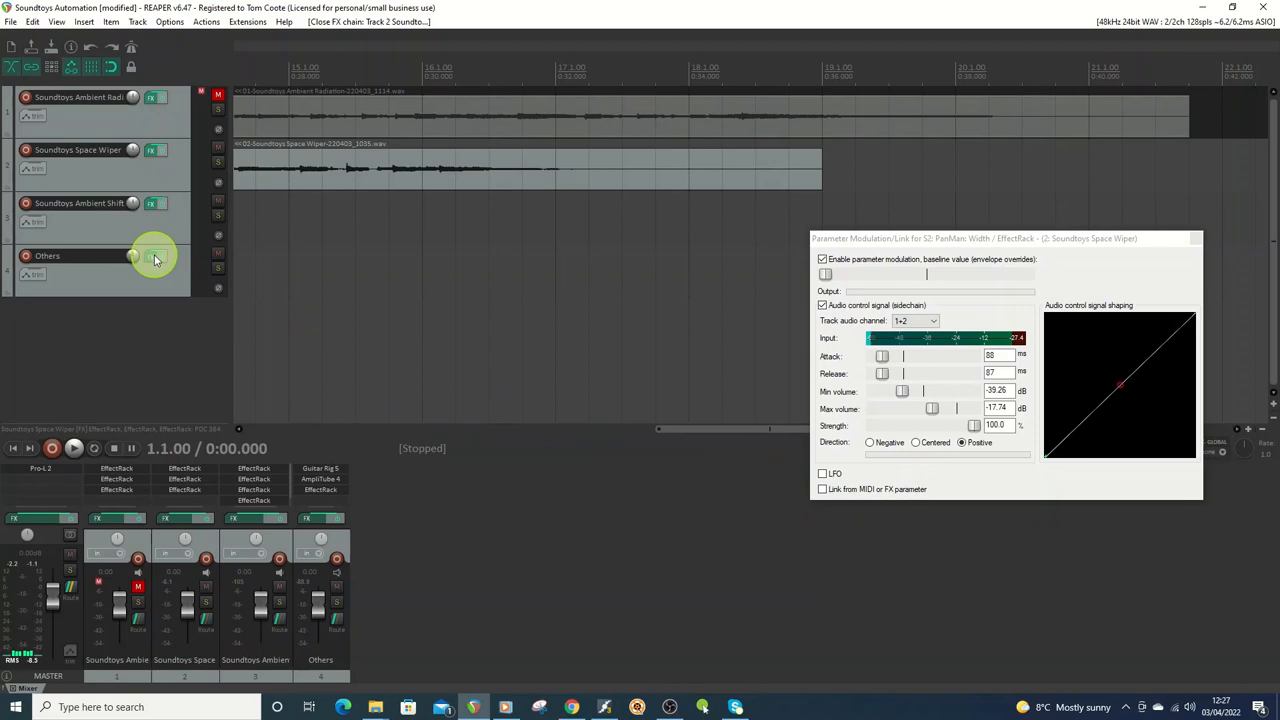
Show the Others track's Effect Rack with Tremolator and FilterFreak.
click(156, 256)
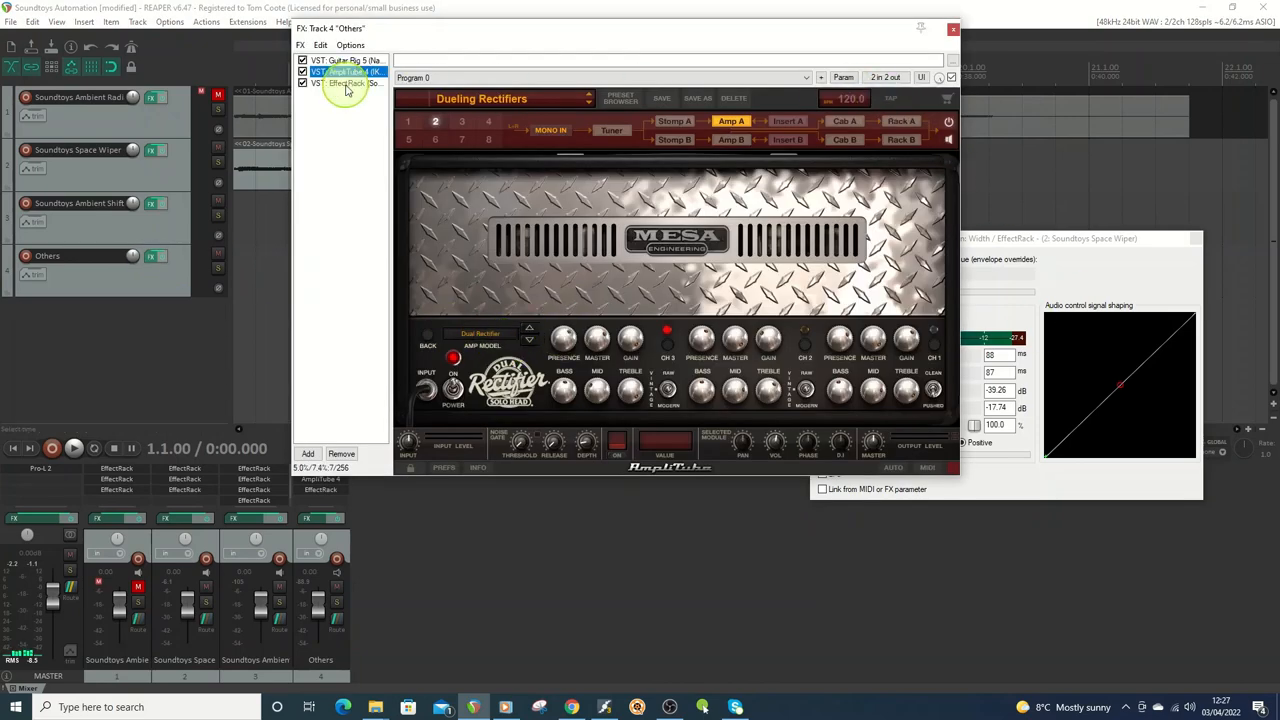
click(348, 84)
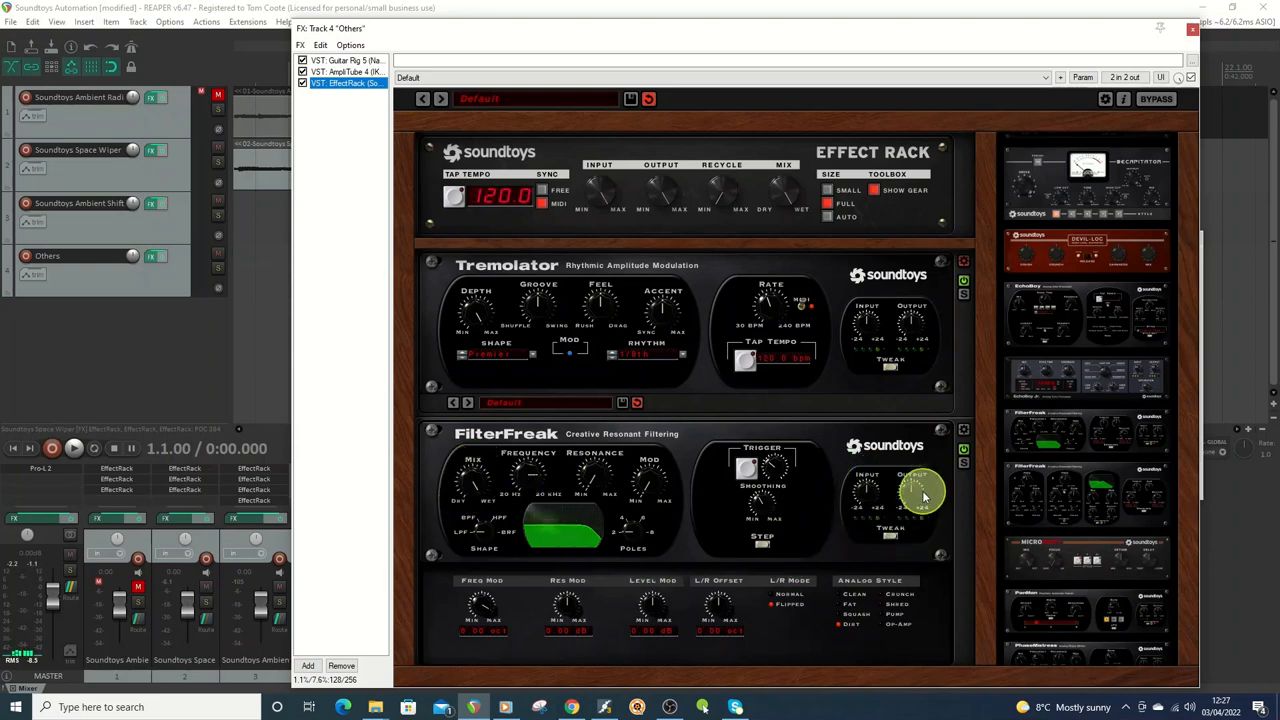
mouse_move(824, 544)
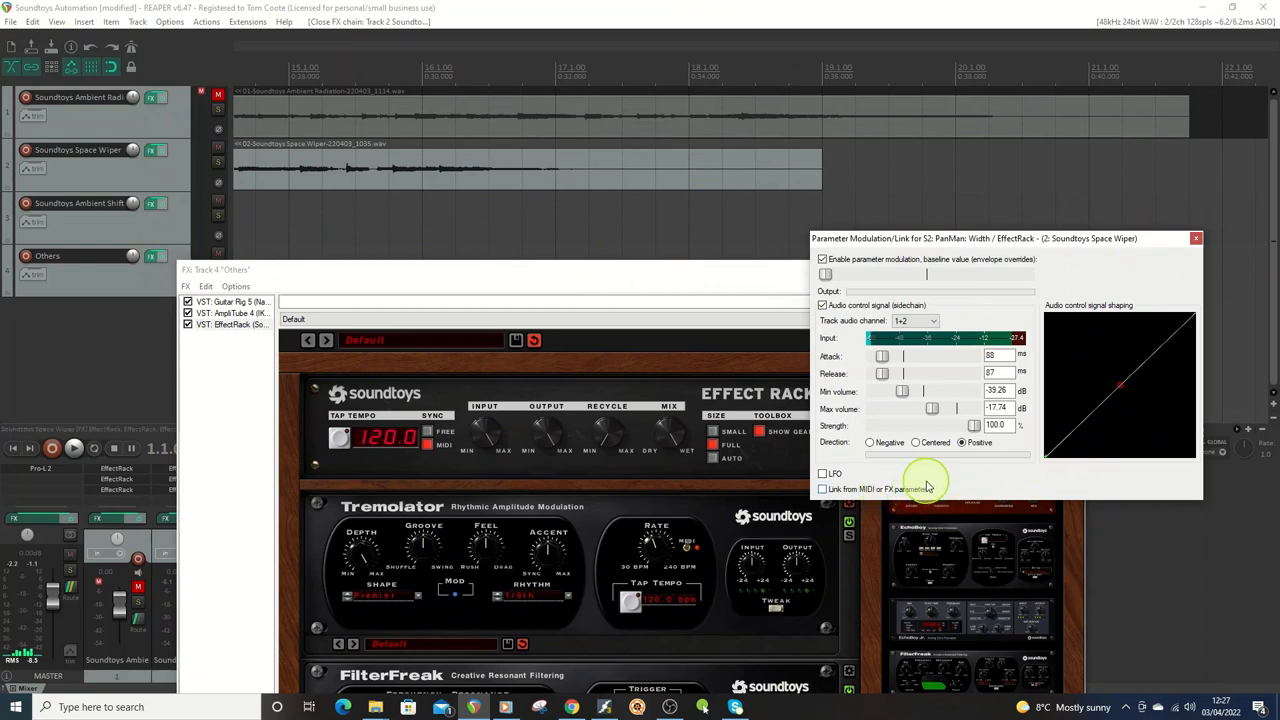
mouse_move(616, 520)
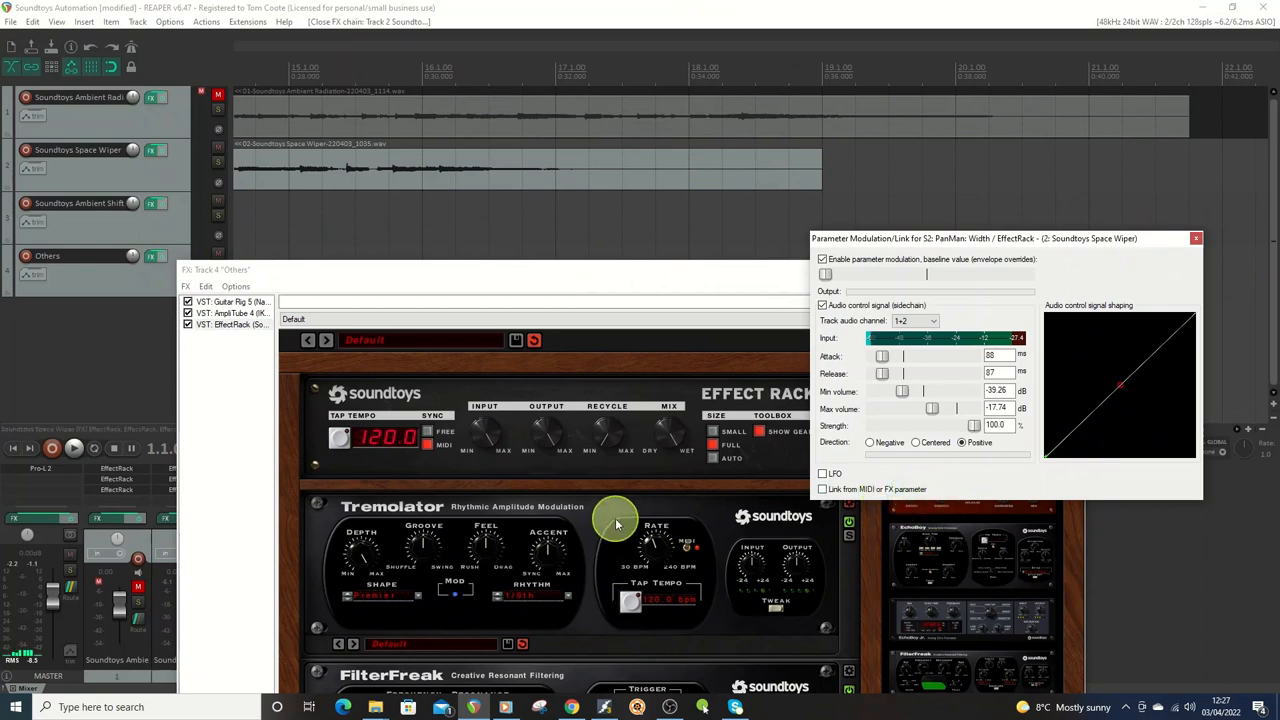
mouse_move(462, 688)
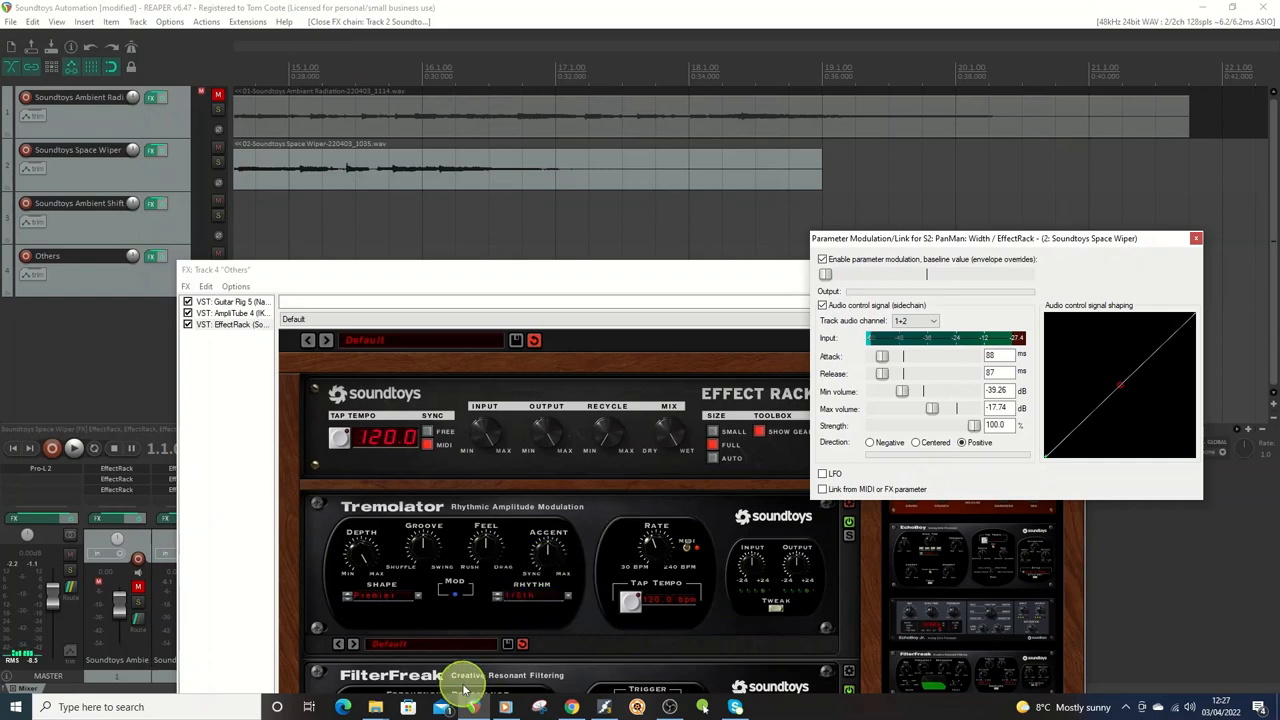
mouse_move(720, 604)
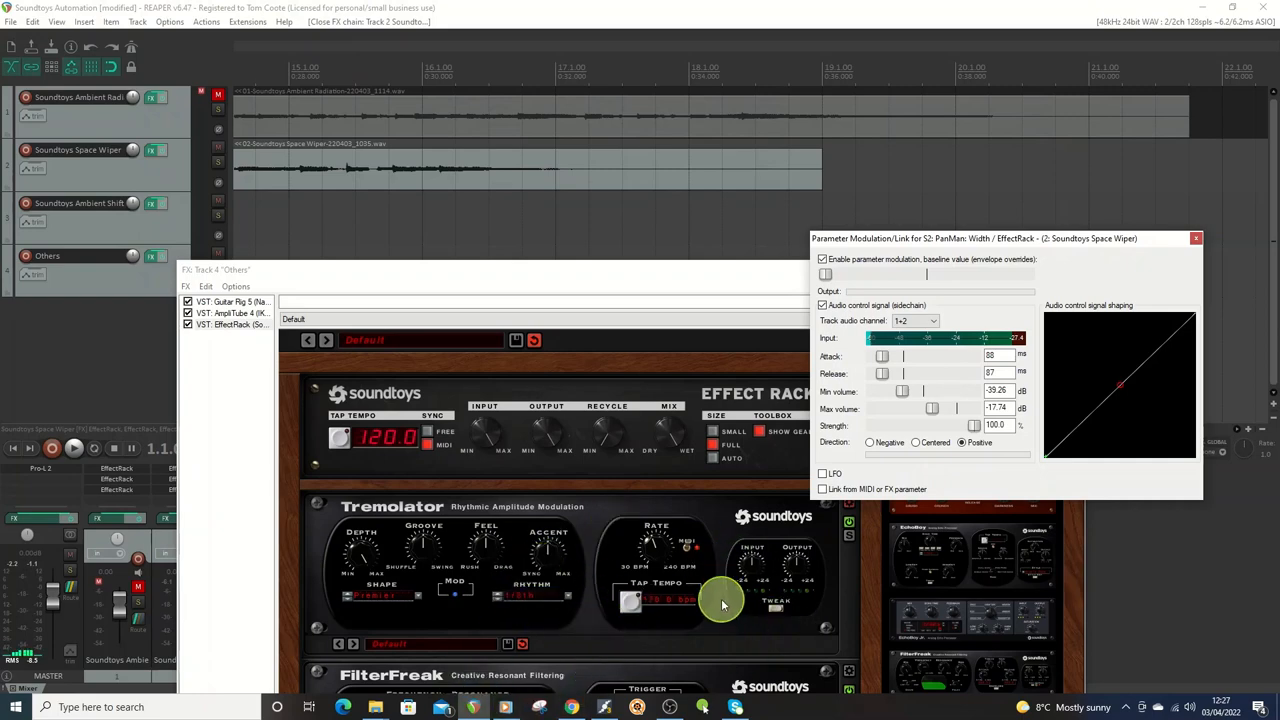
mouse_move(722, 536)
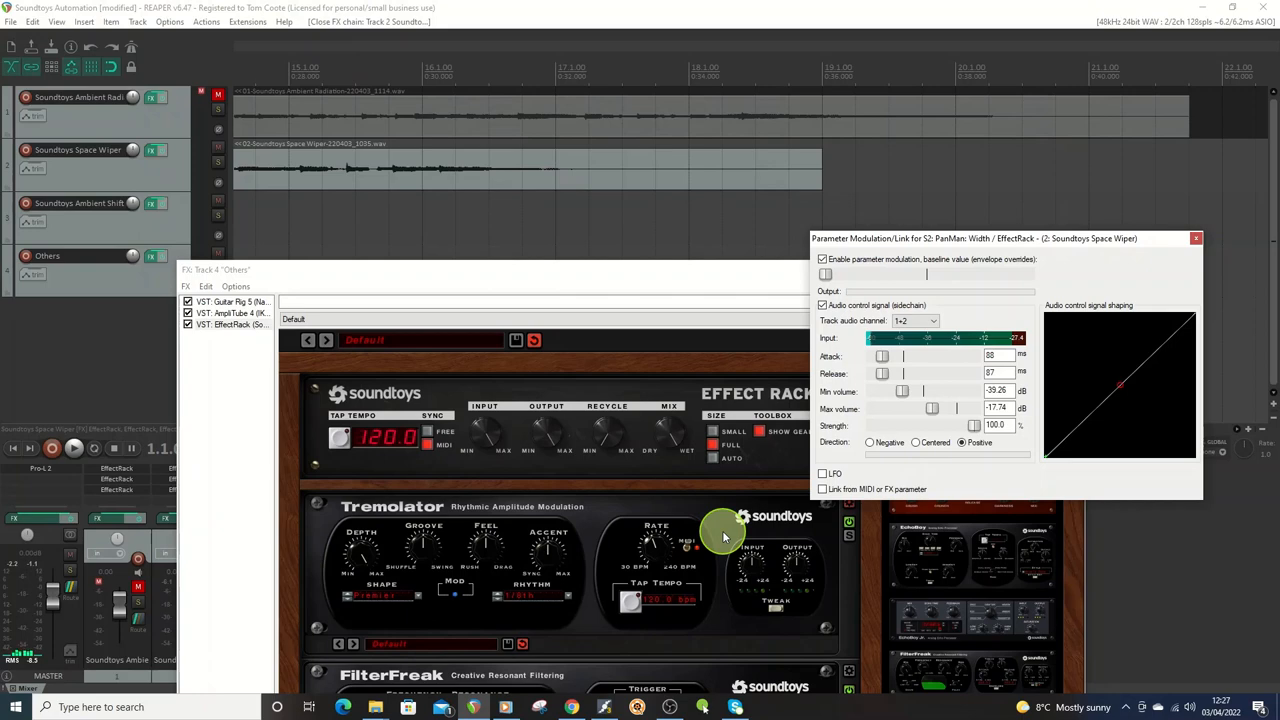
mouse_move(424, 296)
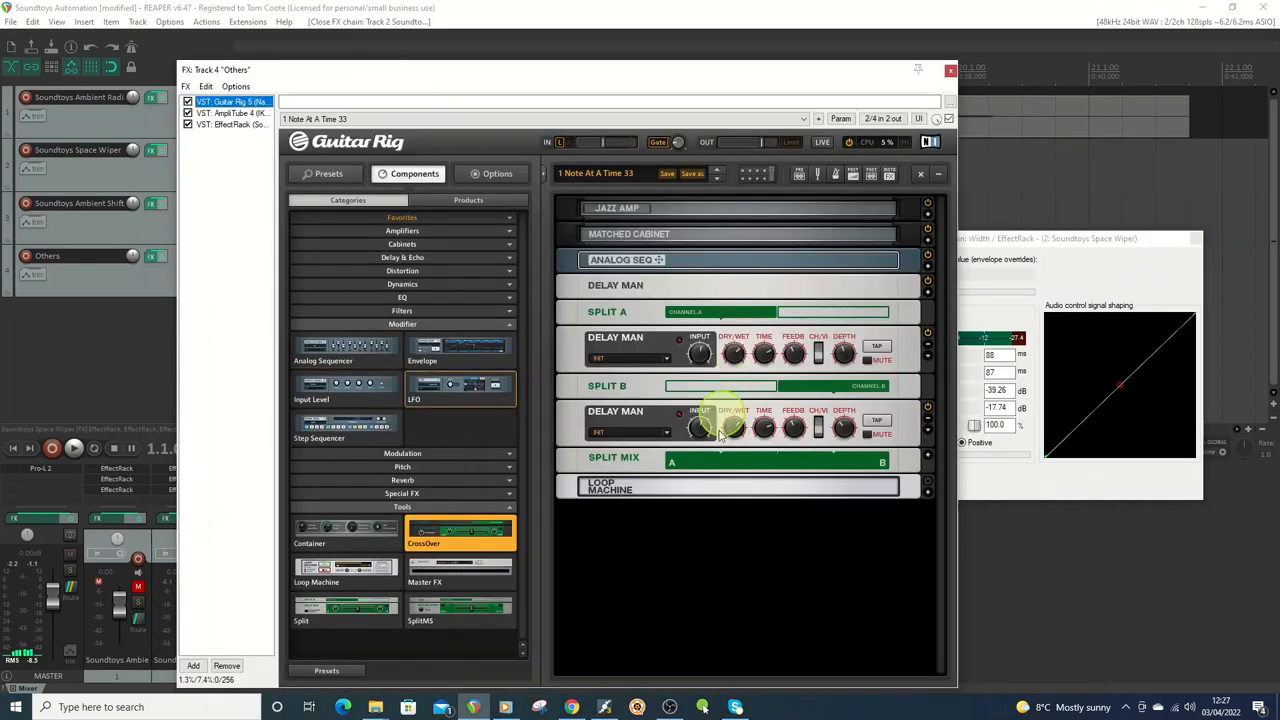
mouse_move(736, 612)
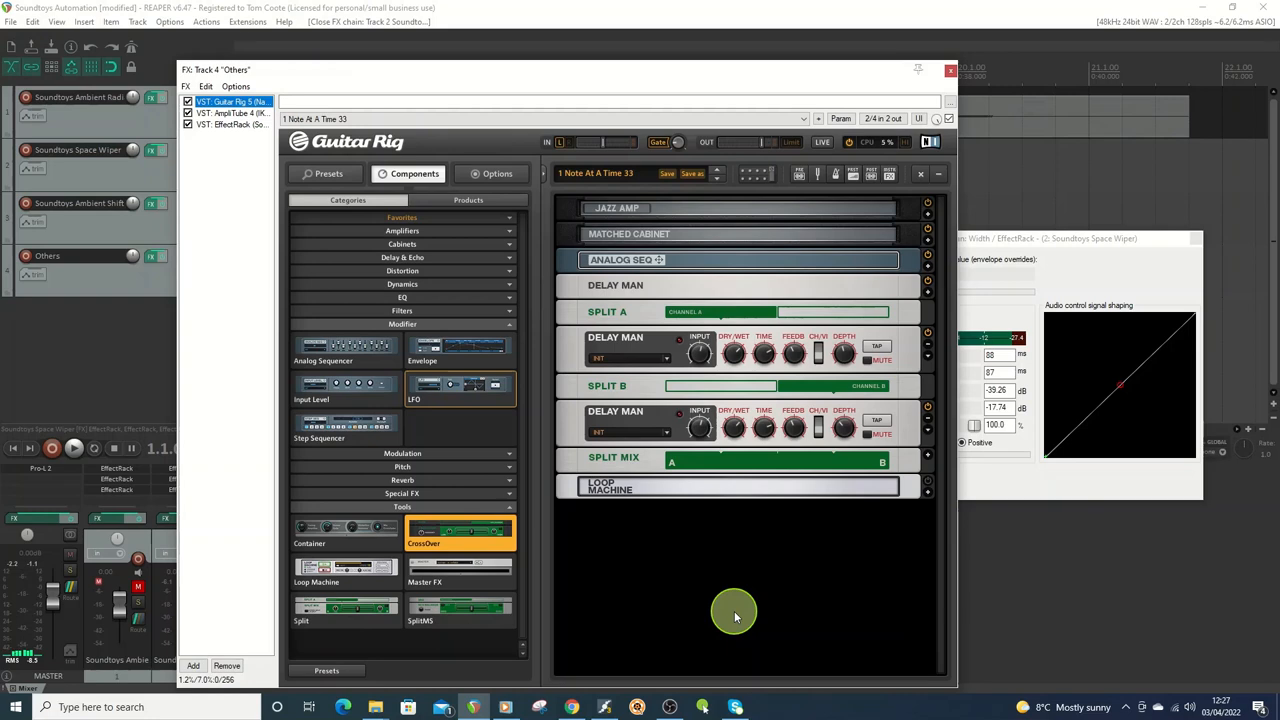
mouse_move(728, 588)
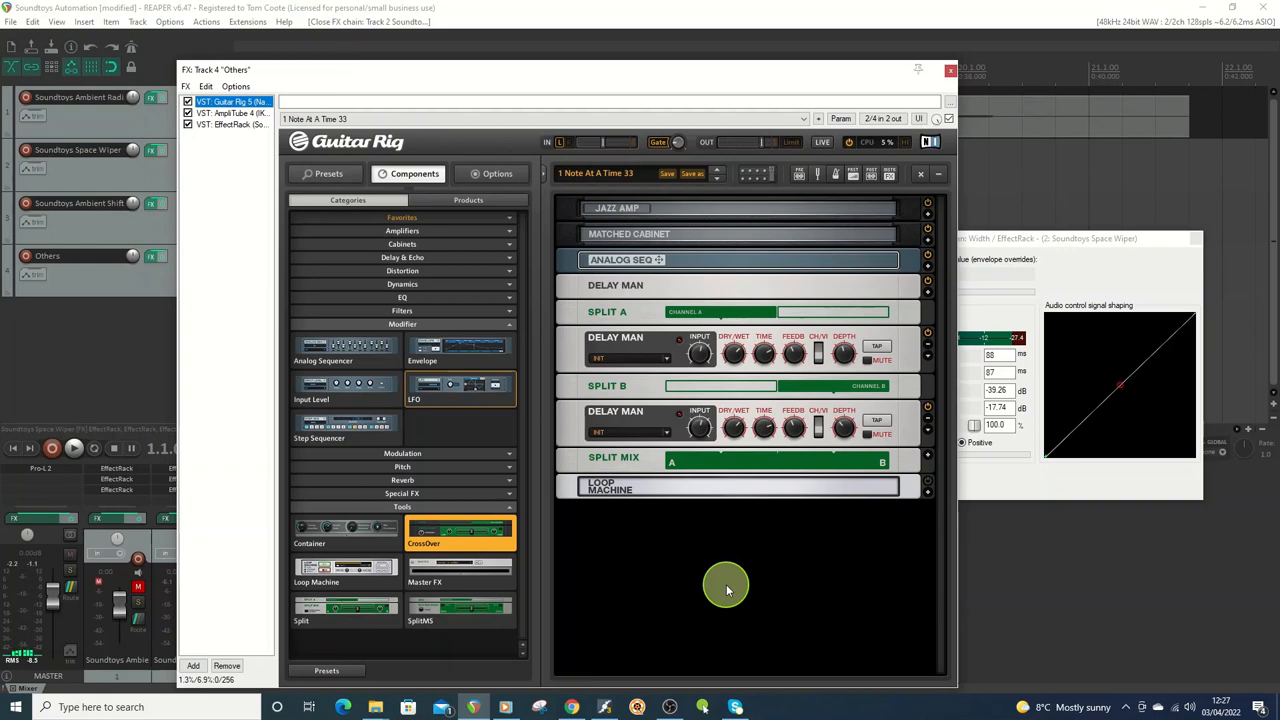
Switch the Others chain view from Guitar Rig to AmpliTube's Dueling Rectifiers amp.
click(230, 112)
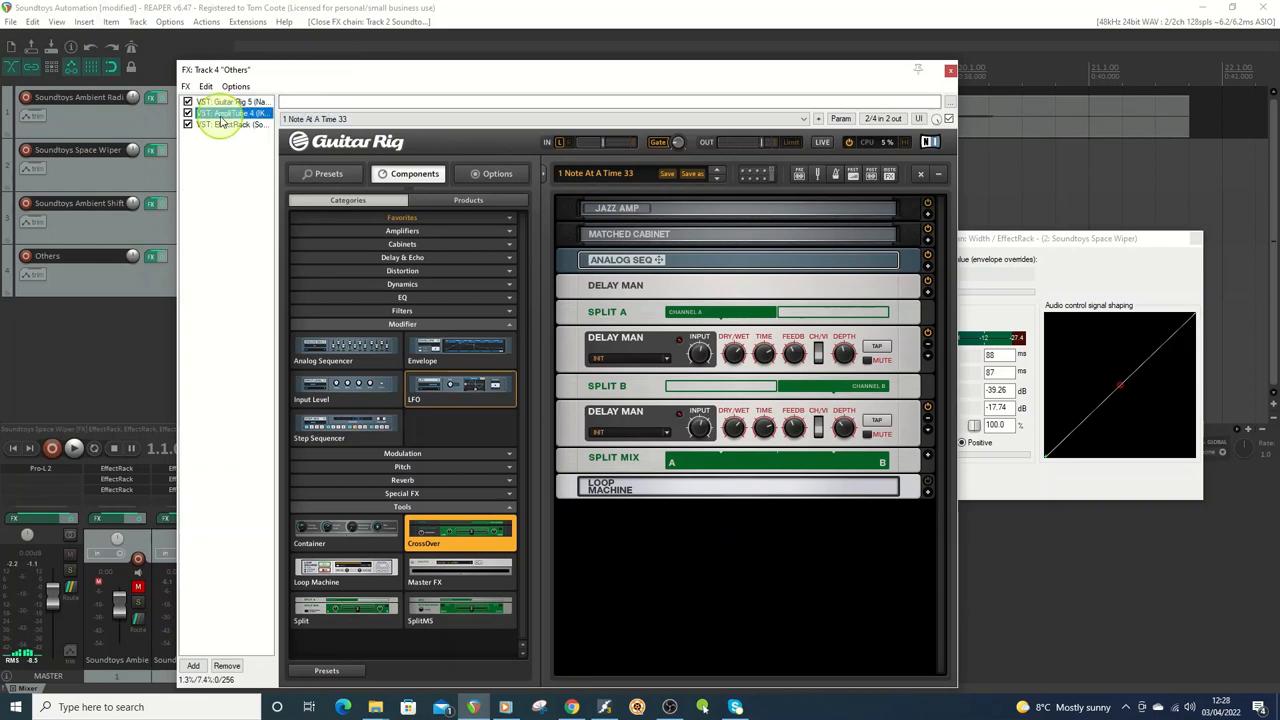
click(230, 112)
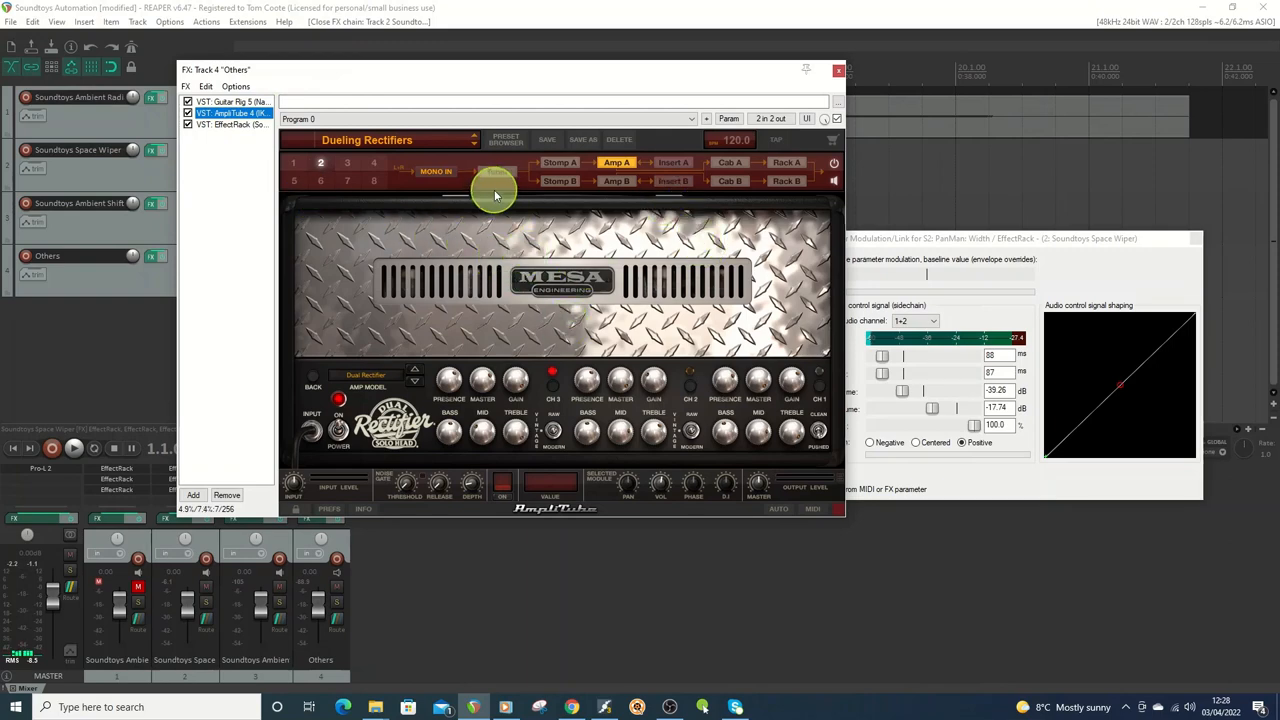